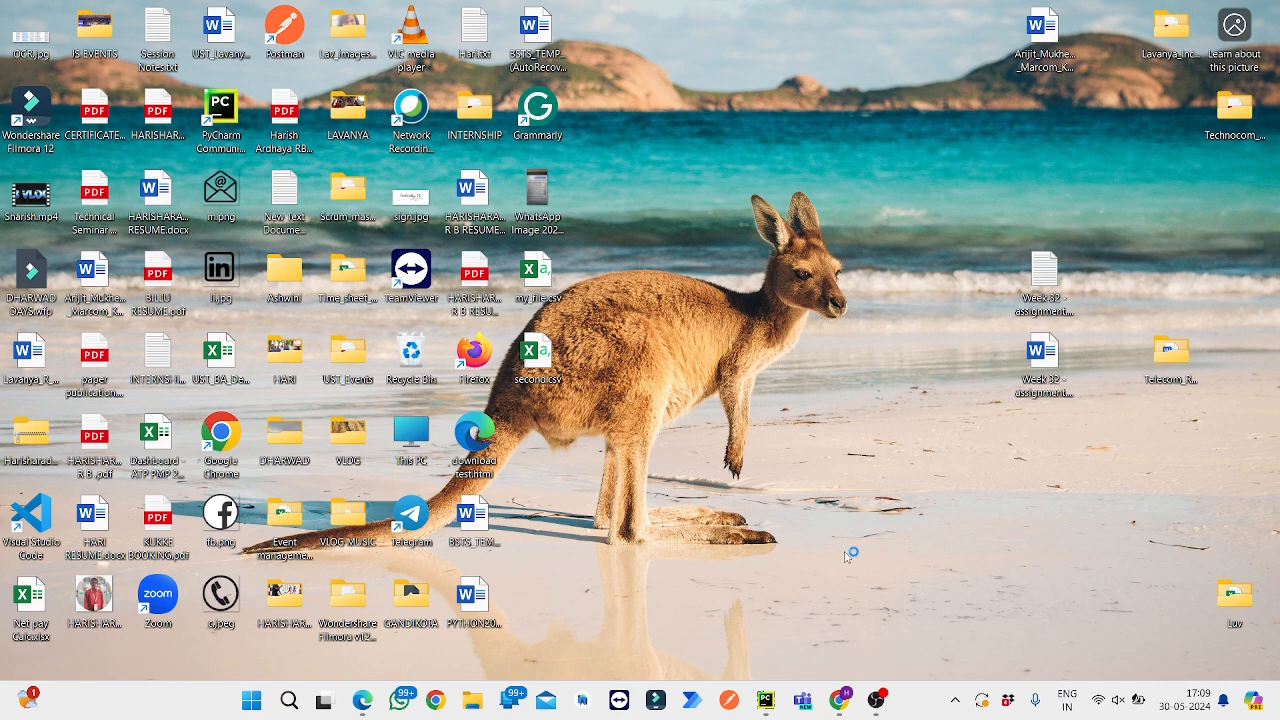
mouse_move(828, 700)
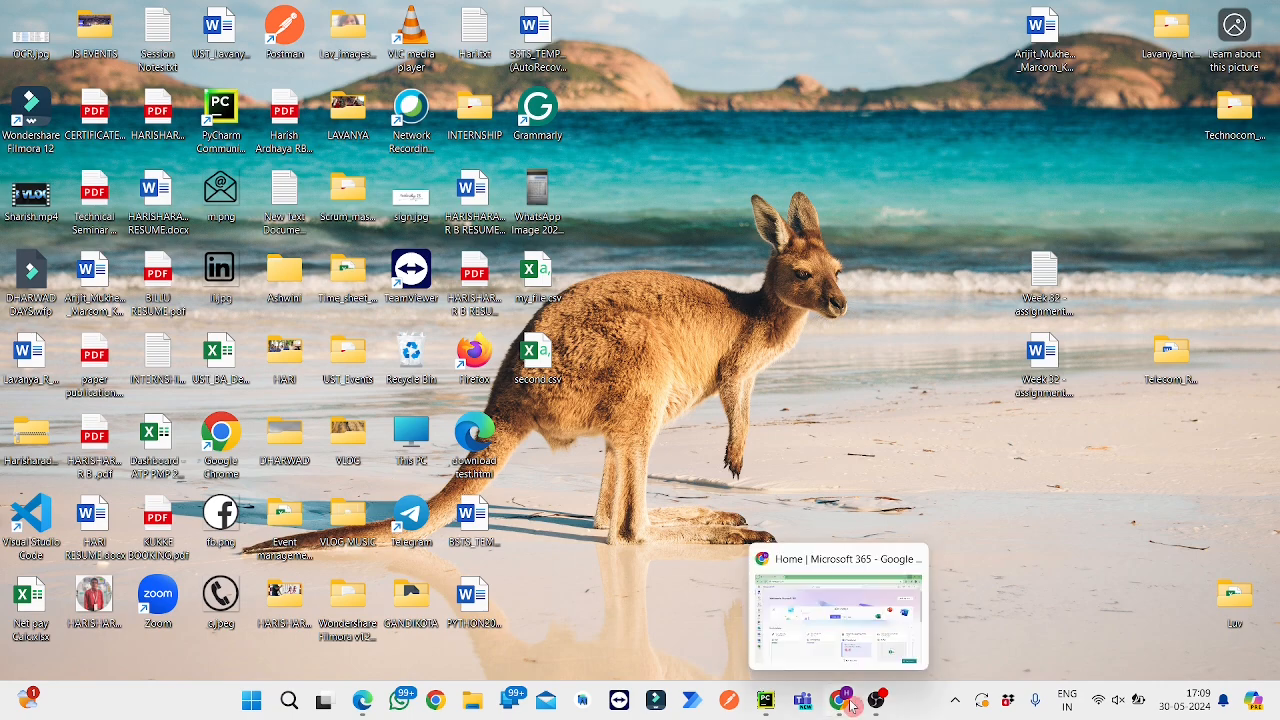
Step: From the Microsoft 365 home page, search 'azure' and go to the Azure Portal bookmark
left_click(838, 604)
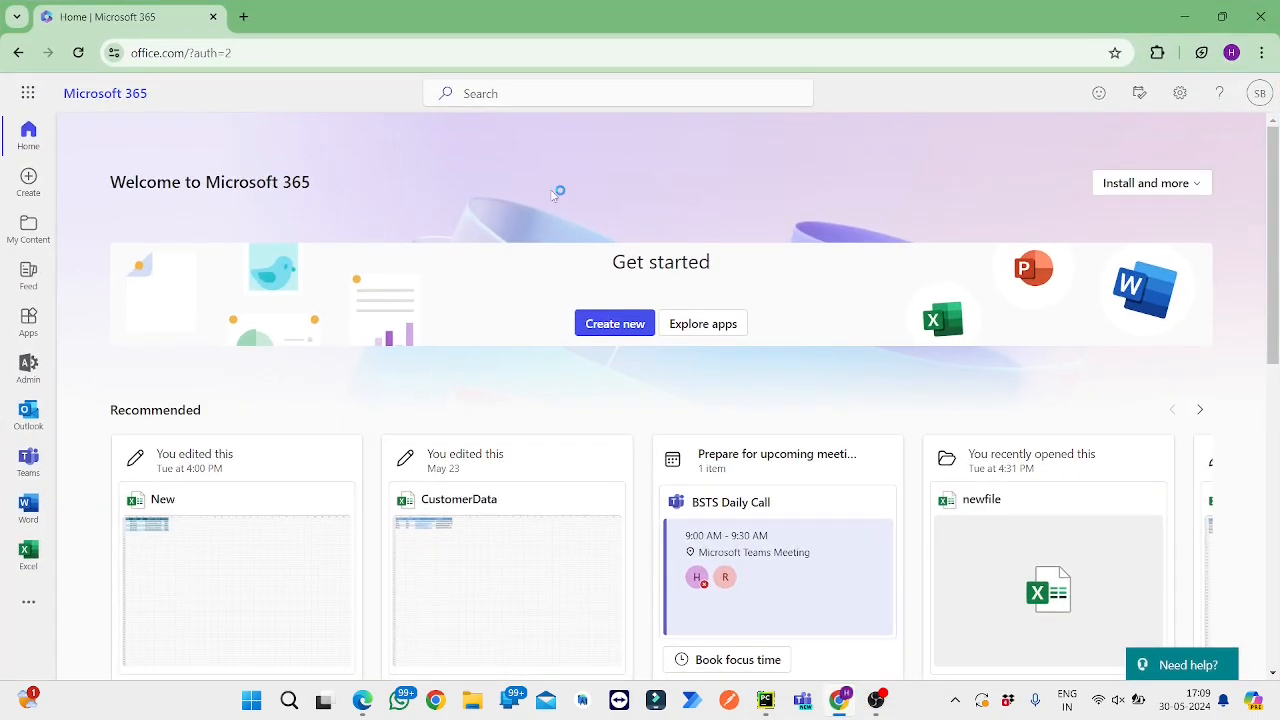
mouse_move(376, 164)
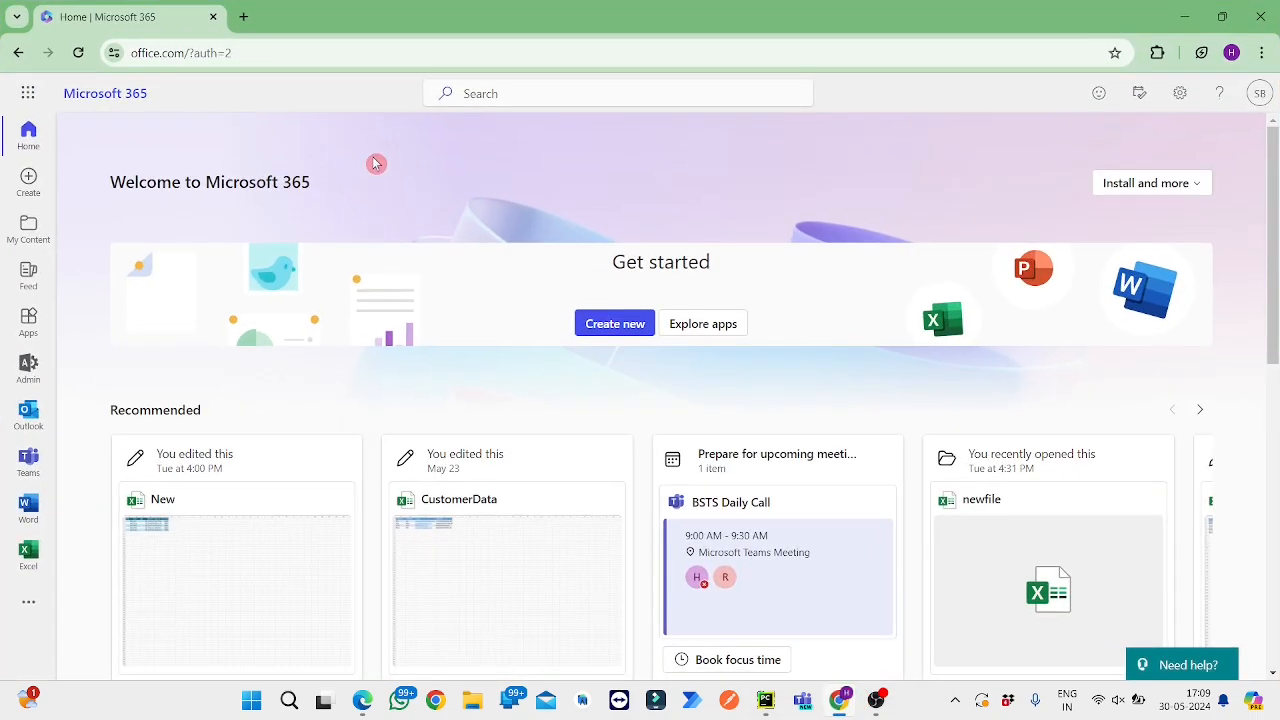
left_click(618, 94)
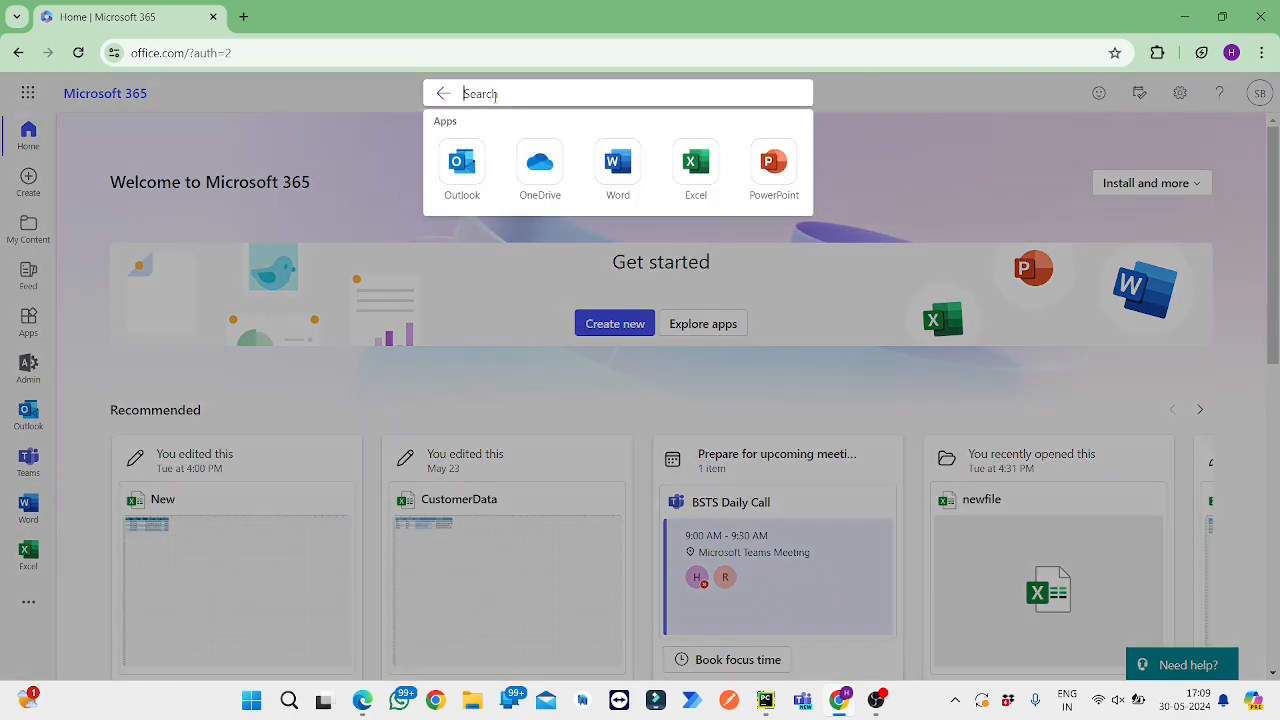
type("azure")
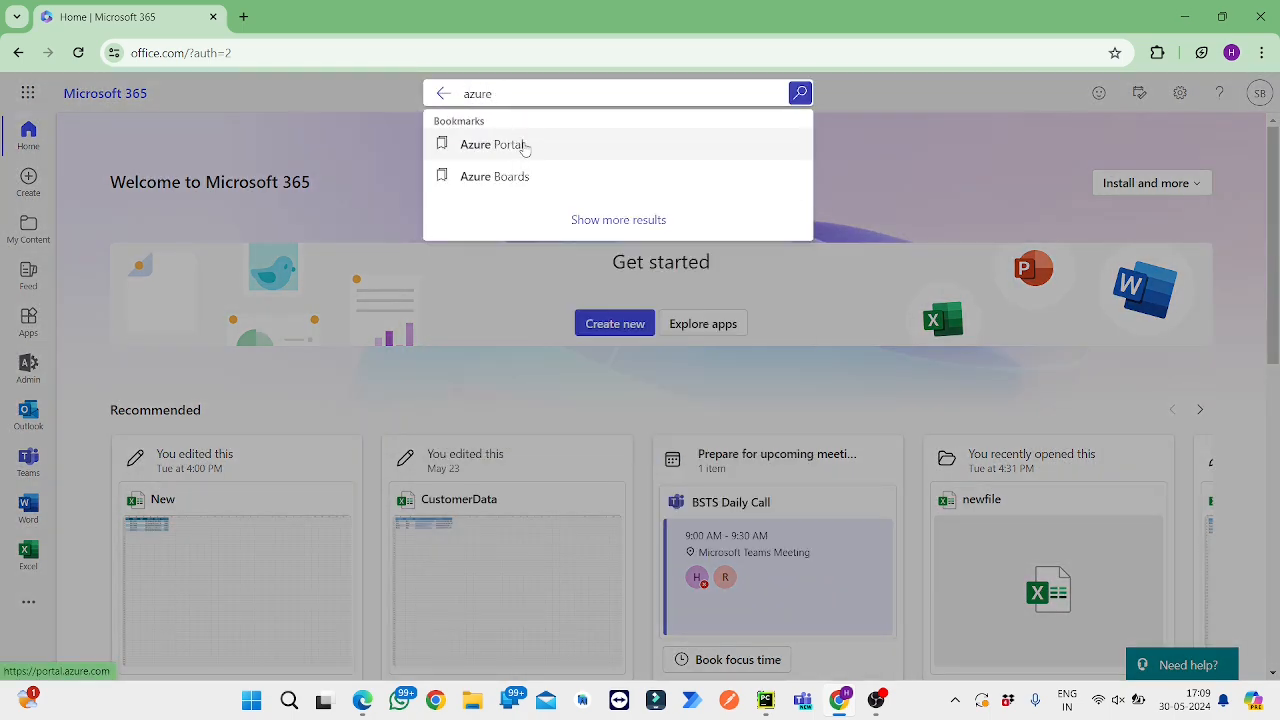
left_click(492, 144)
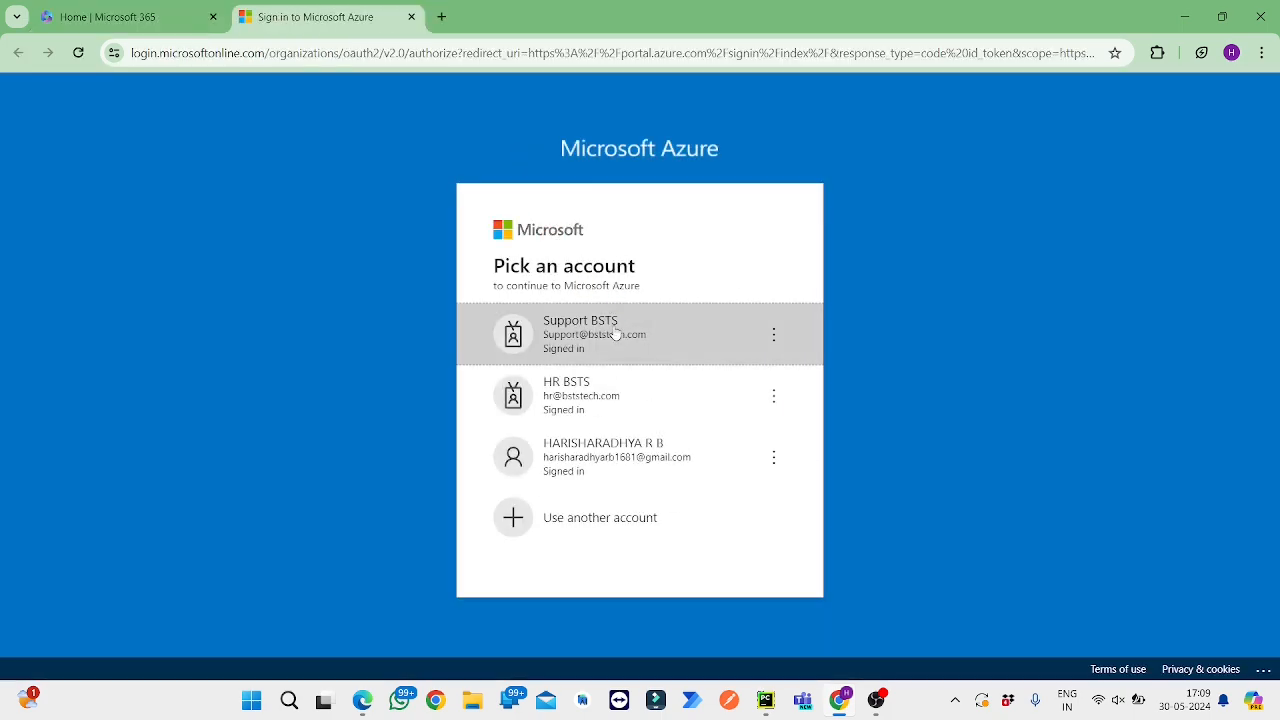
Step: Sign in with the first account and start creating a new Computer Vision resource
left_click(614, 332)
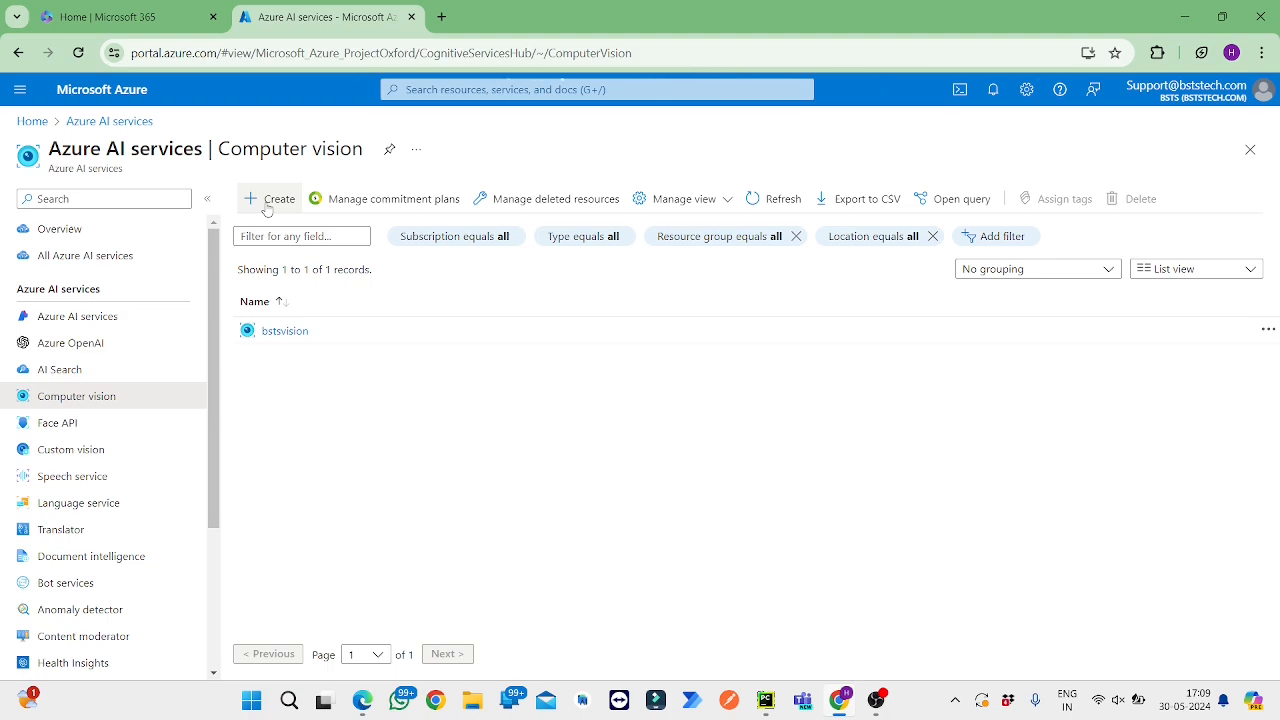
left_click(268, 198)
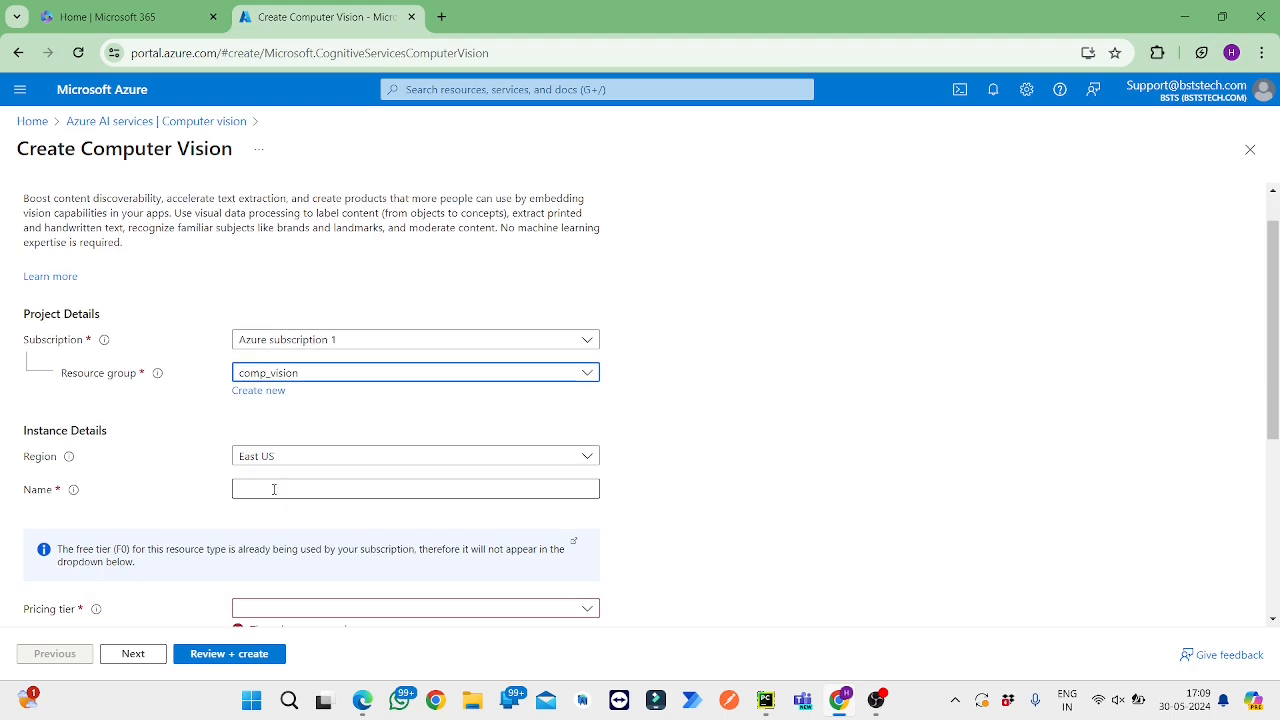
Step: Name the resource bststech01 with Standard S1 pricing; Azure flags the name as already used
left_click(416, 488)
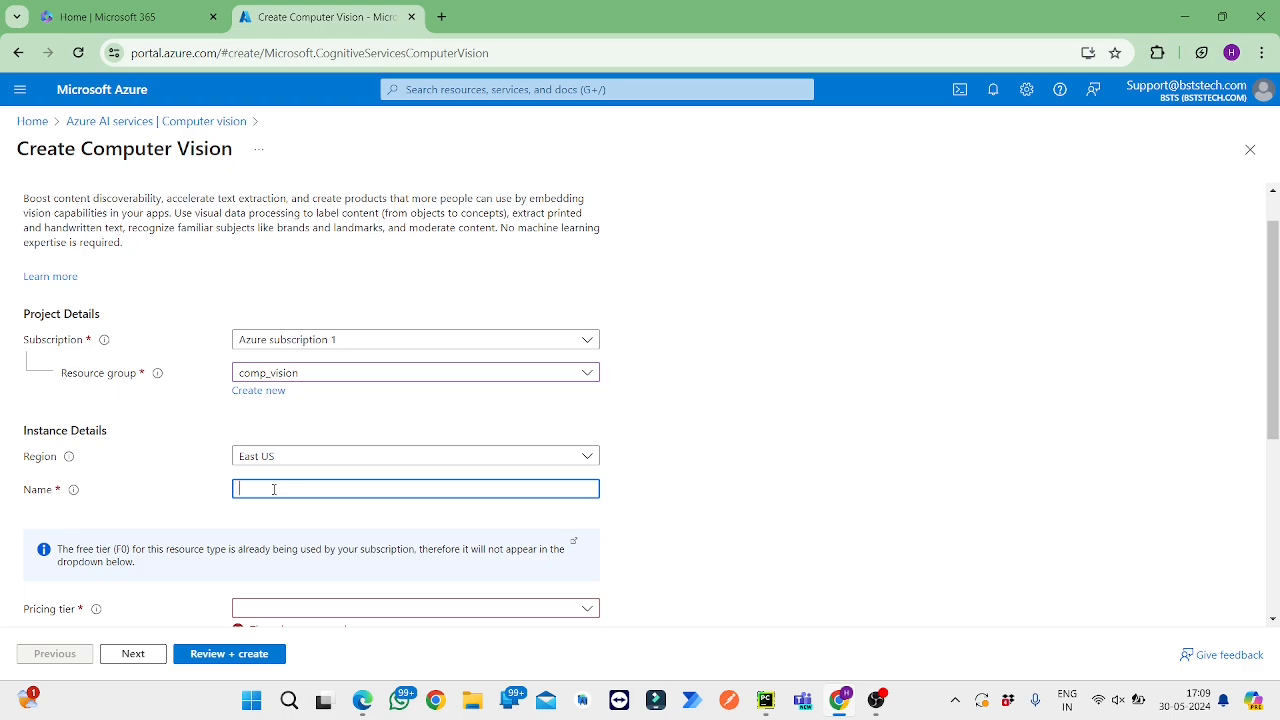
type("bst")
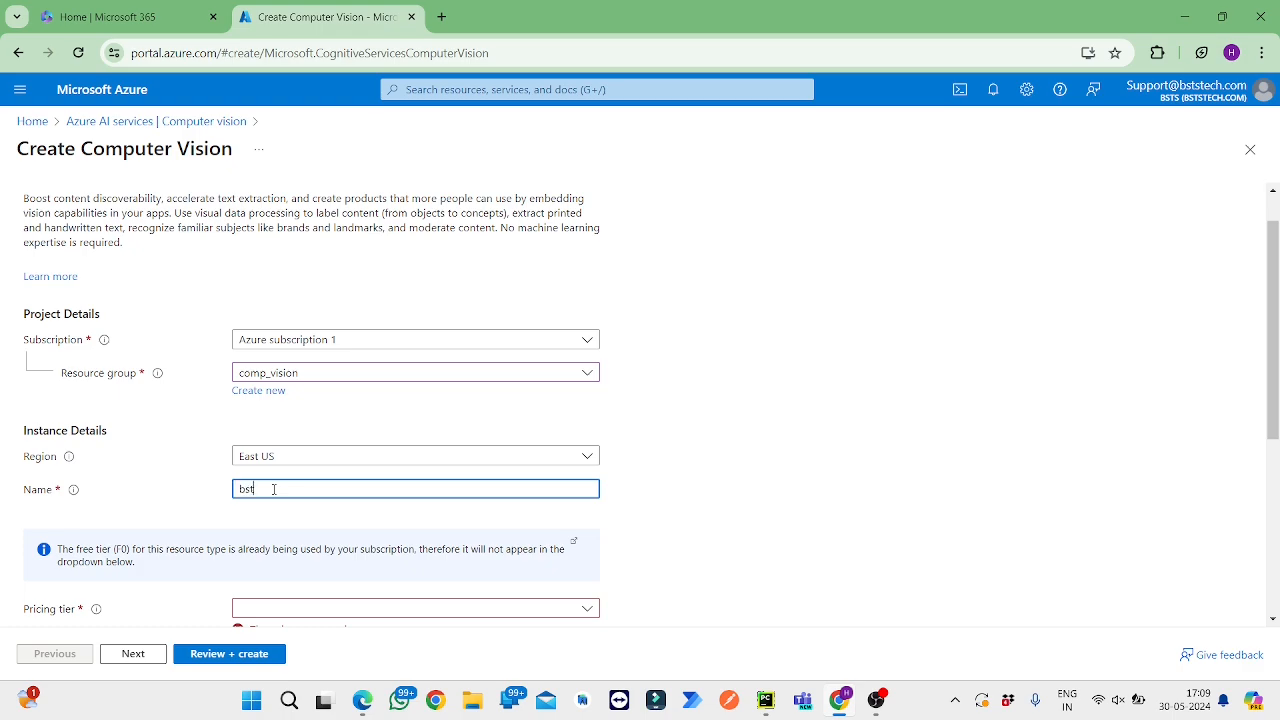
type("st")
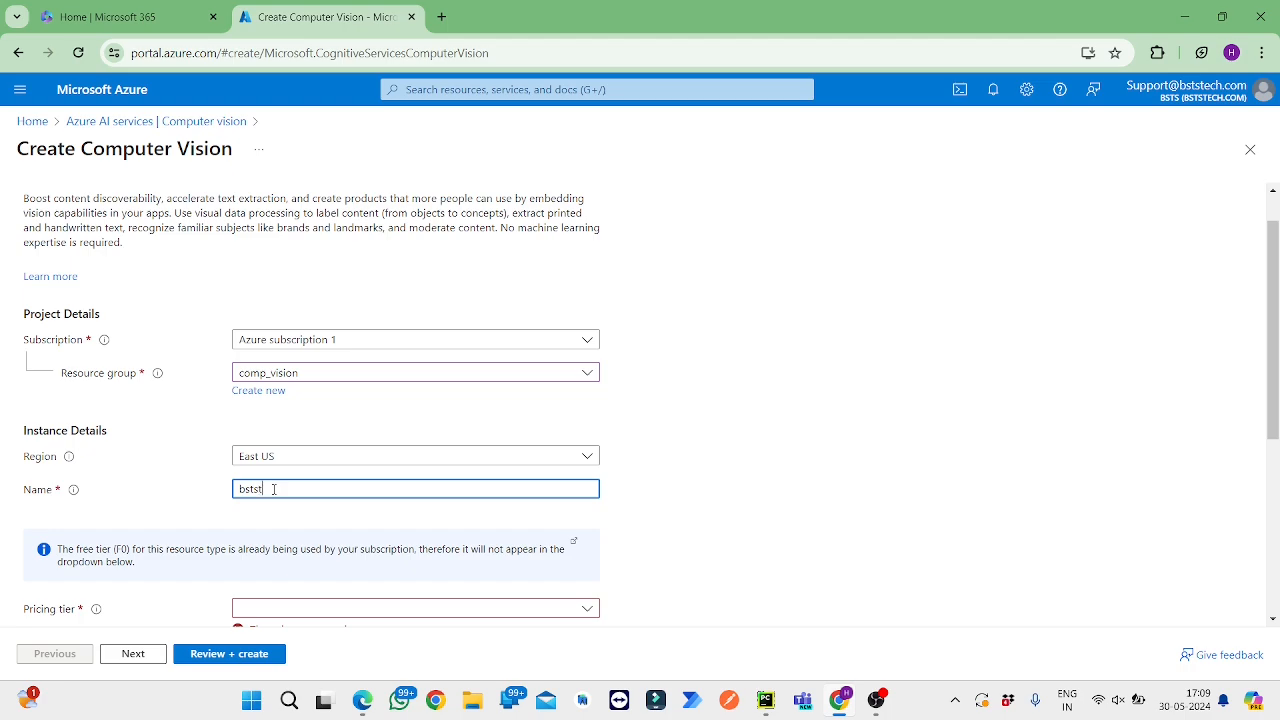
type("ech")
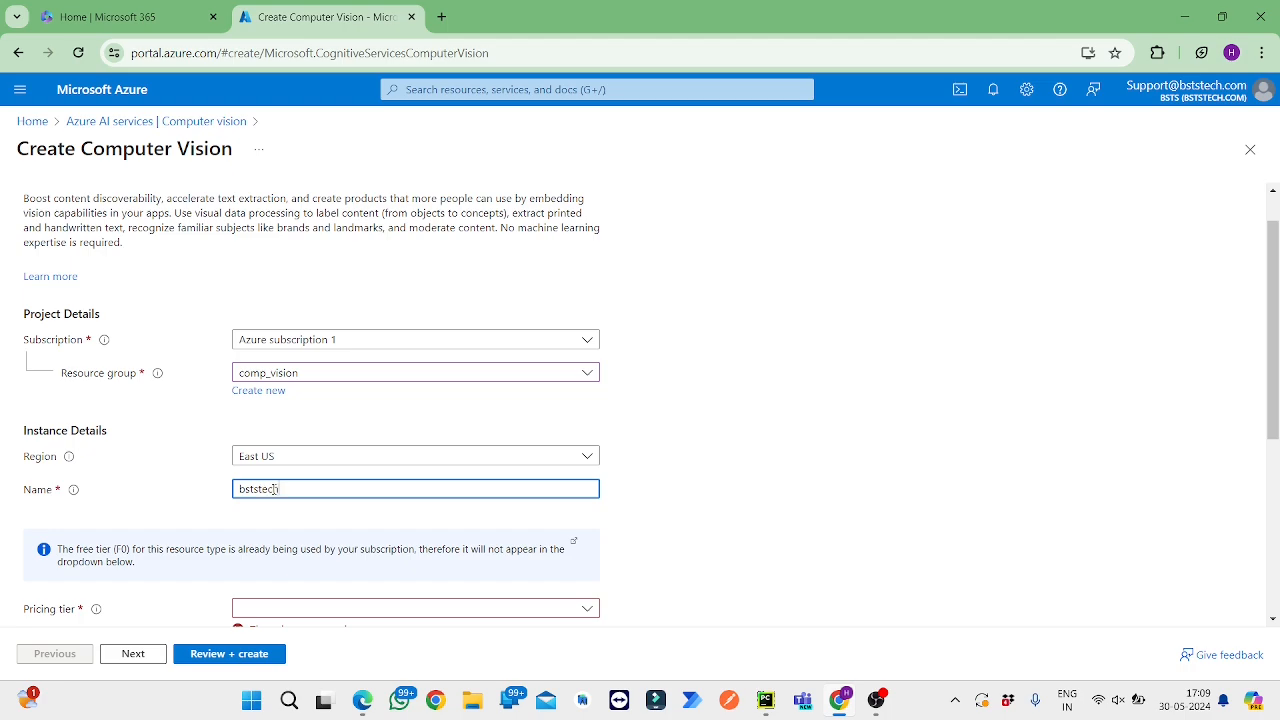
type("01")
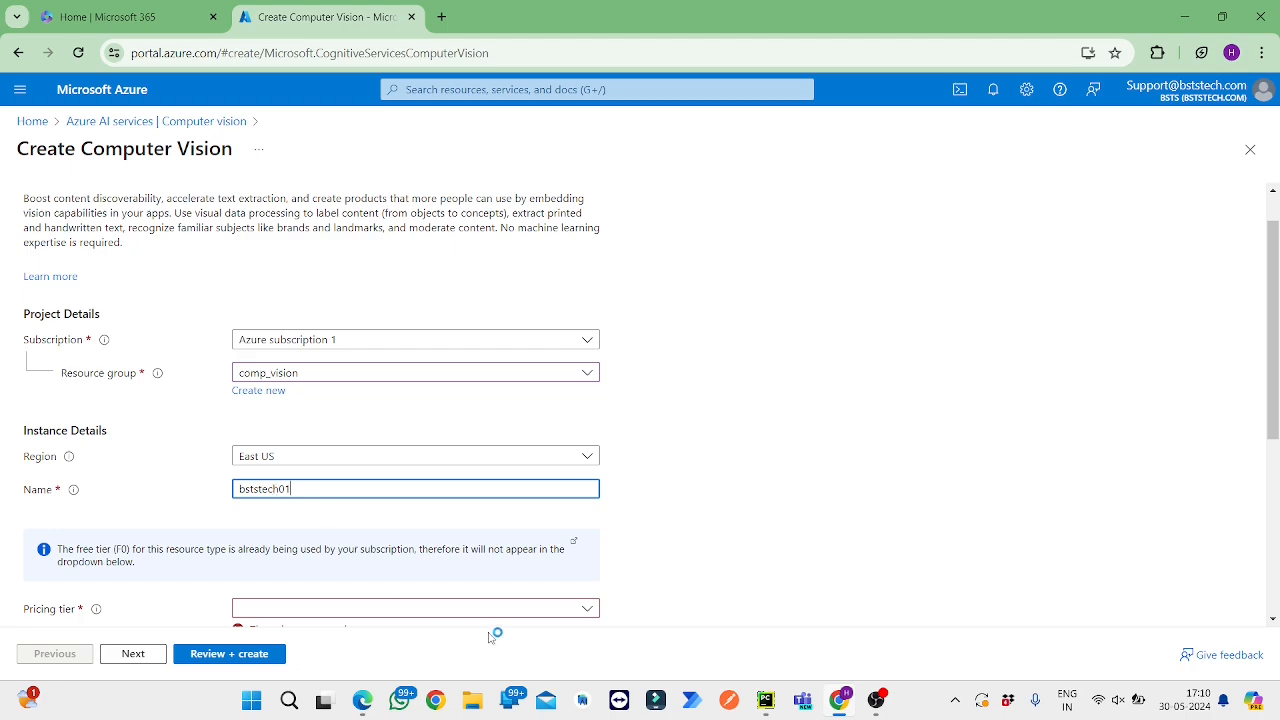
left_click(414, 608)
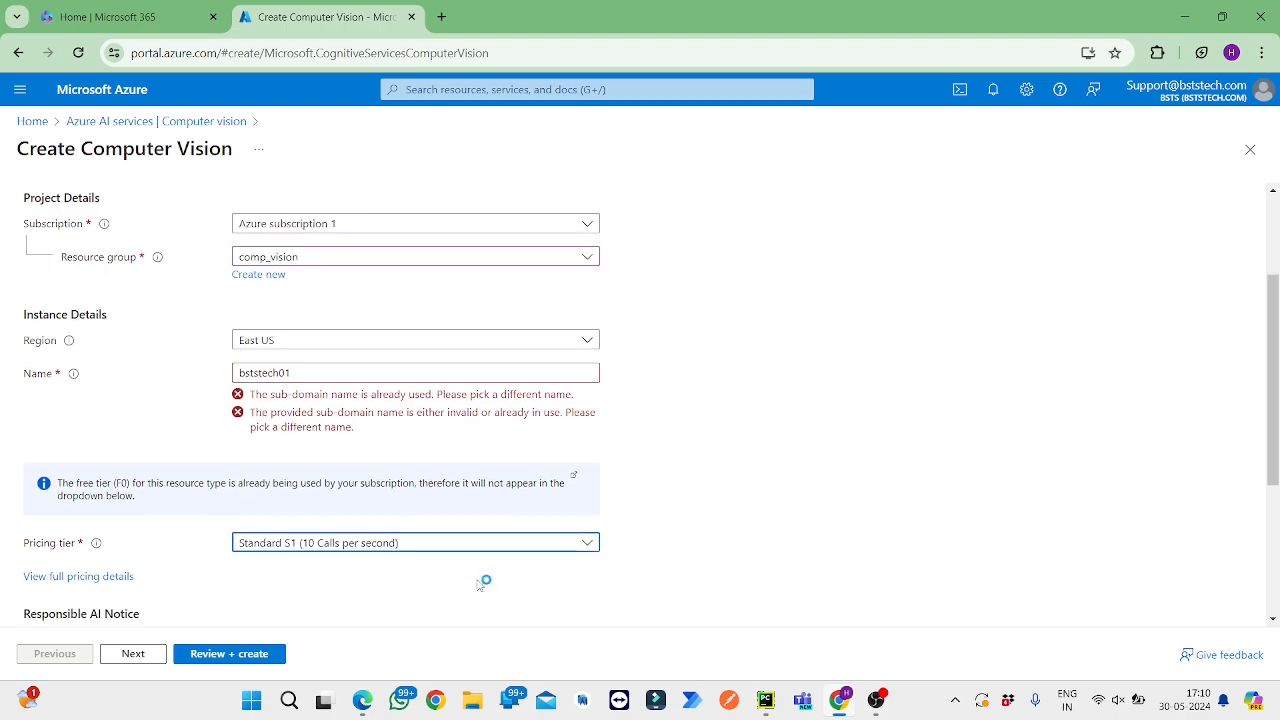
scroll("down", 3)
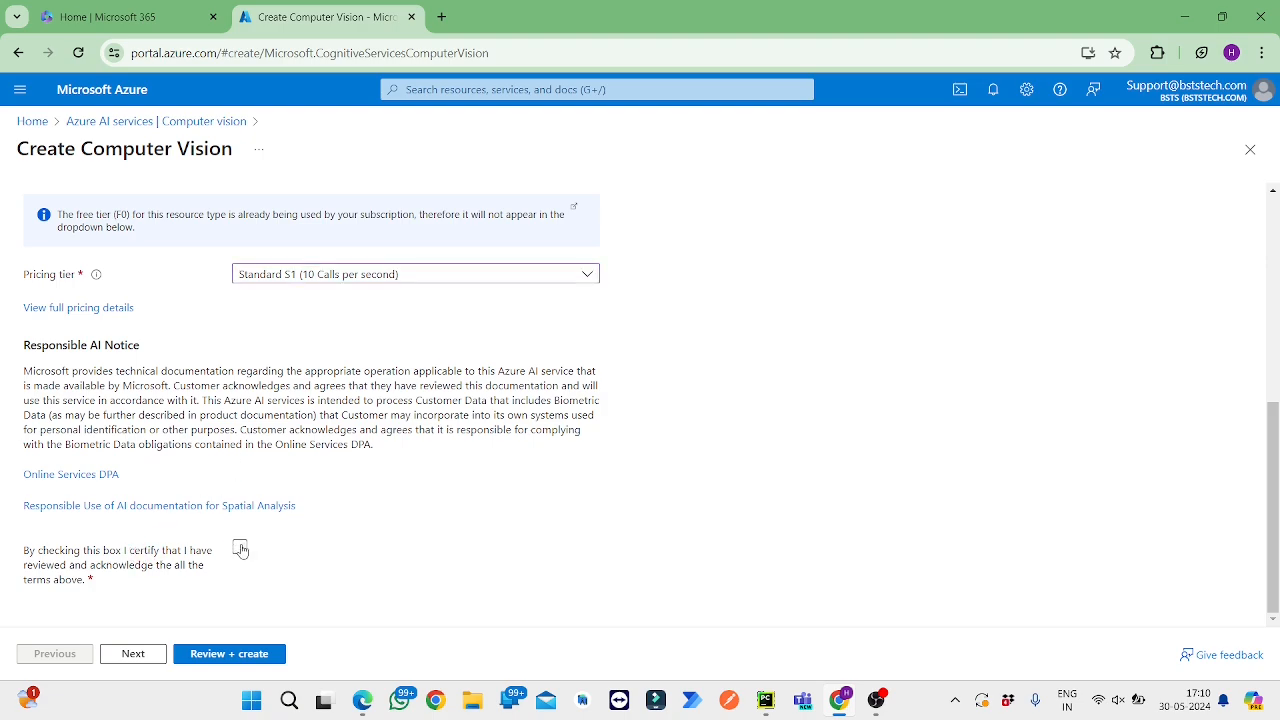
Step: Acknowledge the Responsible AI terms and submit the form for review
left_click(228, 652)
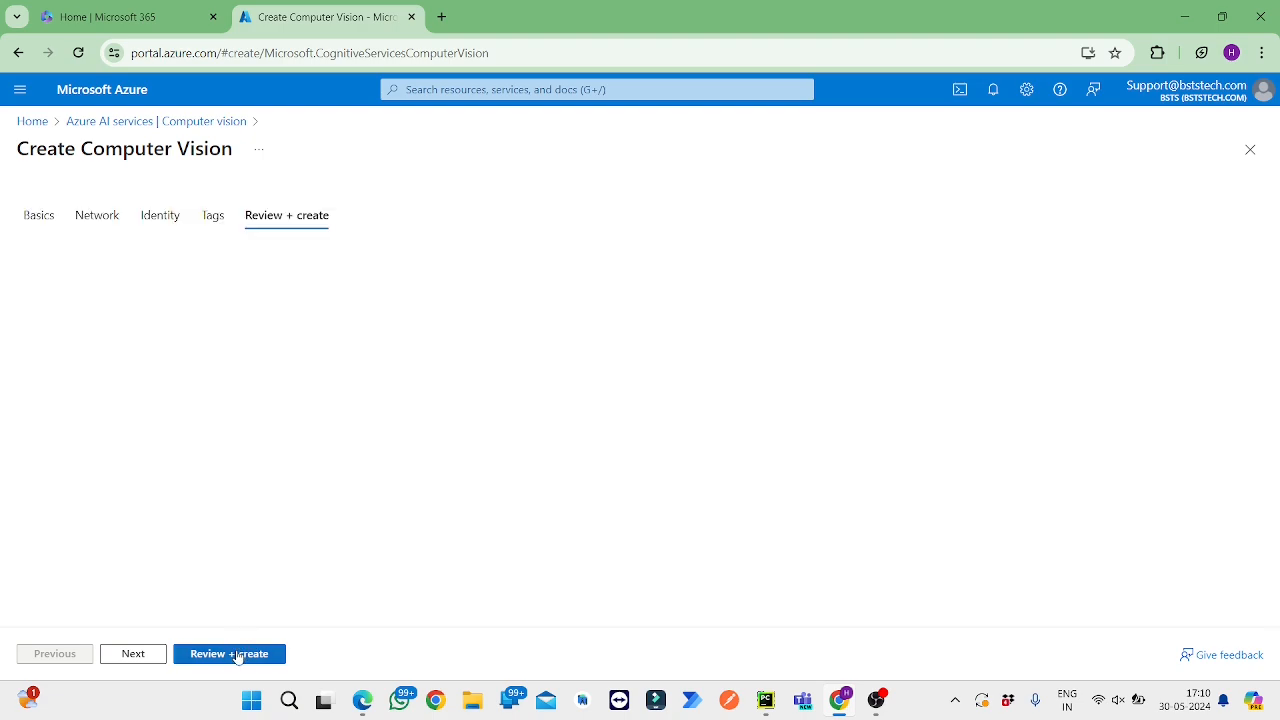
left_click(228, 652)
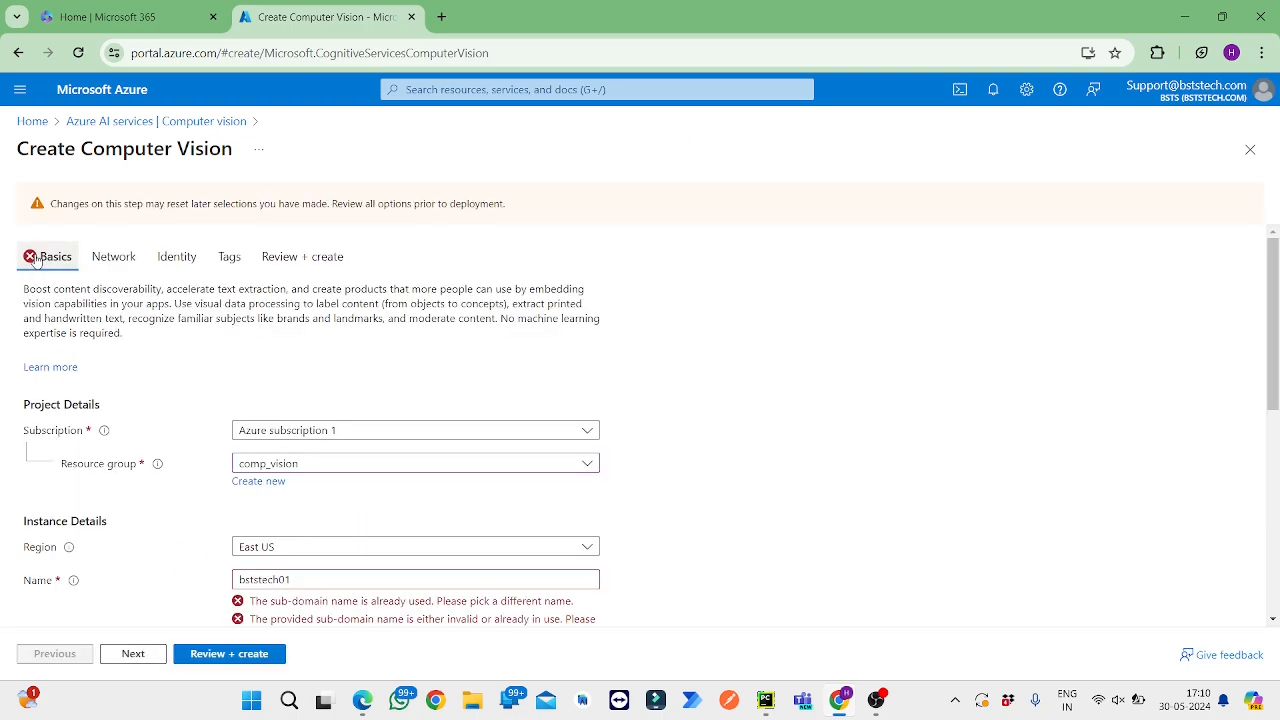
scroll("down", 3)
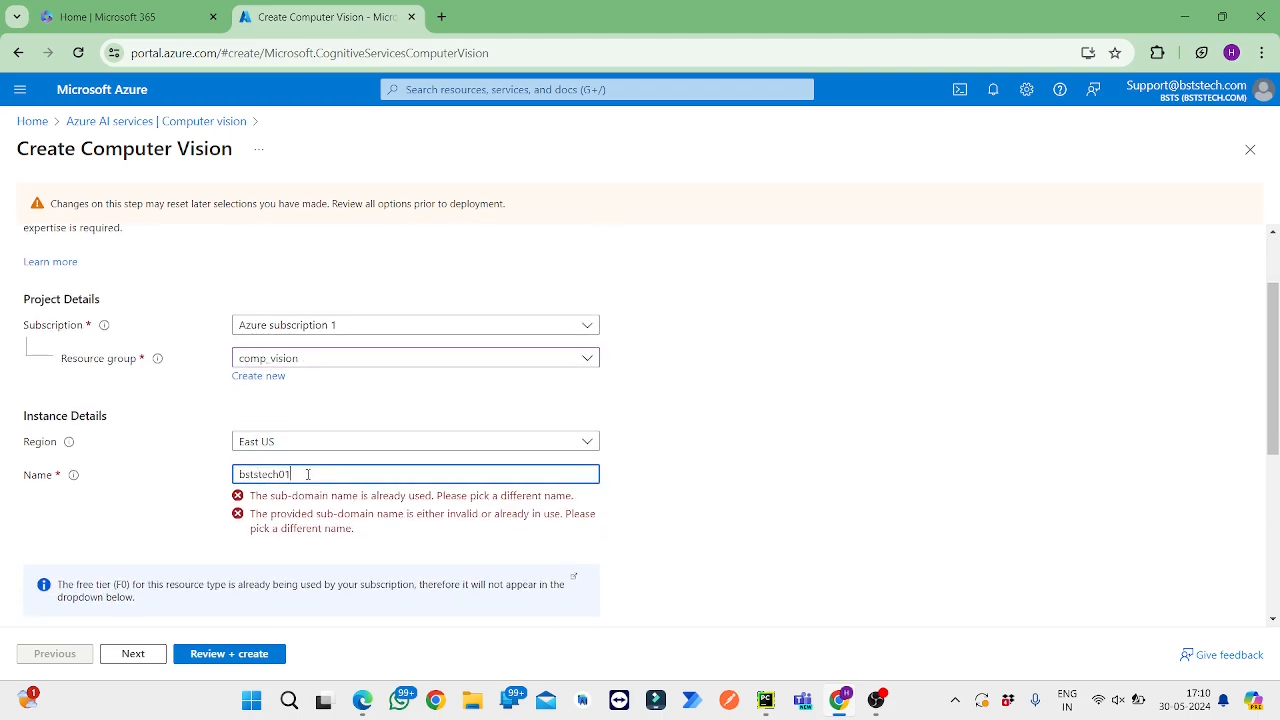
Step: Correct the rejected resource name to bstsvision1, which Azure accepts
key("Backspace")
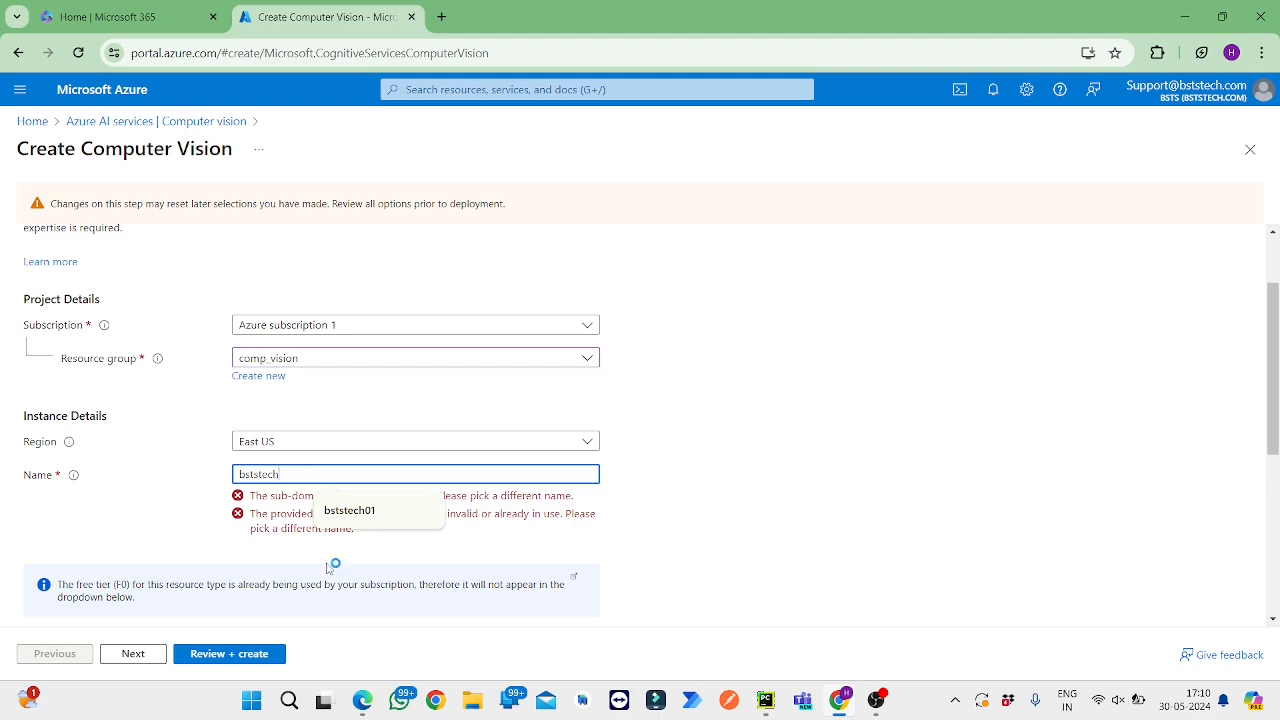
scroll("down", 3)
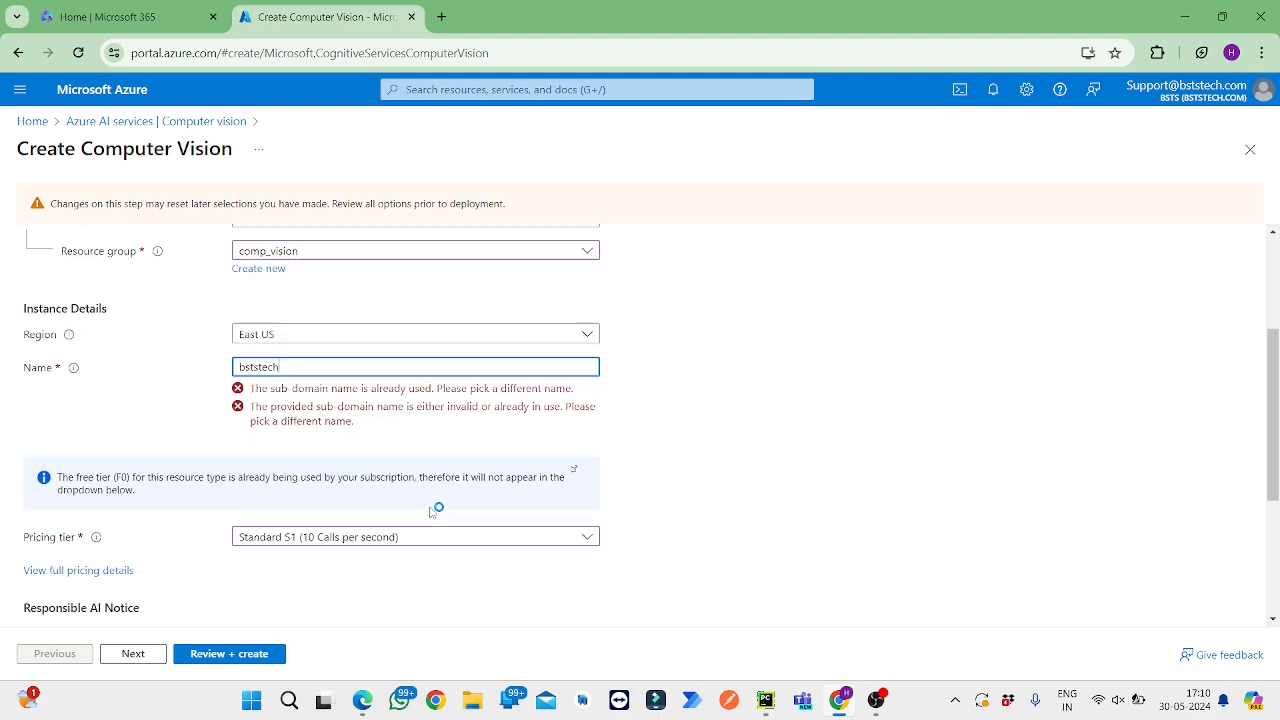
scroll("down", 3)
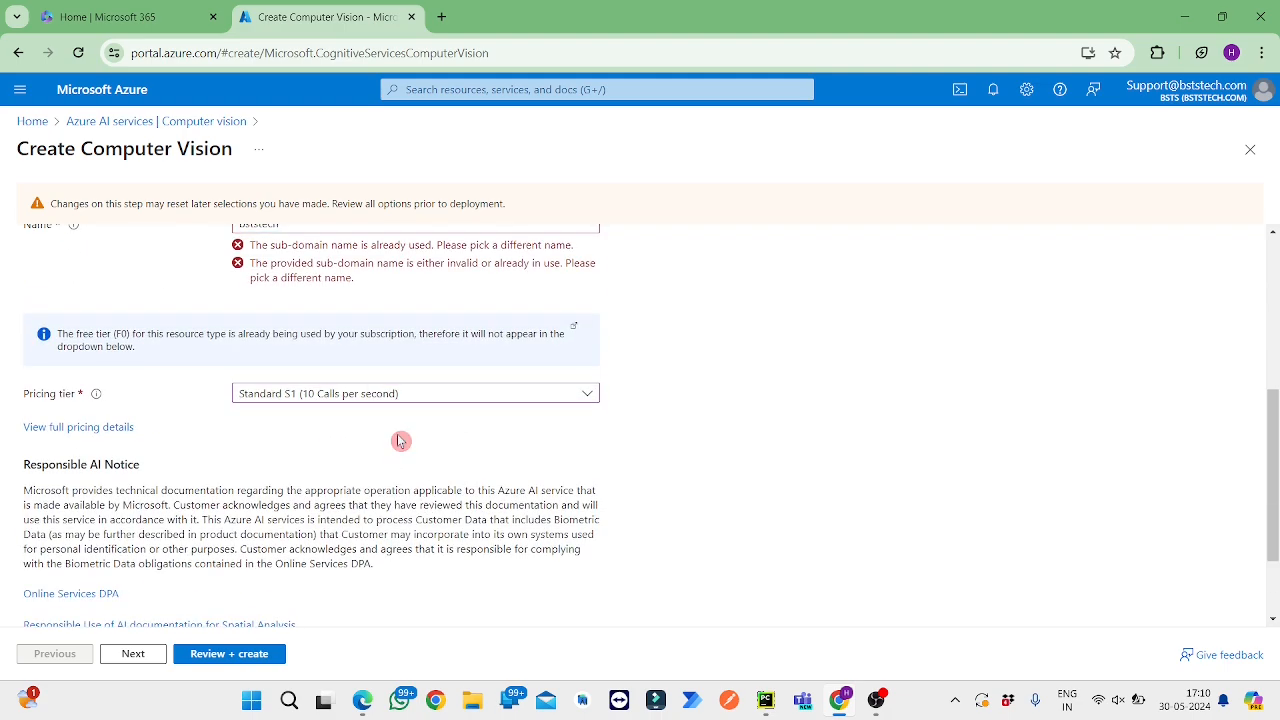
scroll("up", 3)
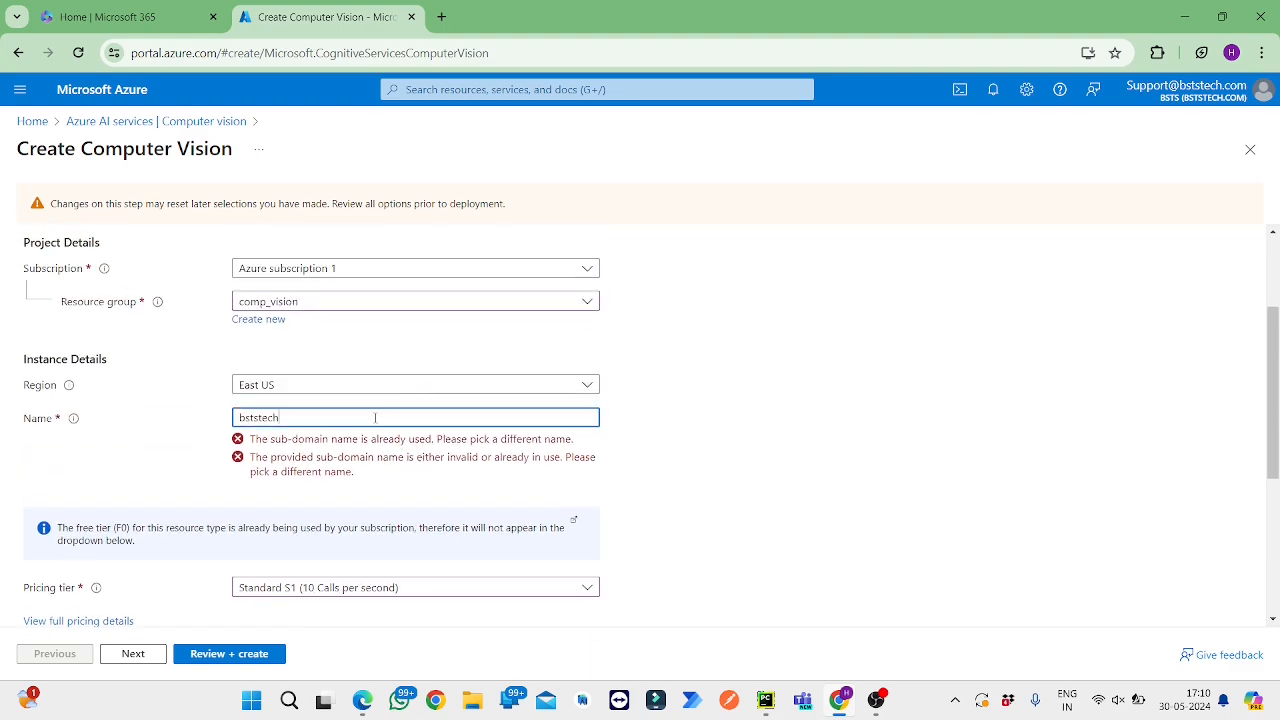
key("Backspace")
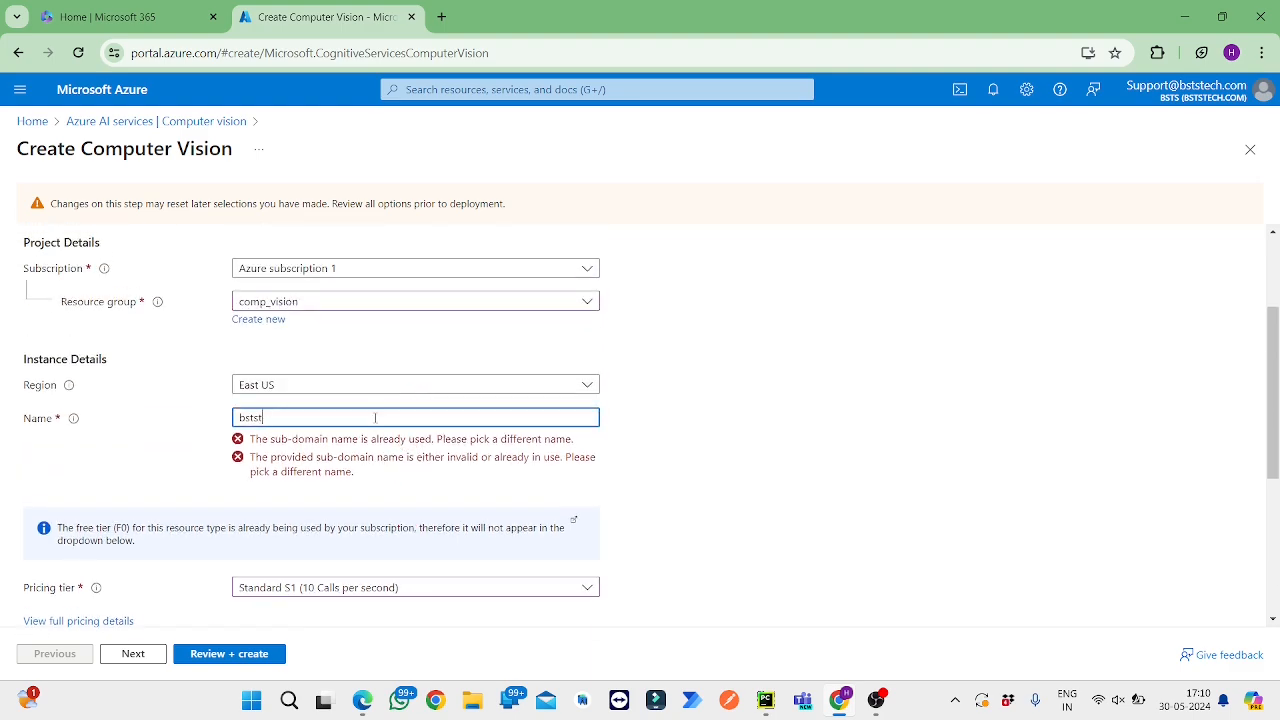
key("Backspace")
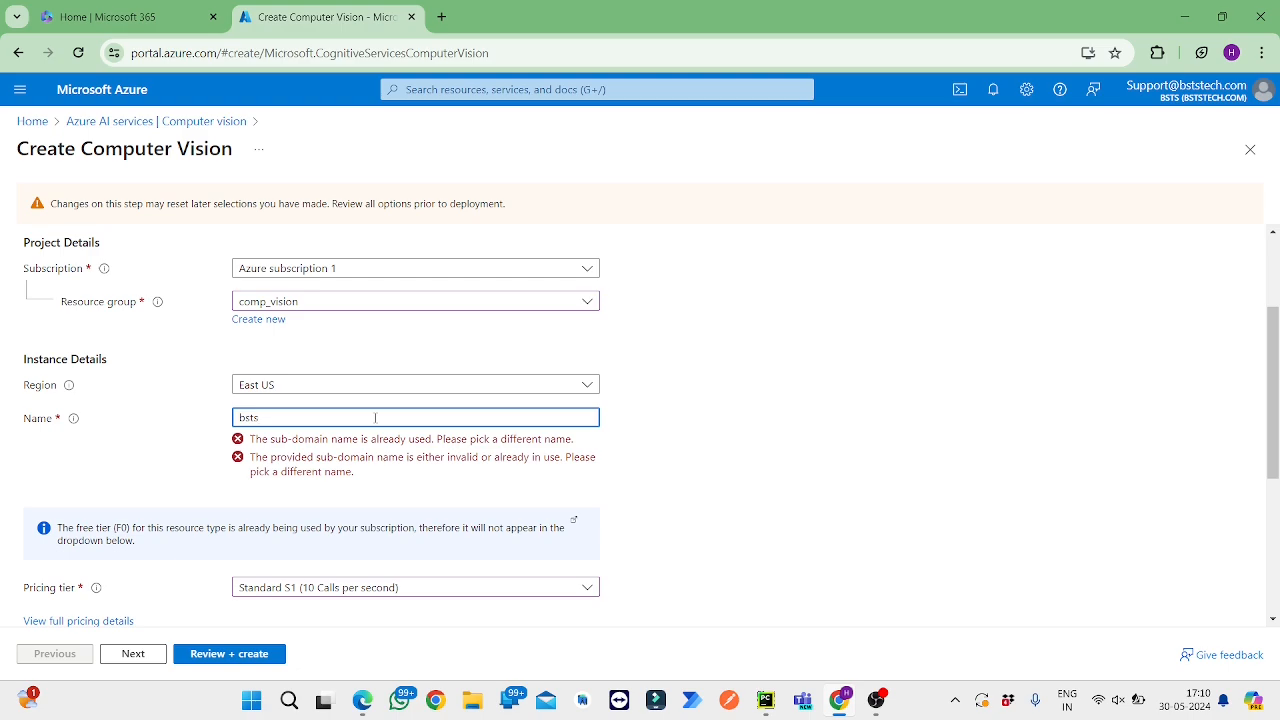
type("vision")
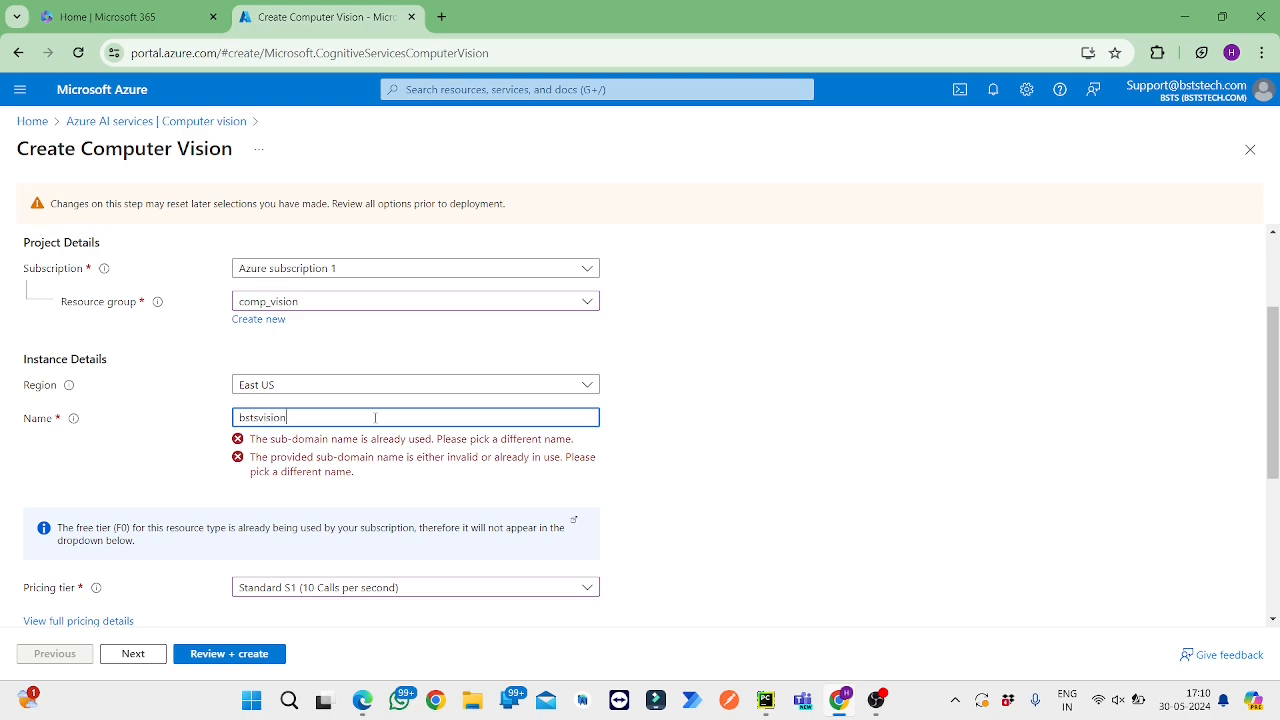
type("1")
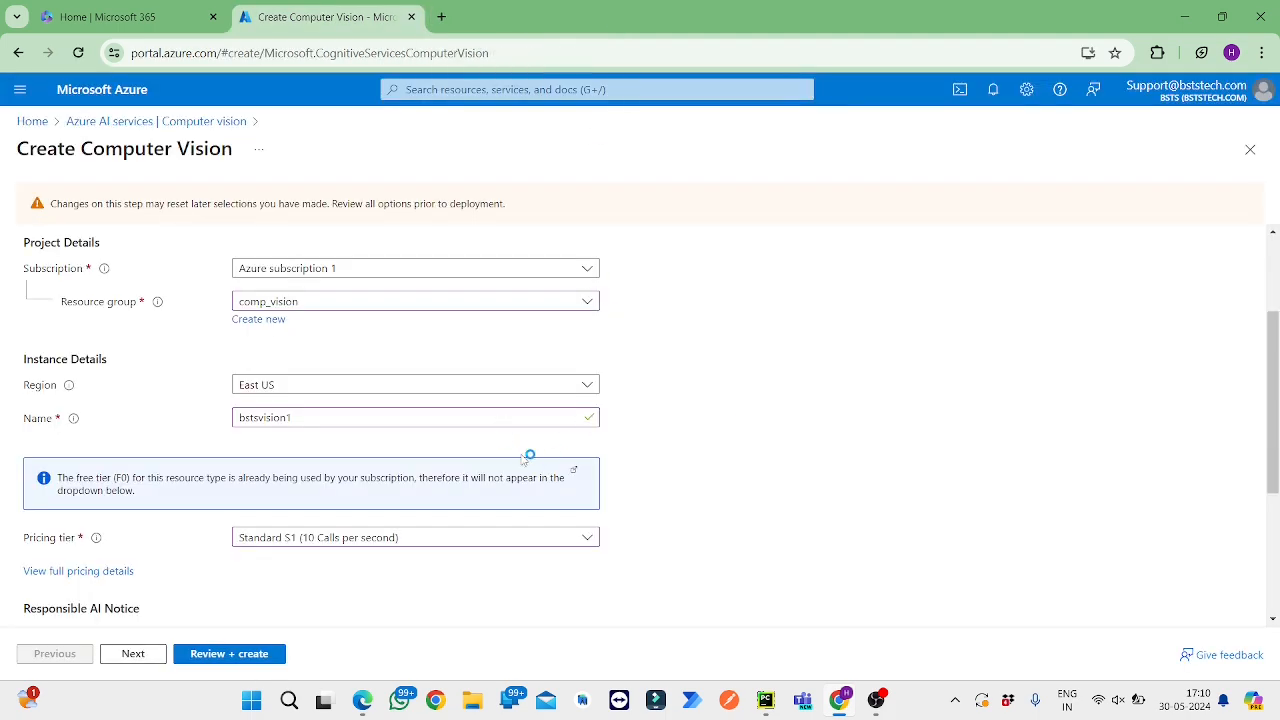
Step: Create the bstsvision1 Computer Vision resource and view its deployment progress details
left_click(228, 652)
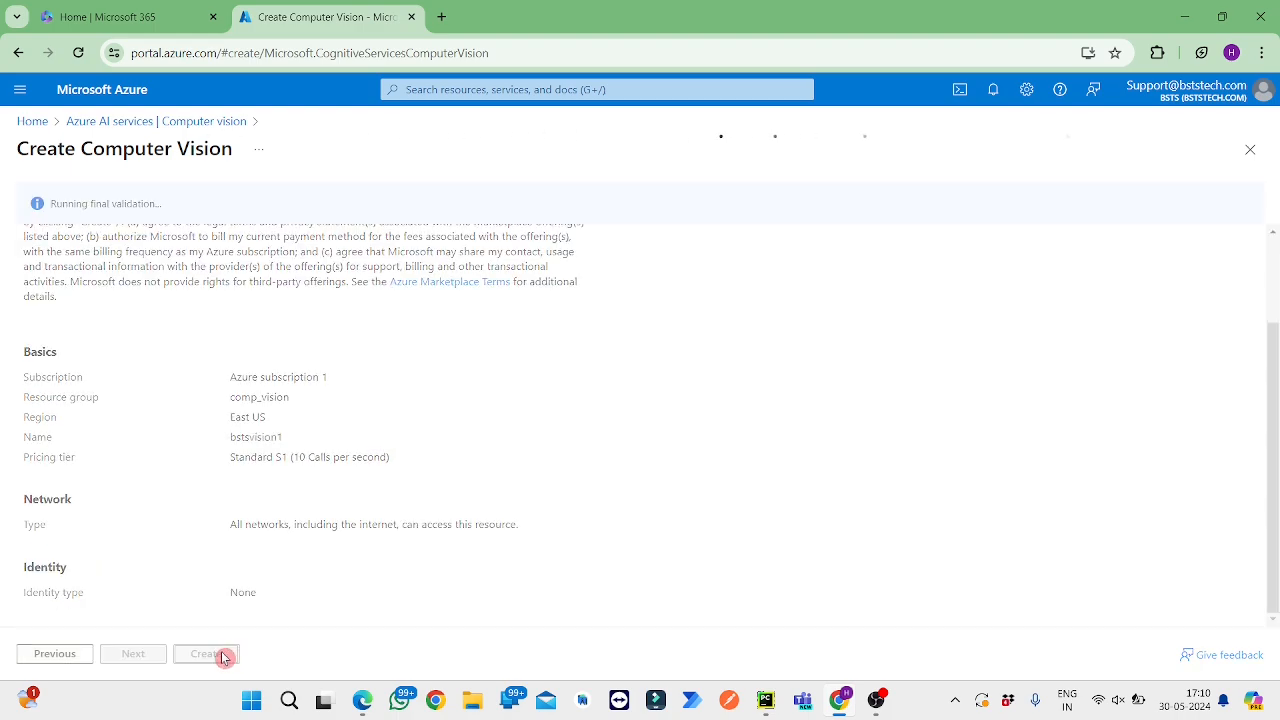
left_click(206, 652)
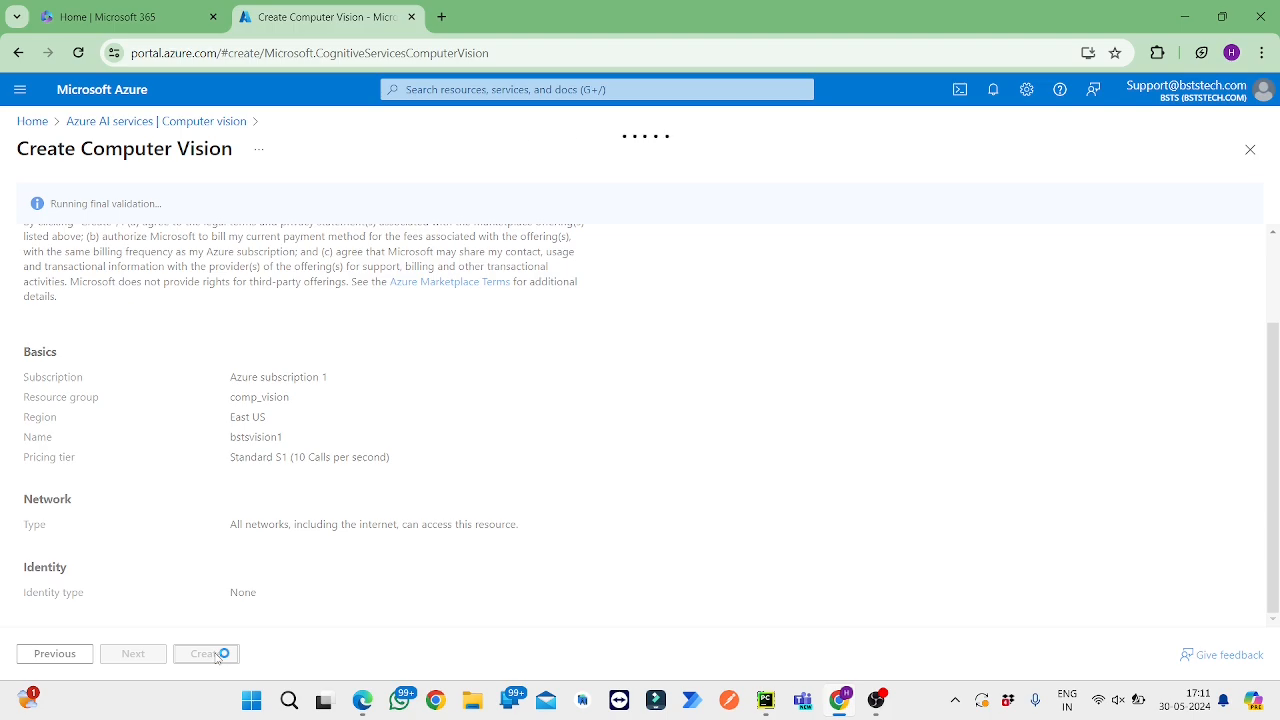
left_click(206, 652)
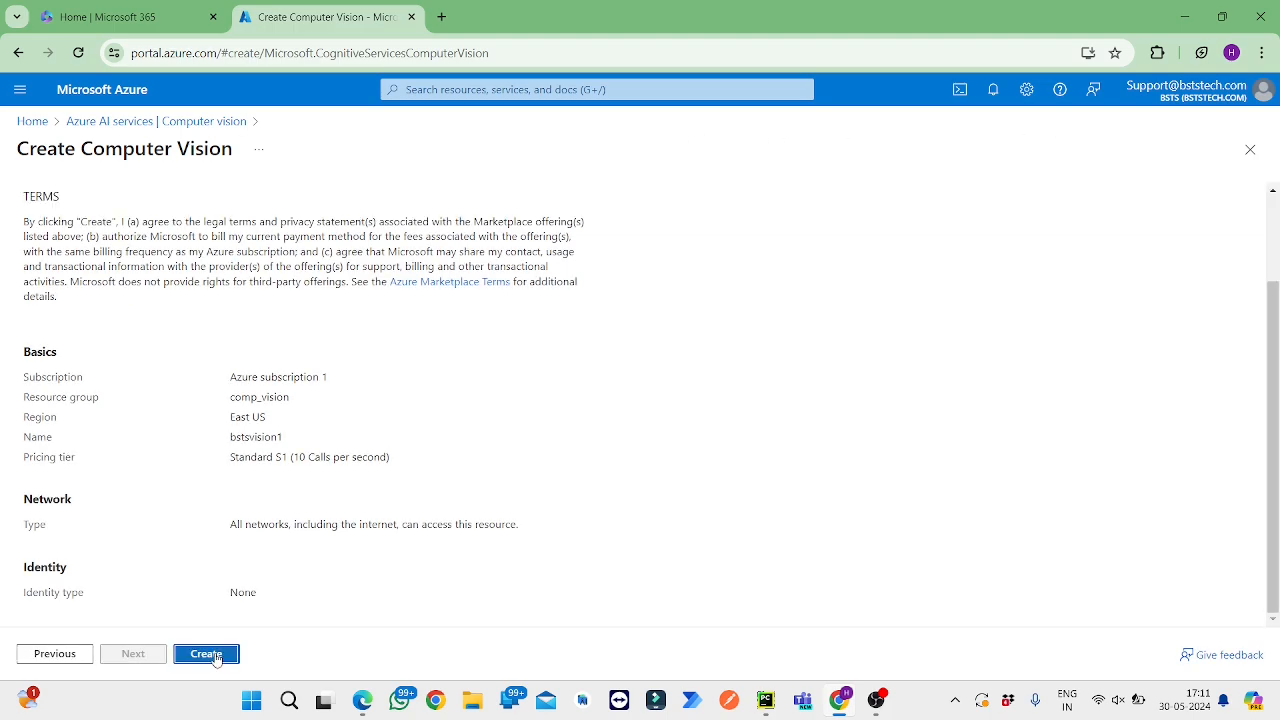
left_click(206, 652)
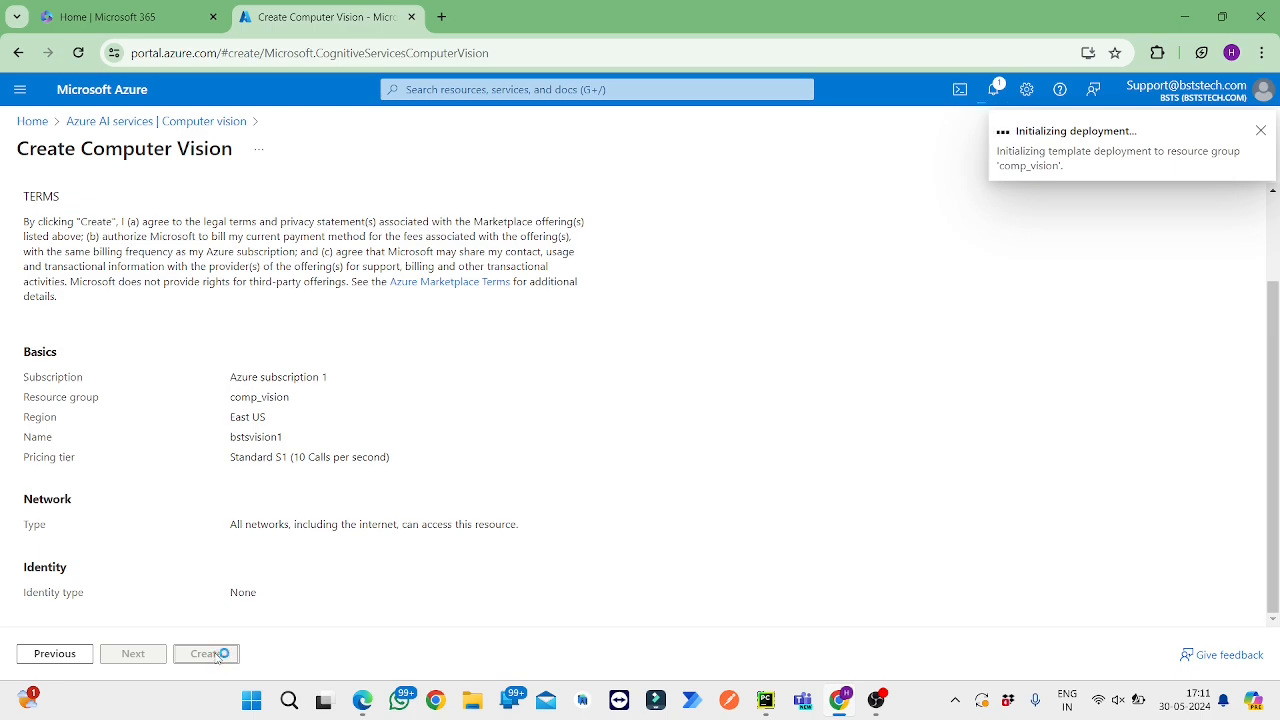
left_click(206, 652)
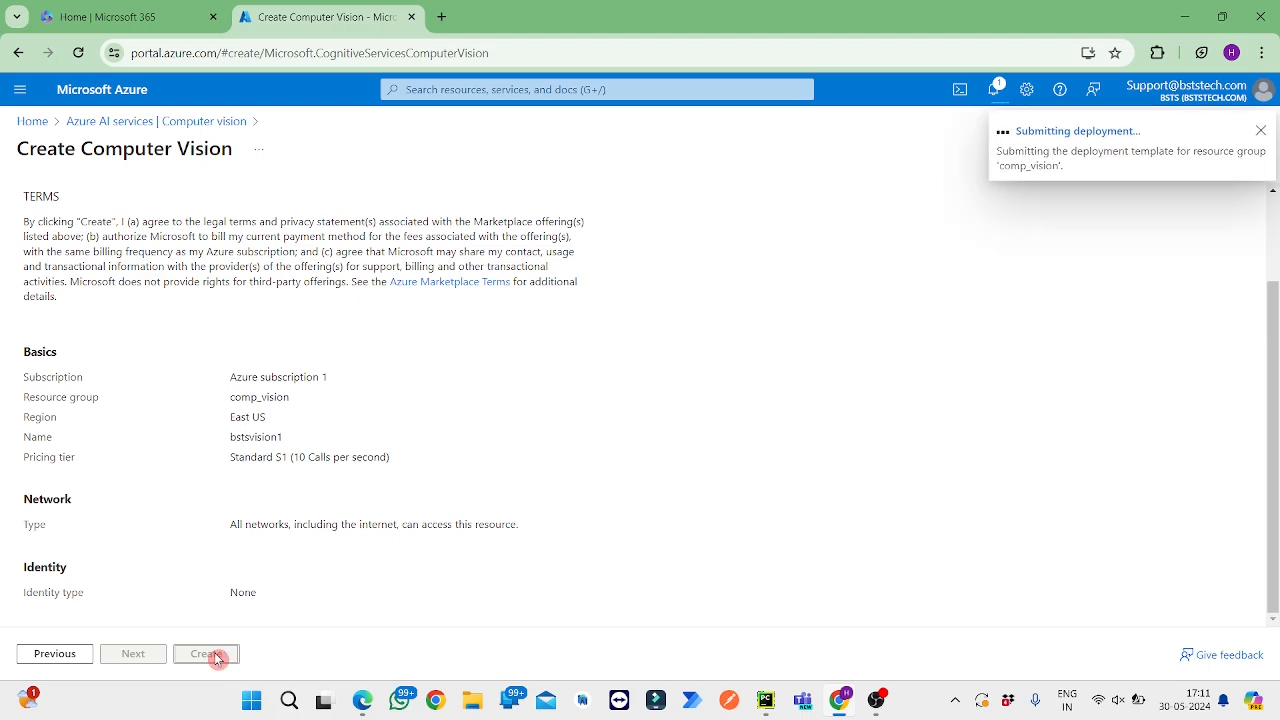
left_click(206, 652)
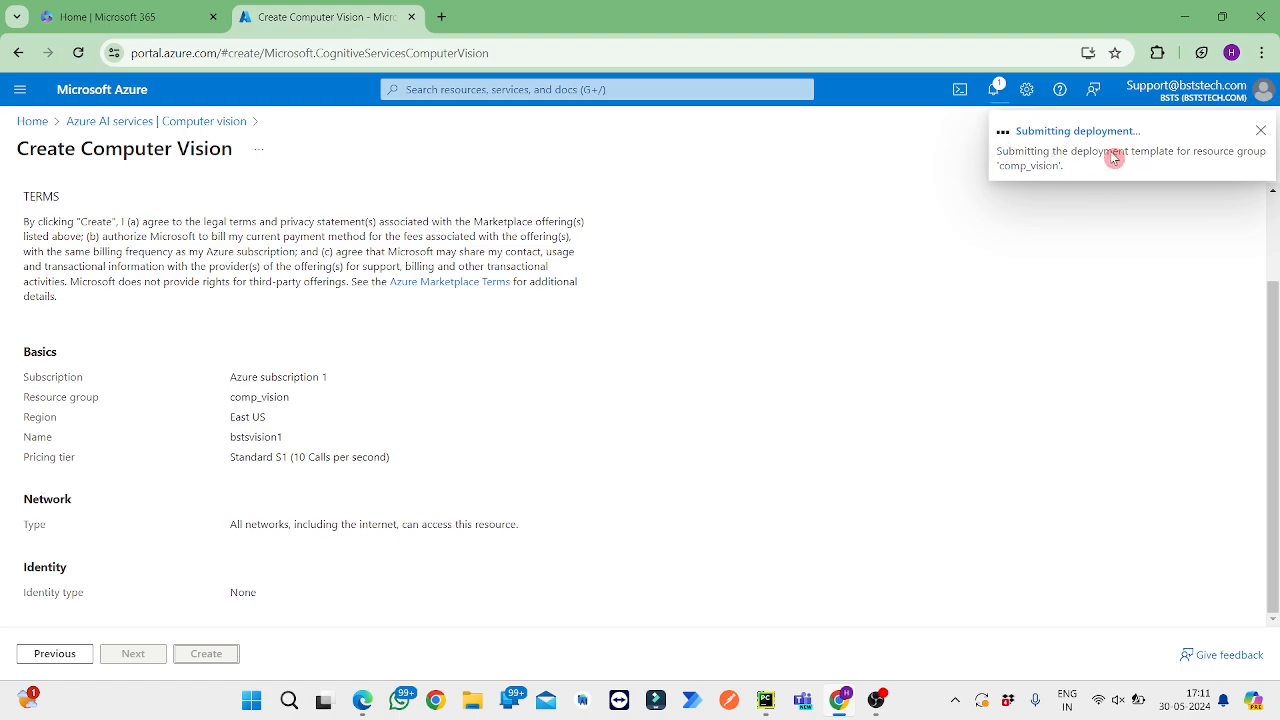
left_click(204, 652)
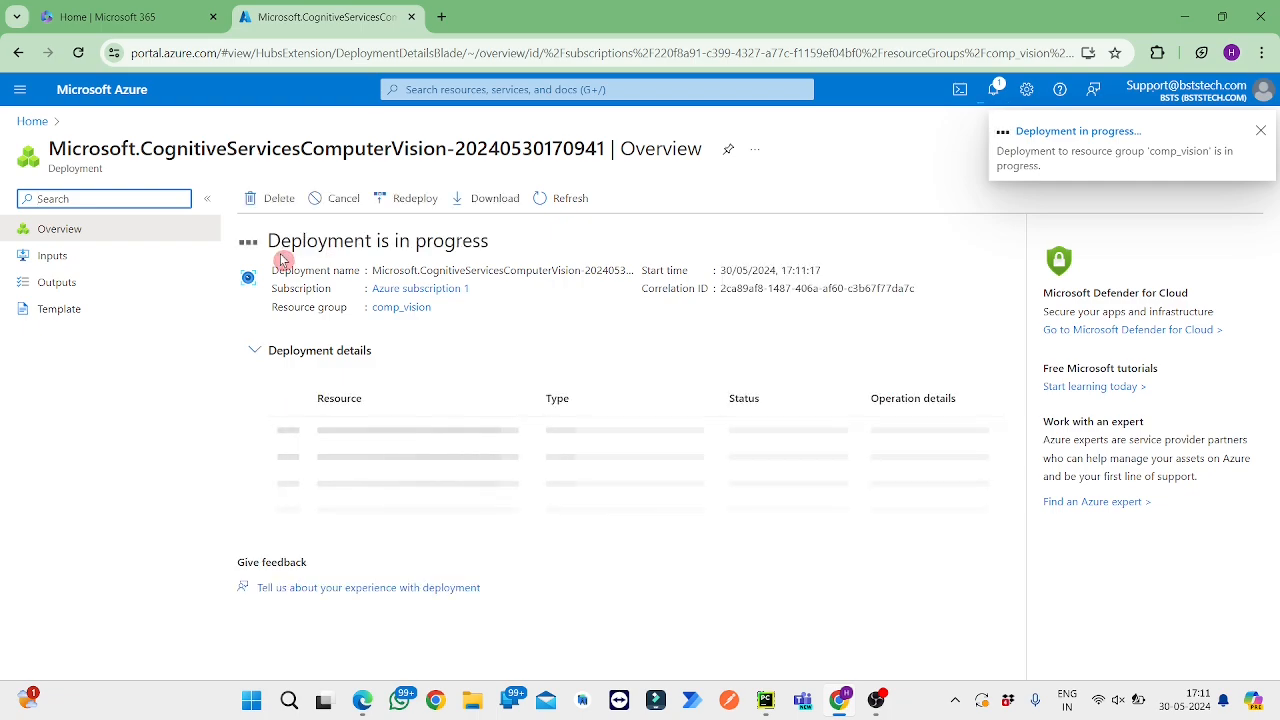
Step: Go to the newly created bstsvision1 resource once the deployment succeeds
left_click(1260, 130)
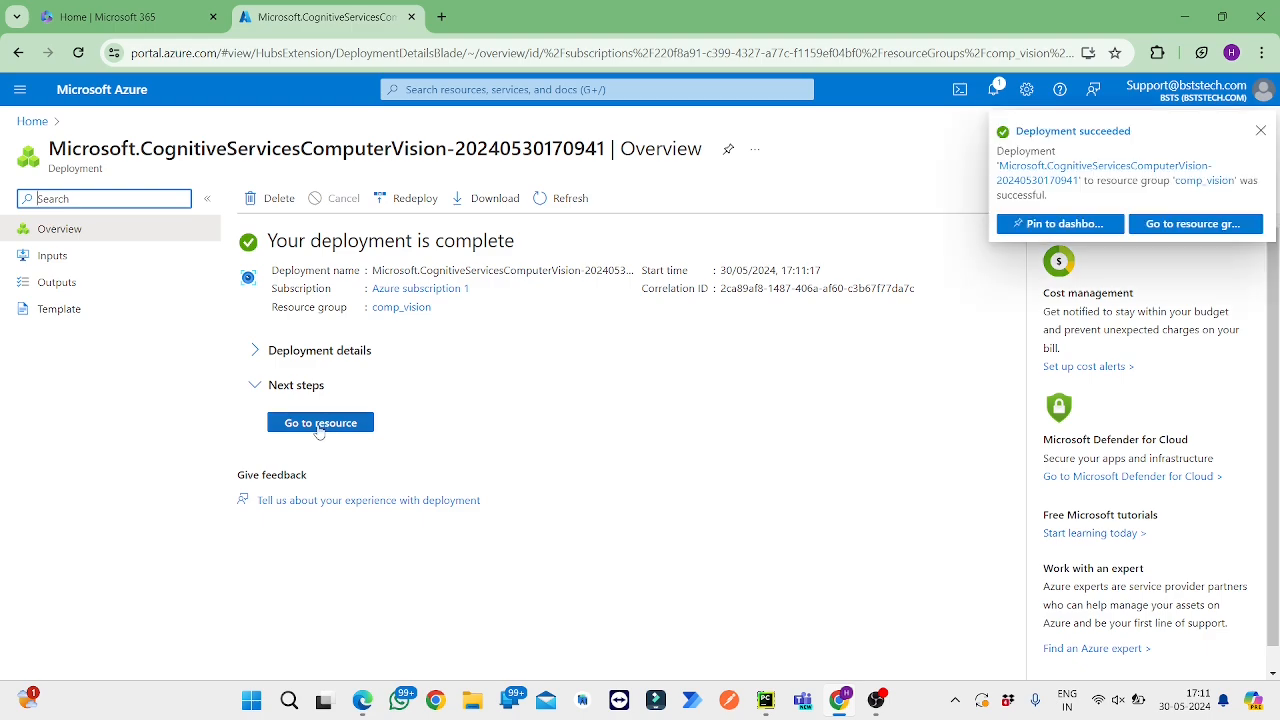
left_click(320, 422)
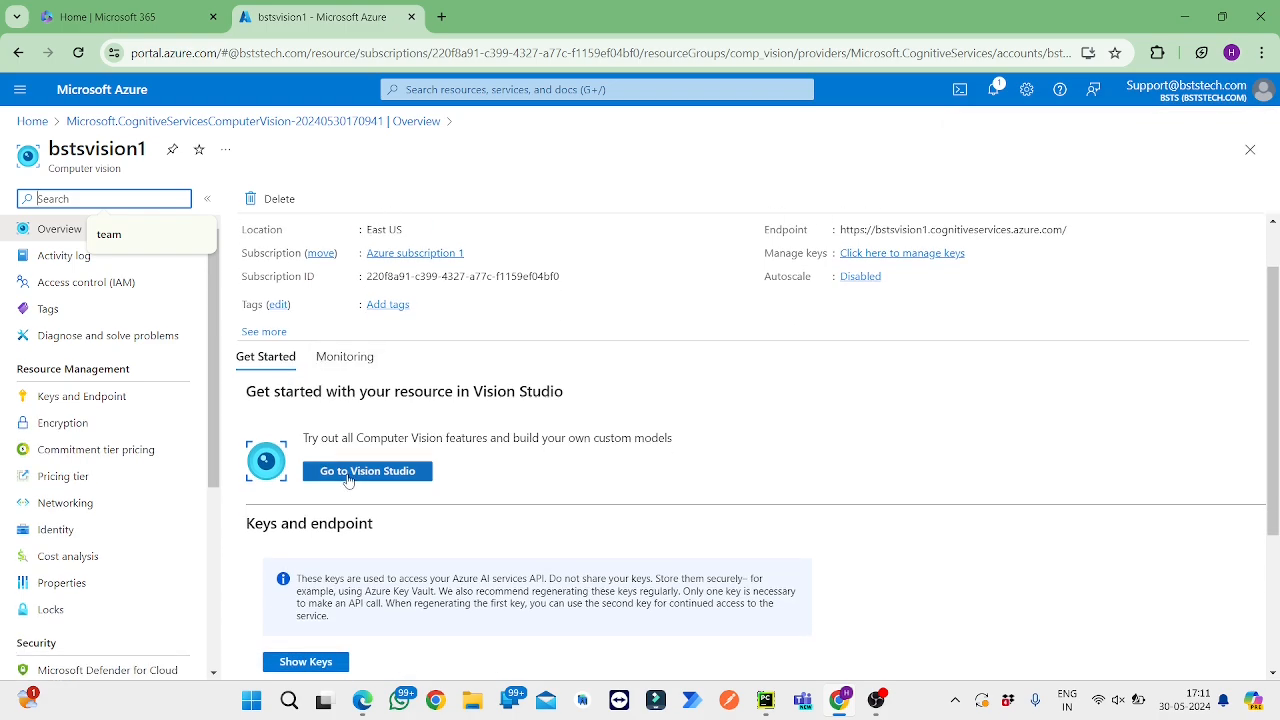
mouse_move(396, 486)
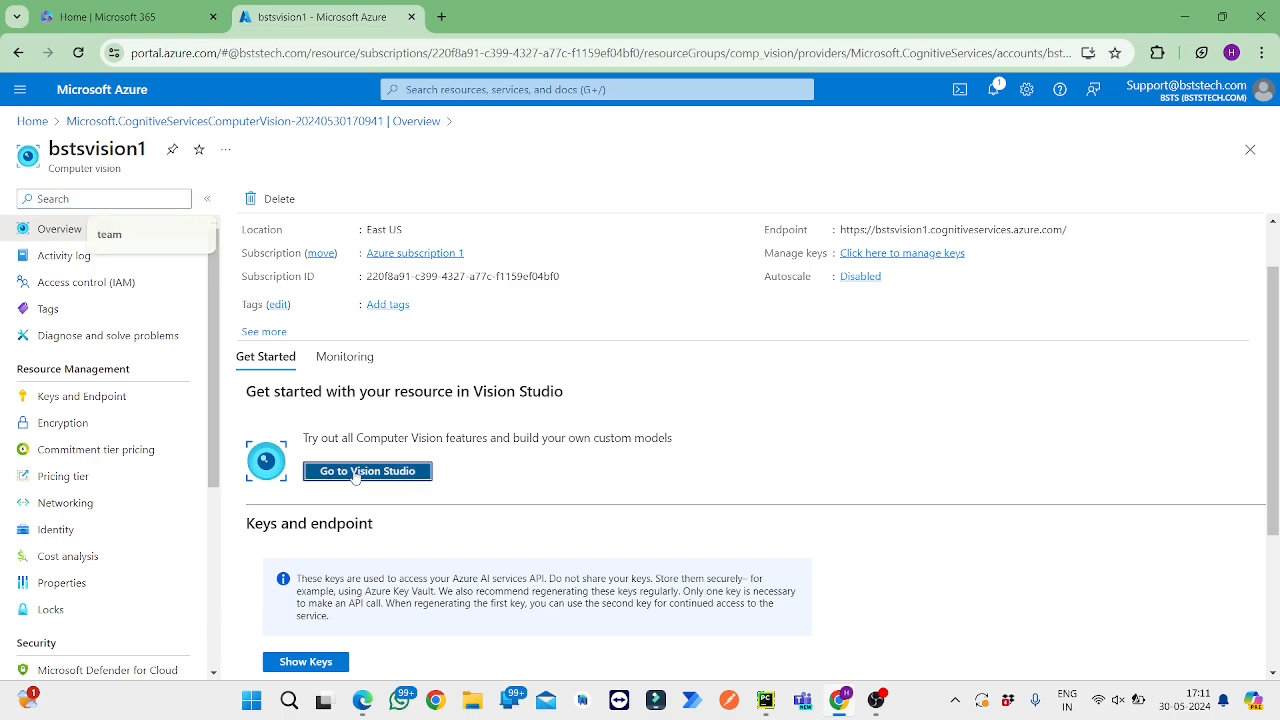
Step: Launch Vision Studio from the resource and scroll its gallery down to Extract text from images
left_click(368, 472)
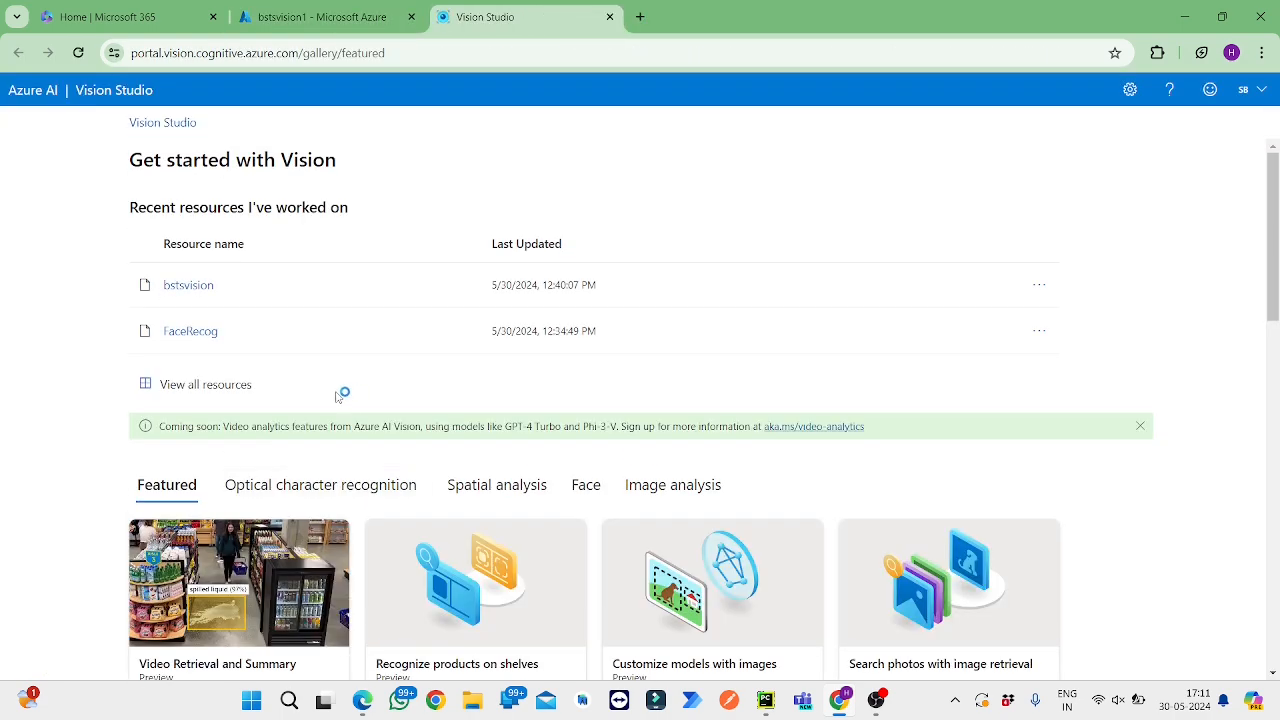
scroll("down", 3)
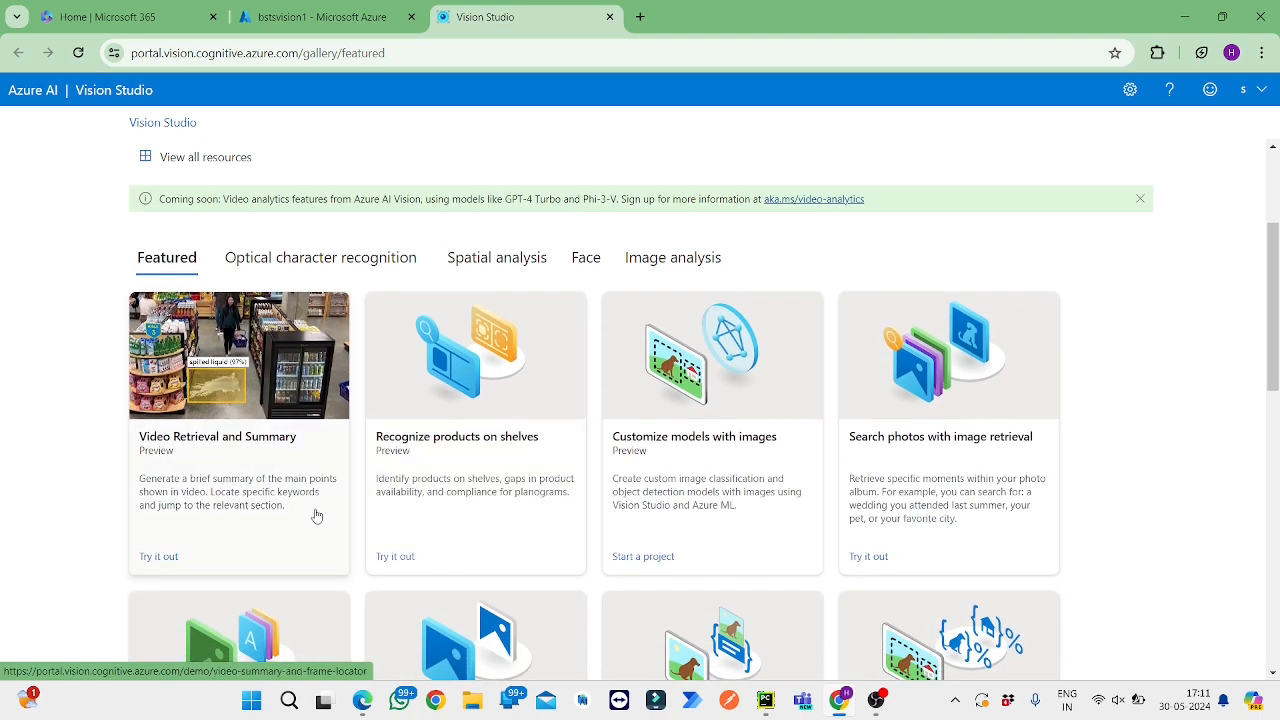
mouse_move(244, 456)
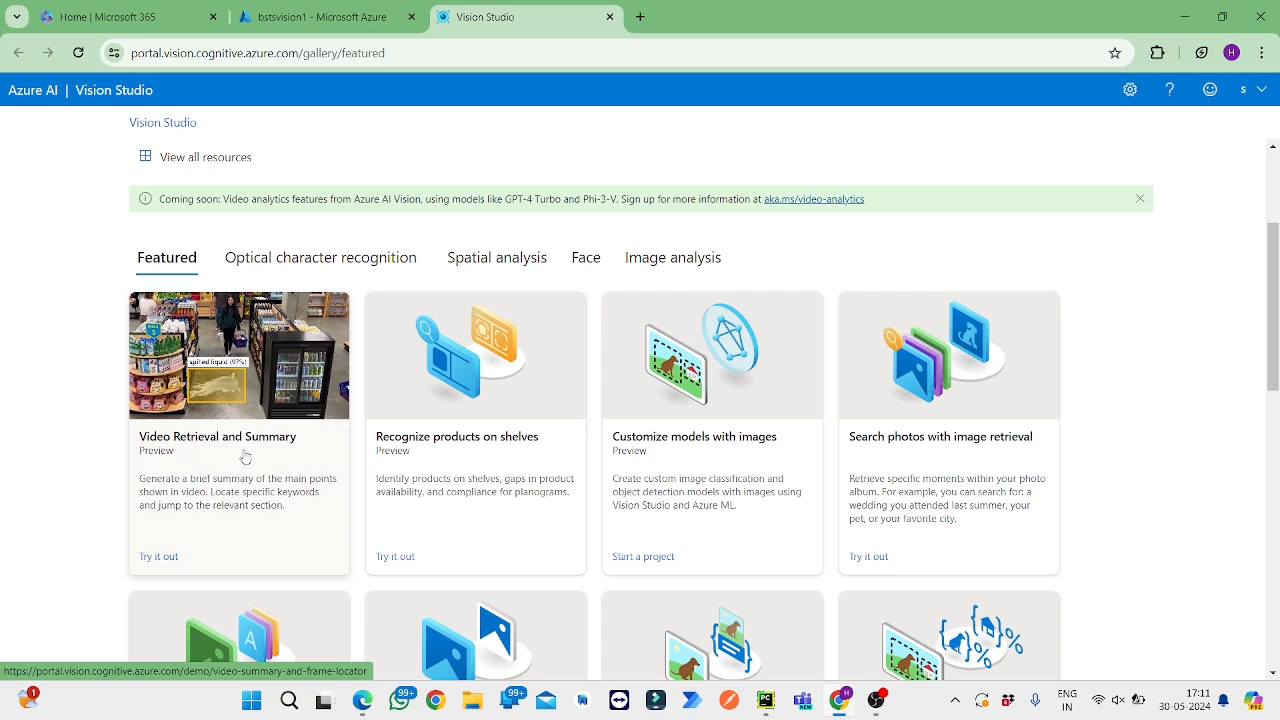
mouse_move(186, 400)
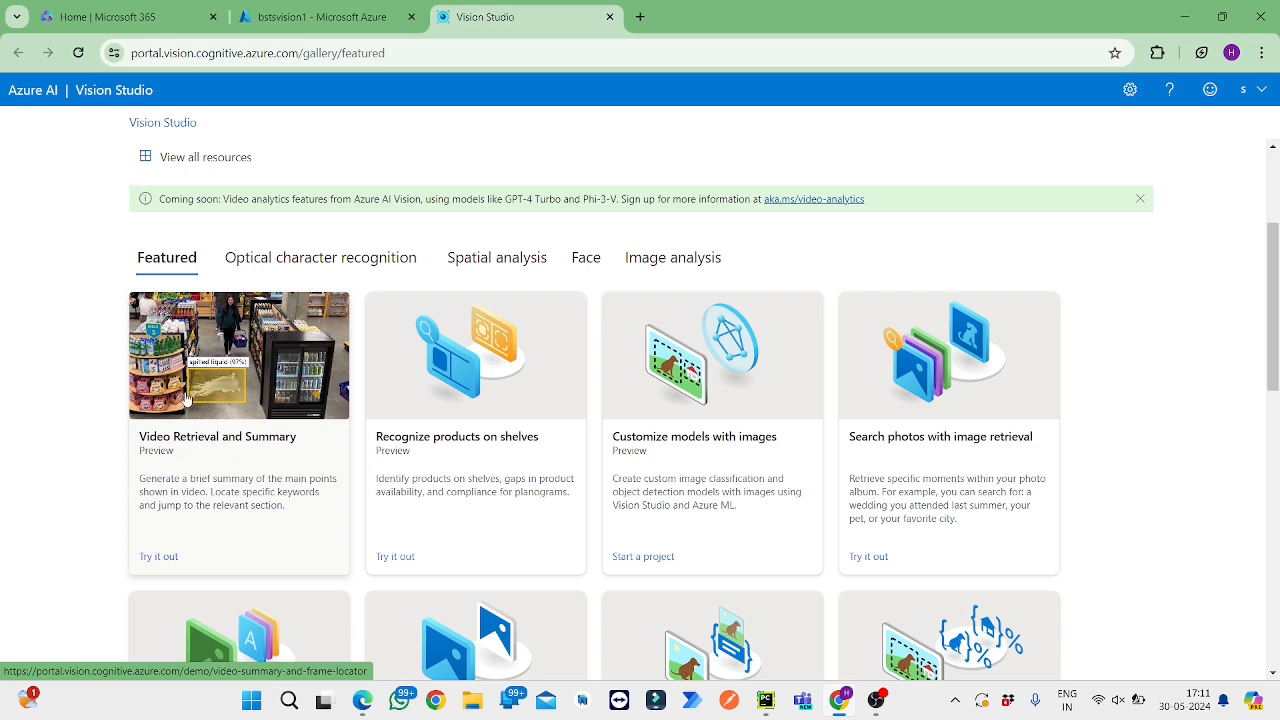
mouse_move(252, 388)
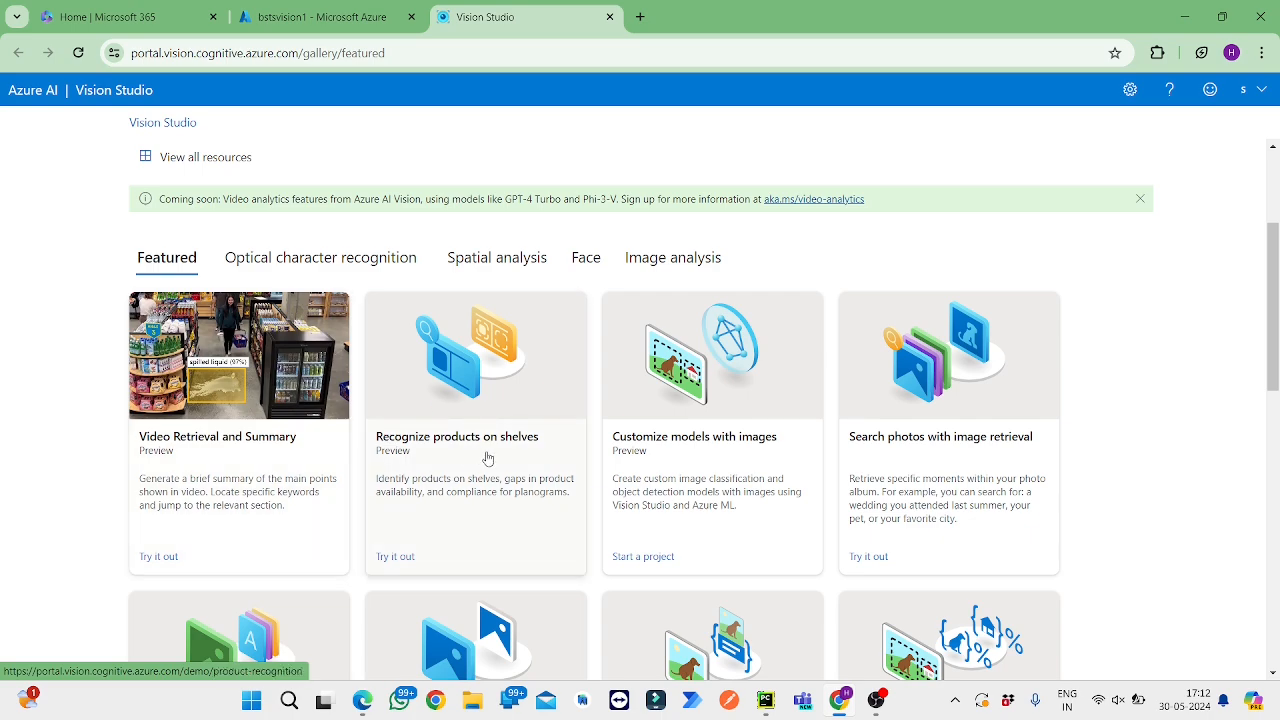
mouse_move(438, 426)
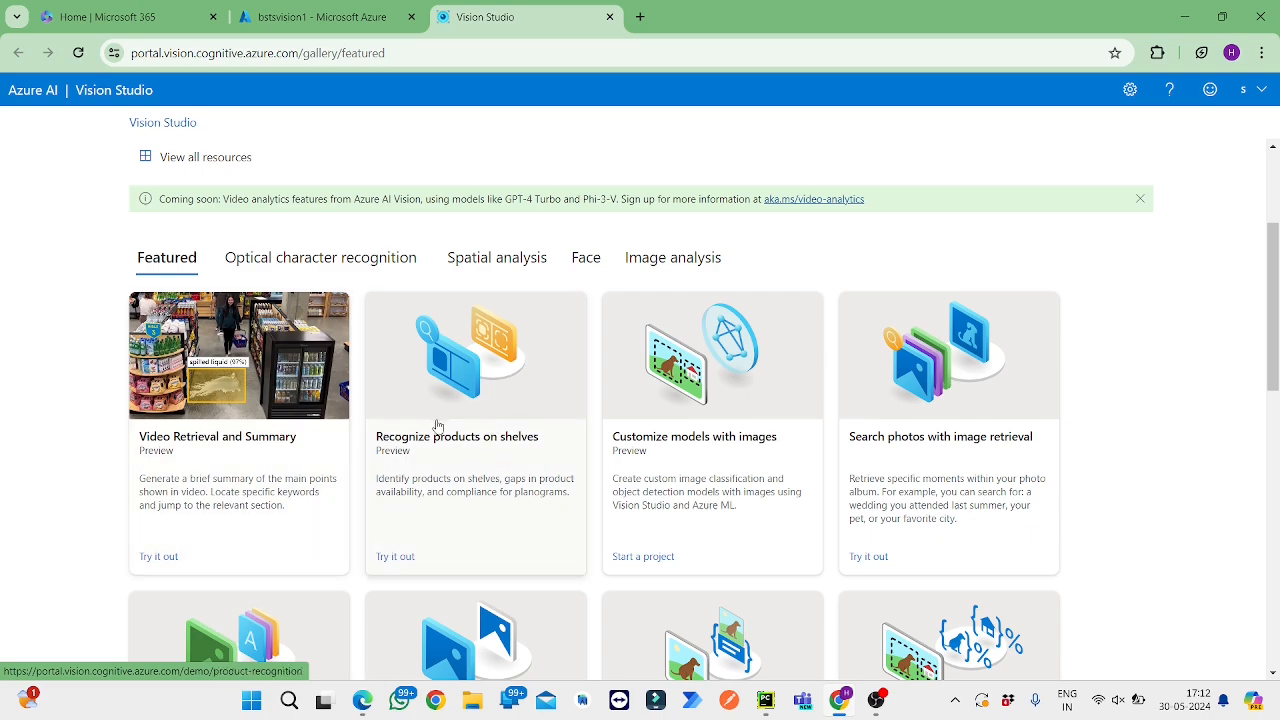
mouse_move(448, 460)
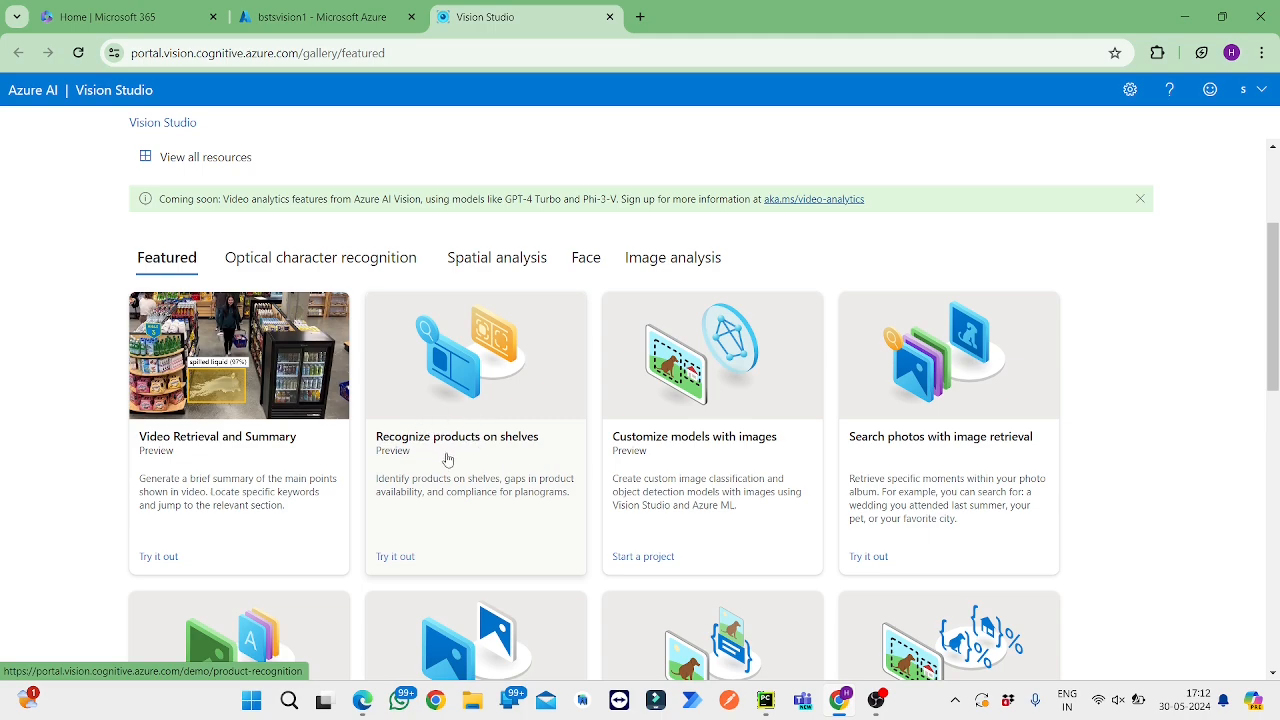
mouse_move(458, 462)
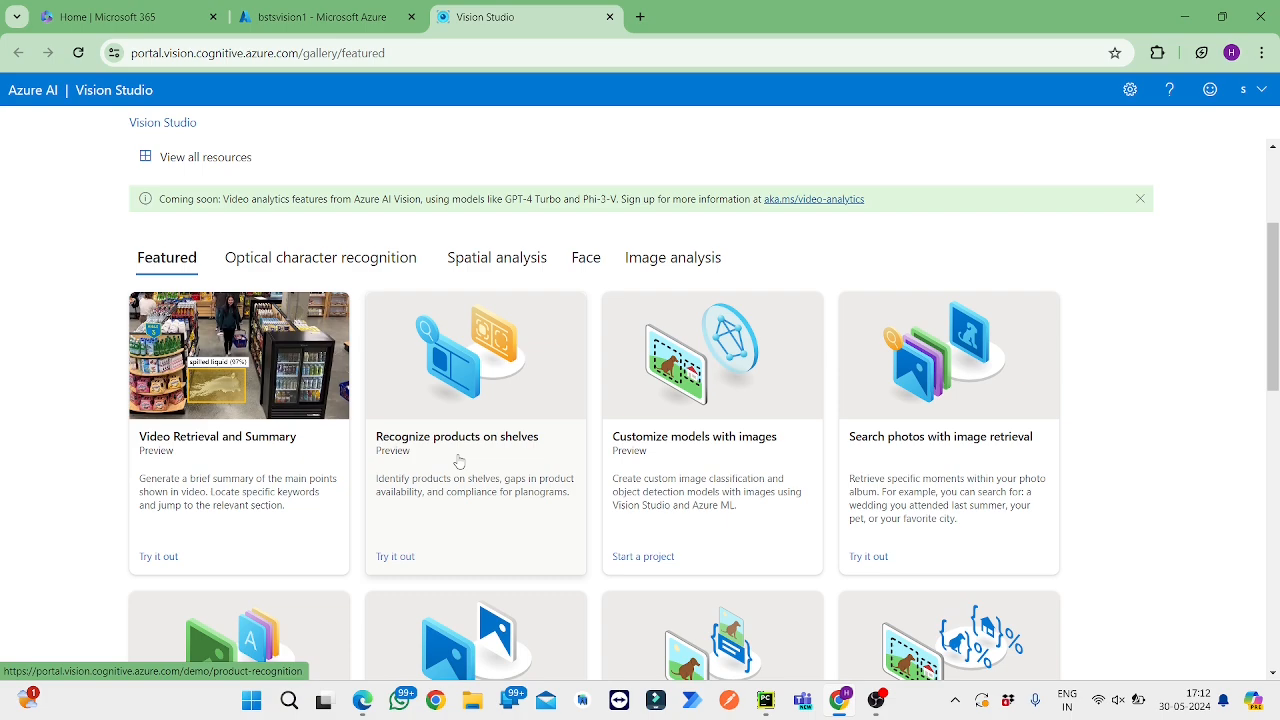
mouse_move(716, 452)
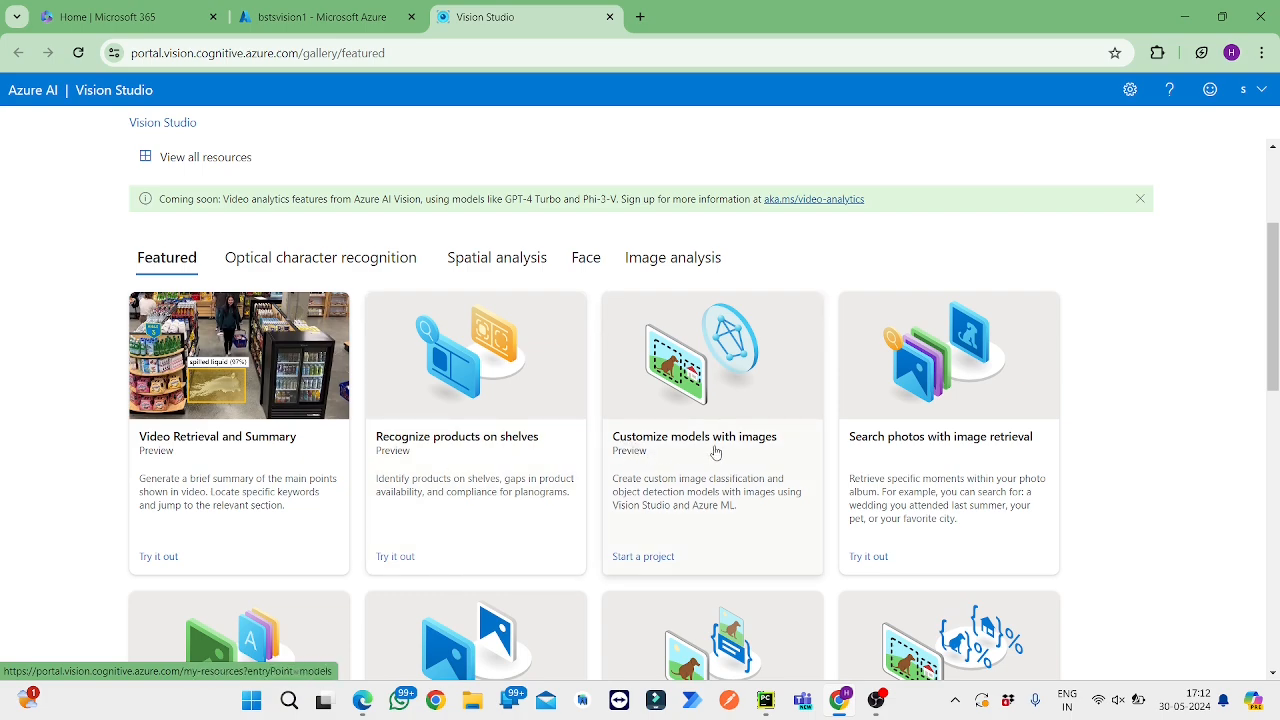
mouse_move(726, 398)
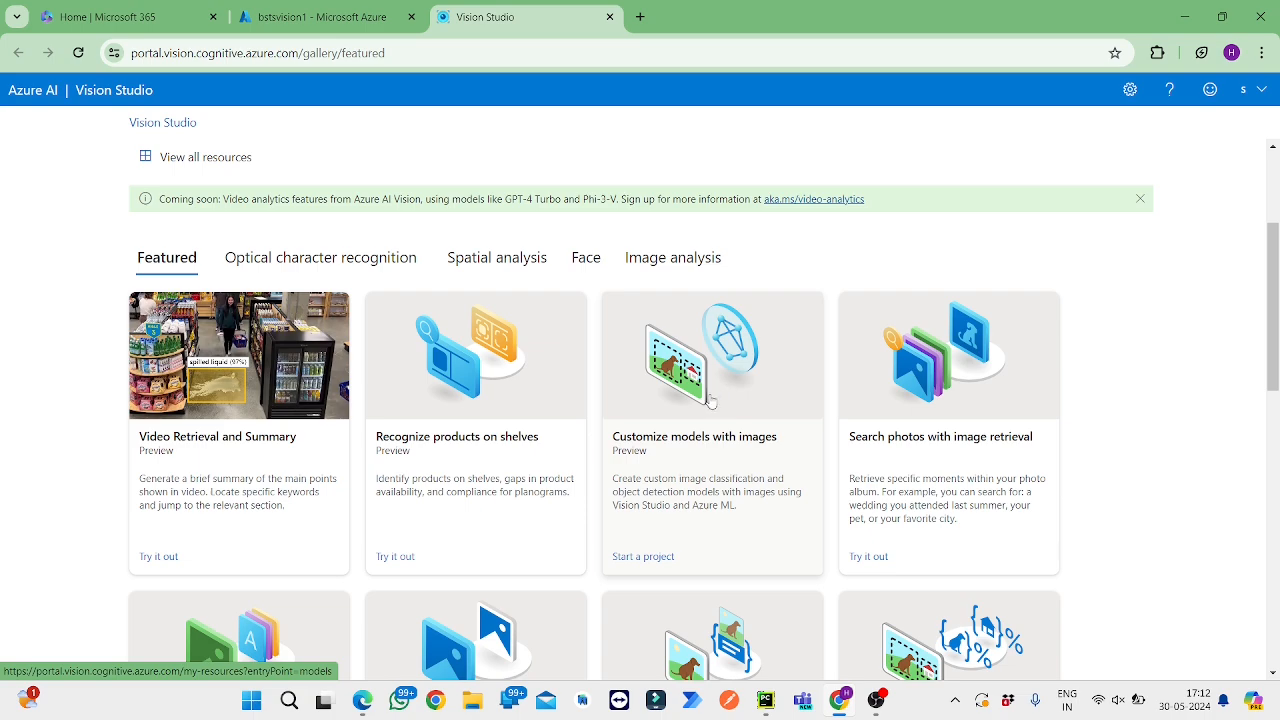
mouse_move(730, 384)
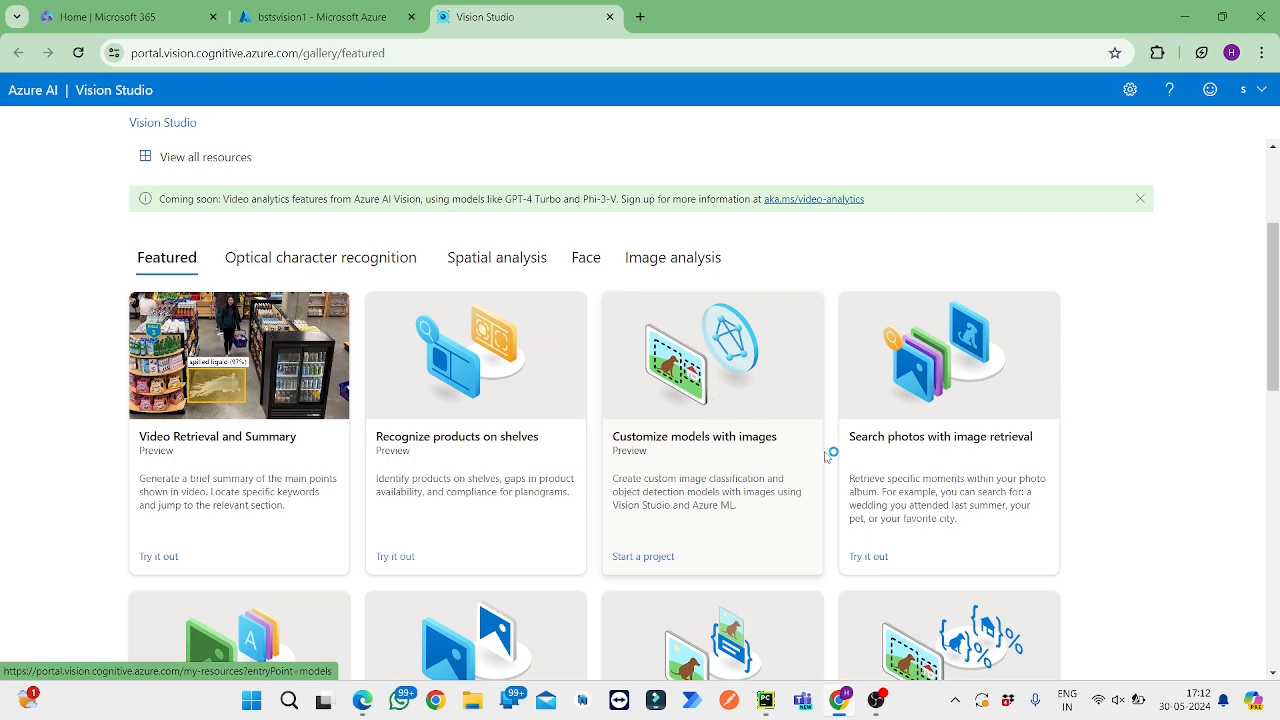
mouse_move(728, 464)
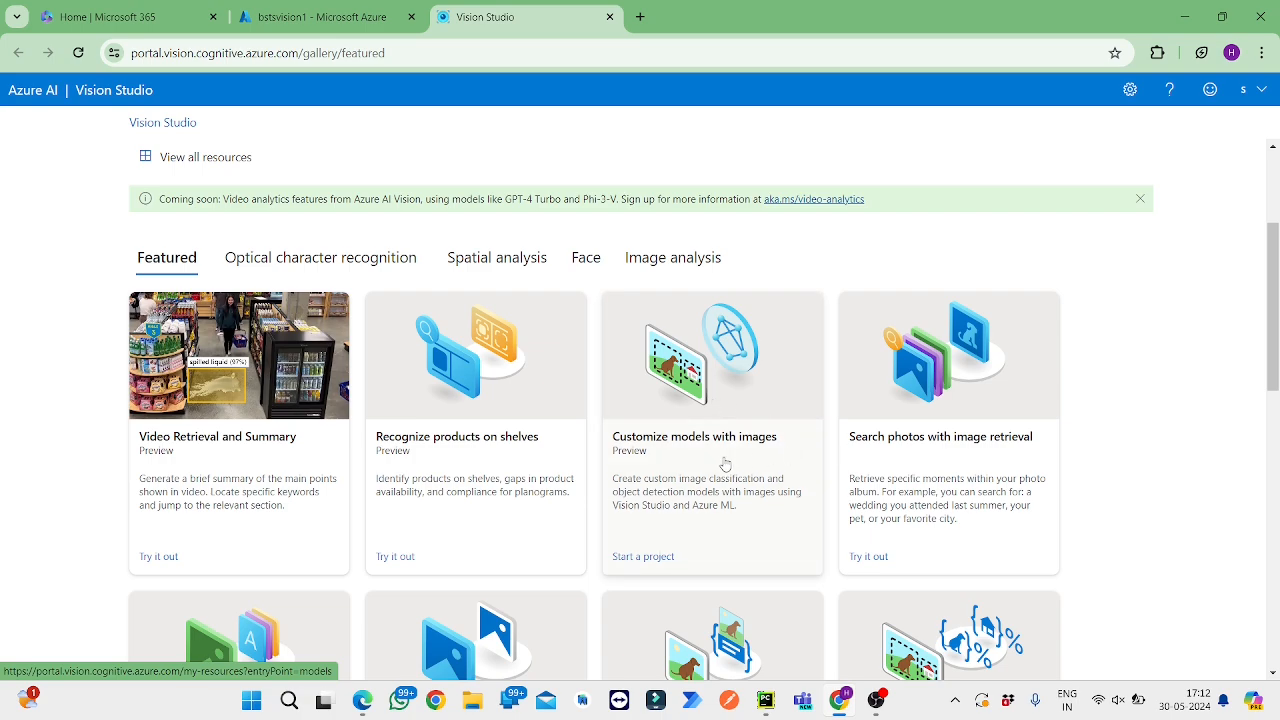
mouse_move(694, 464)
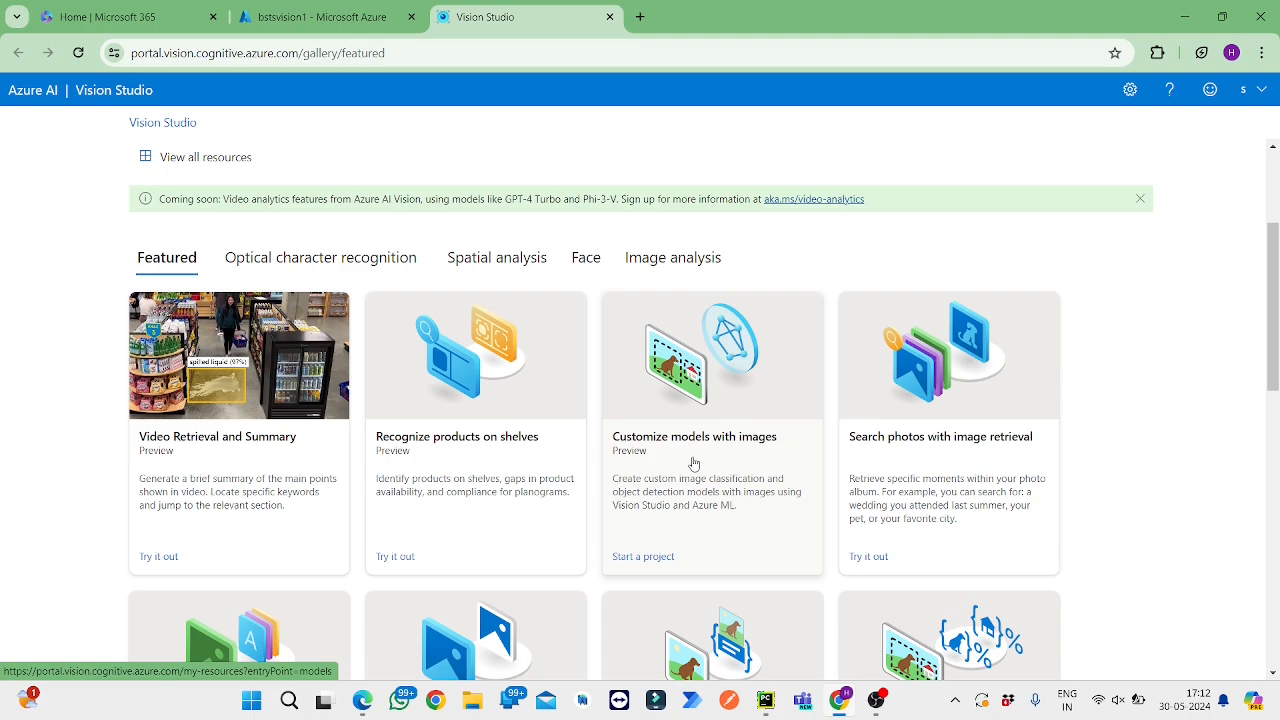
mouse_move(748, 478)
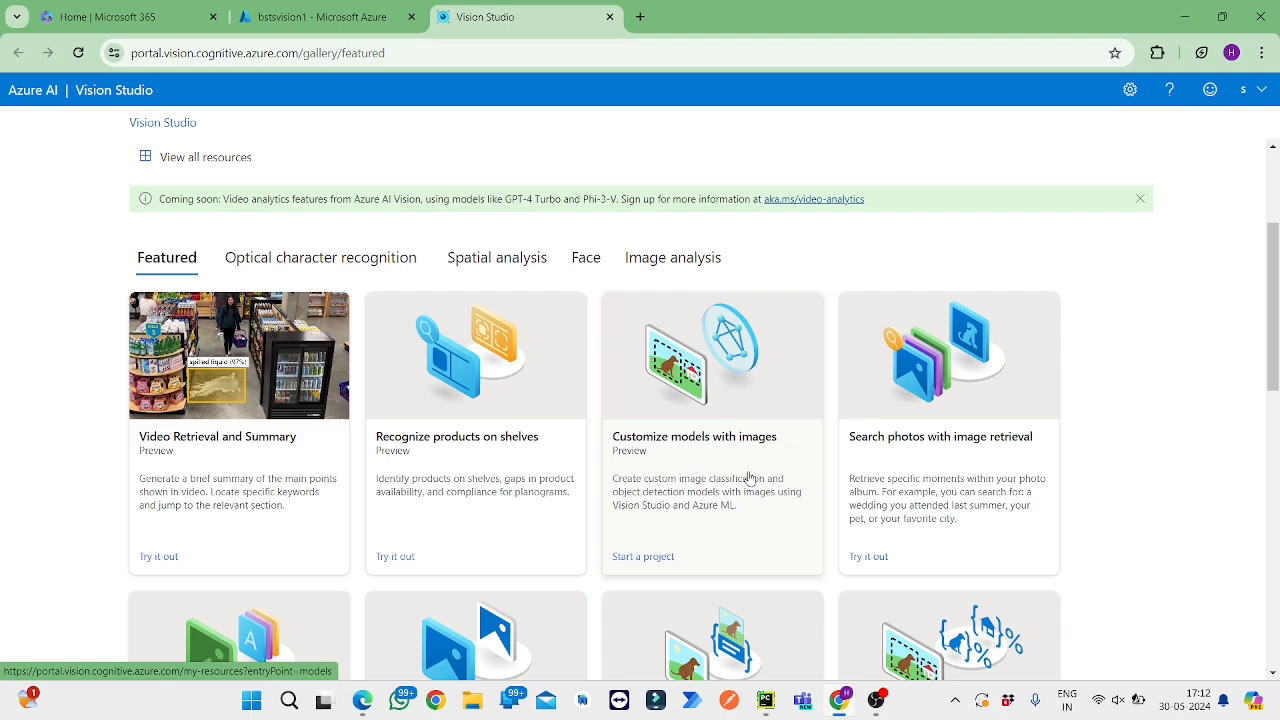
mouse_move(928, 456)
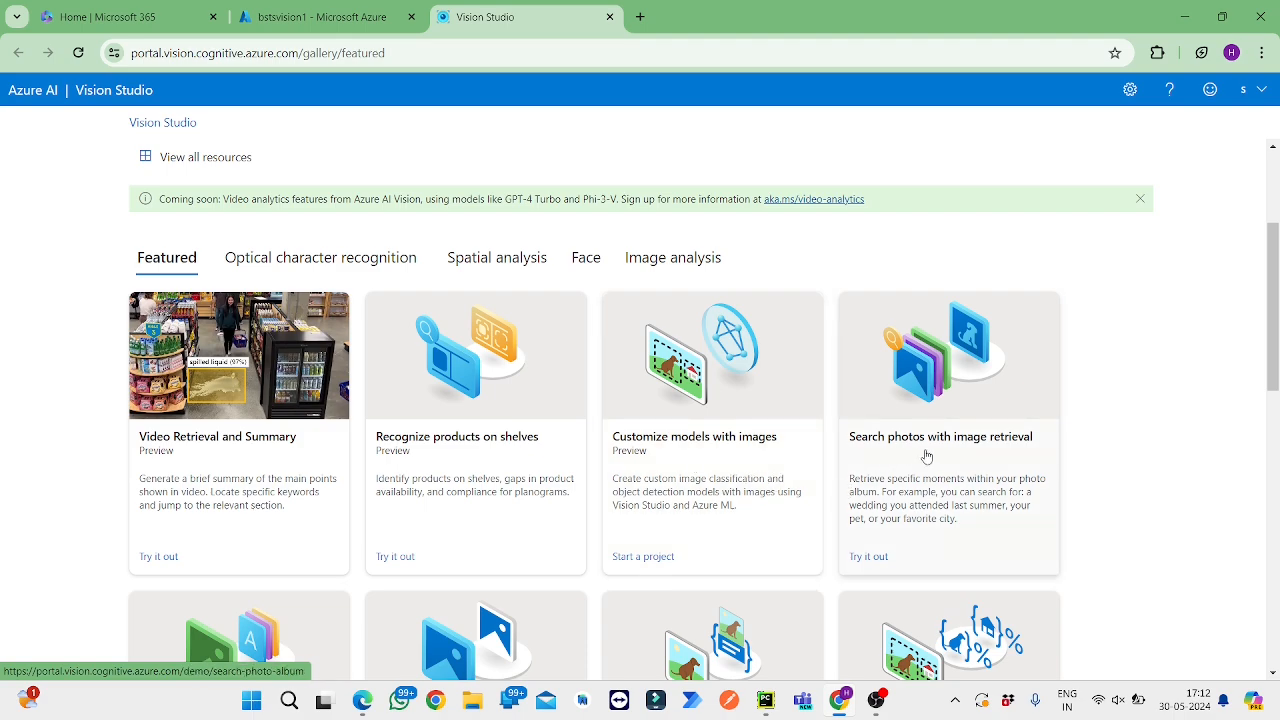
mouse_move(932, 468)
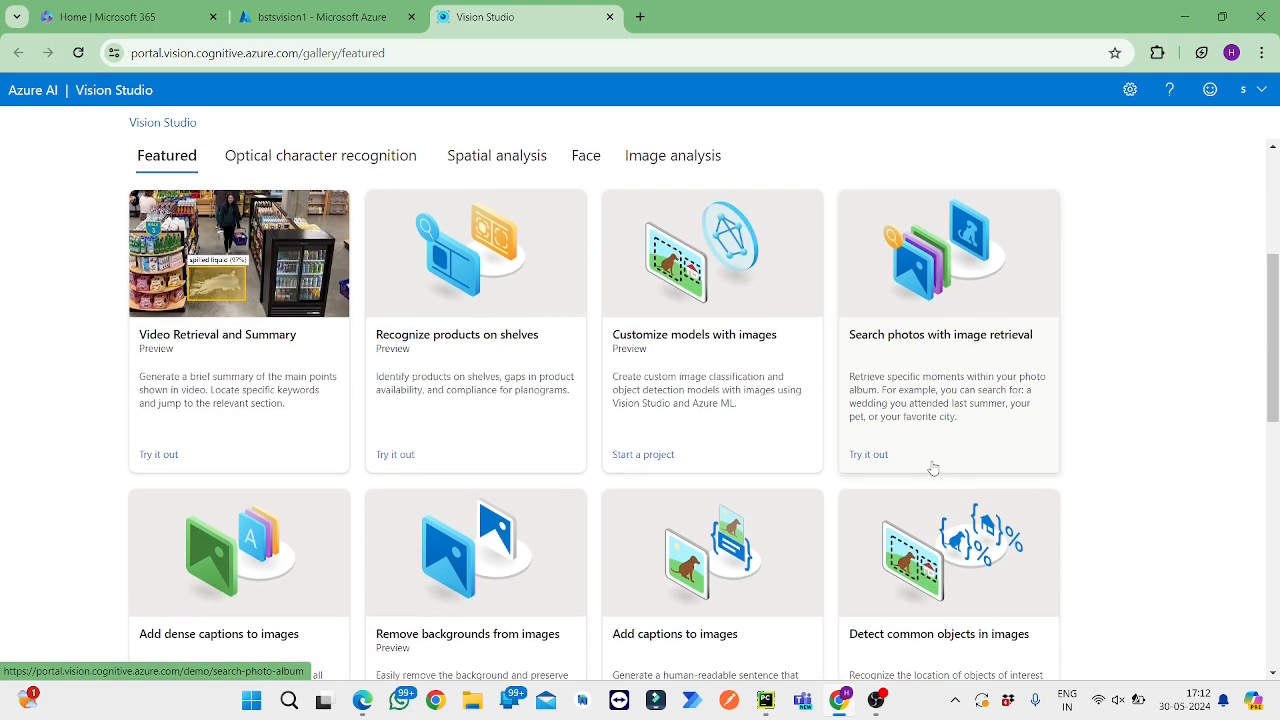
scroll("down", 3)
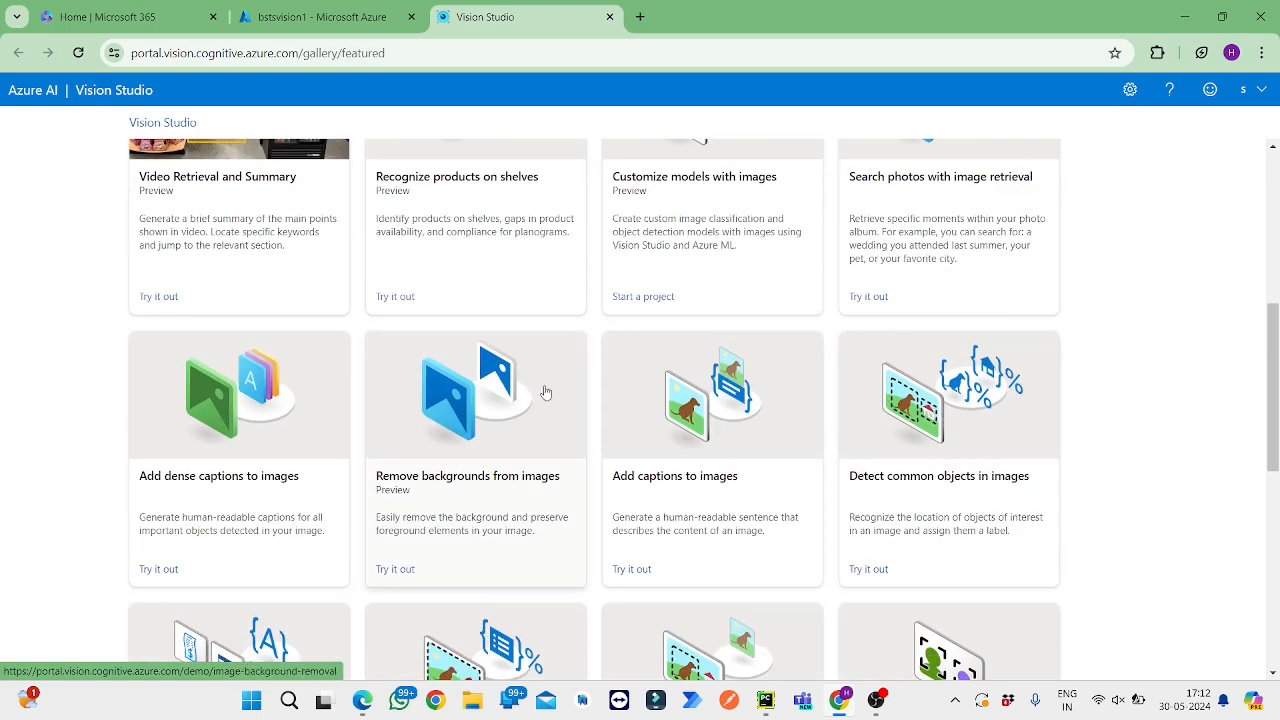
mouse_move(252, 504)
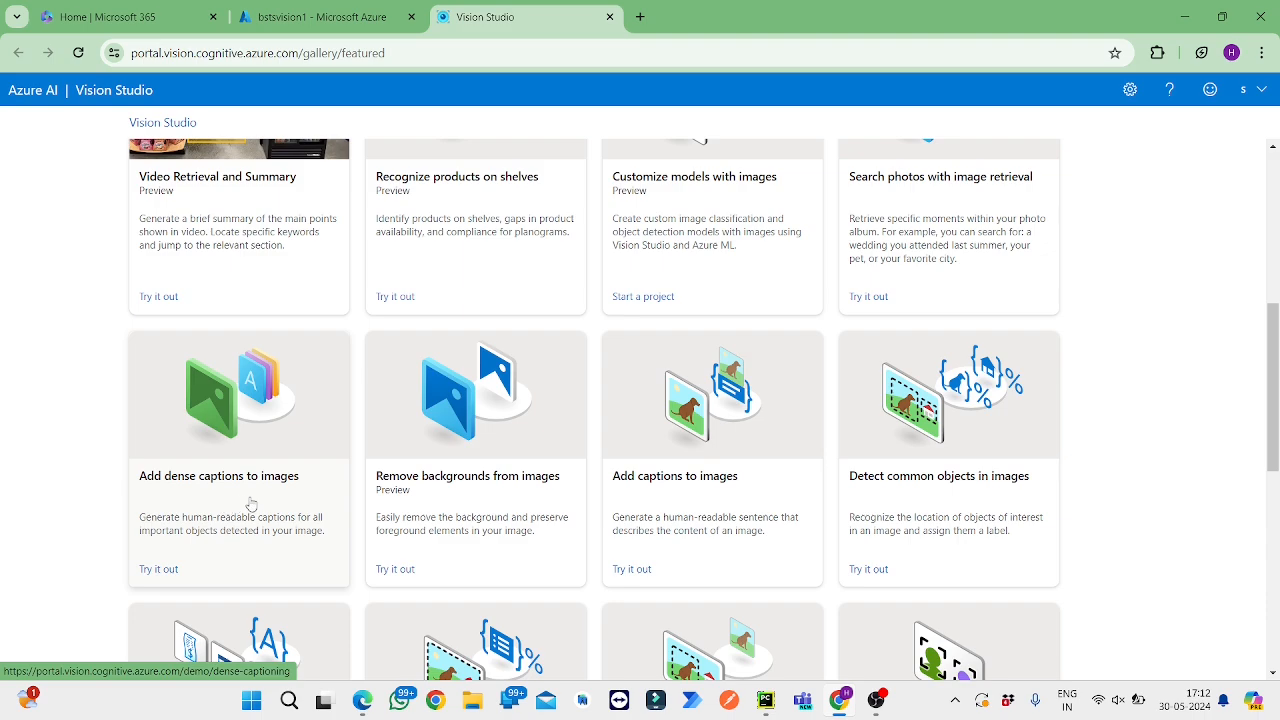
scroll("down", 3)
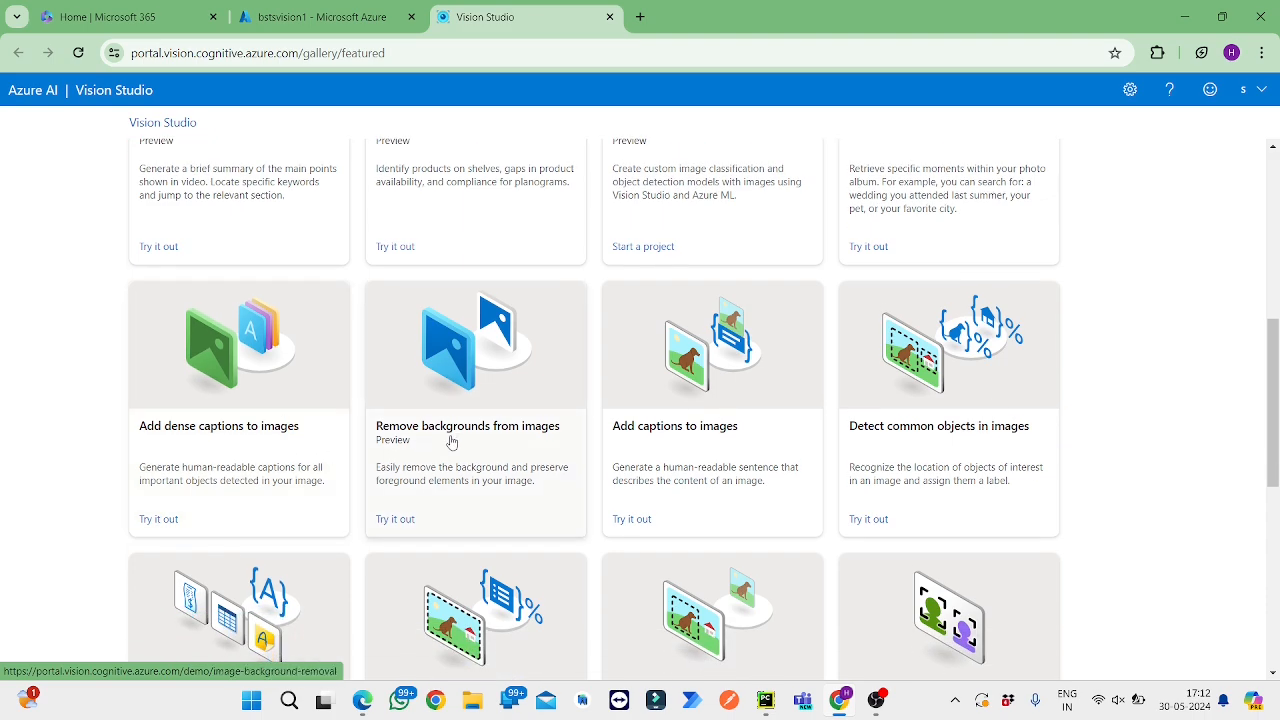
mouse_move(640, 440)
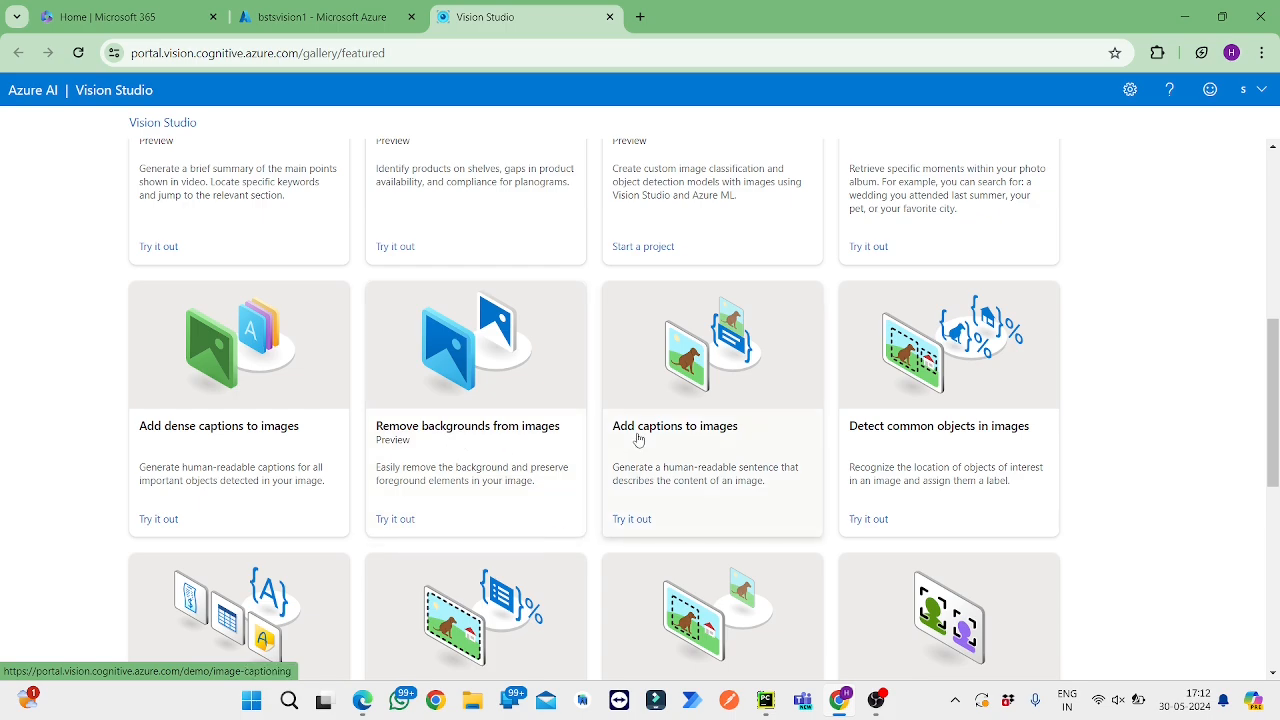
mouse_move(872, 444)
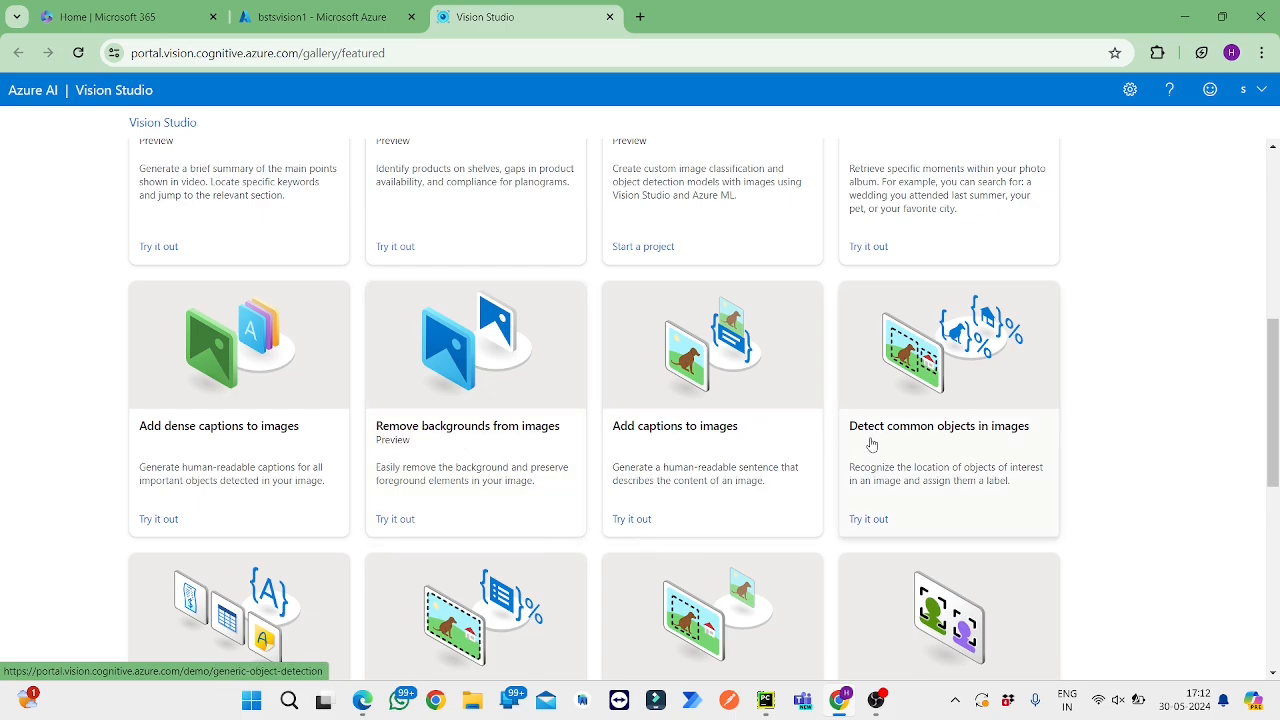
mouse_move(988, 446)
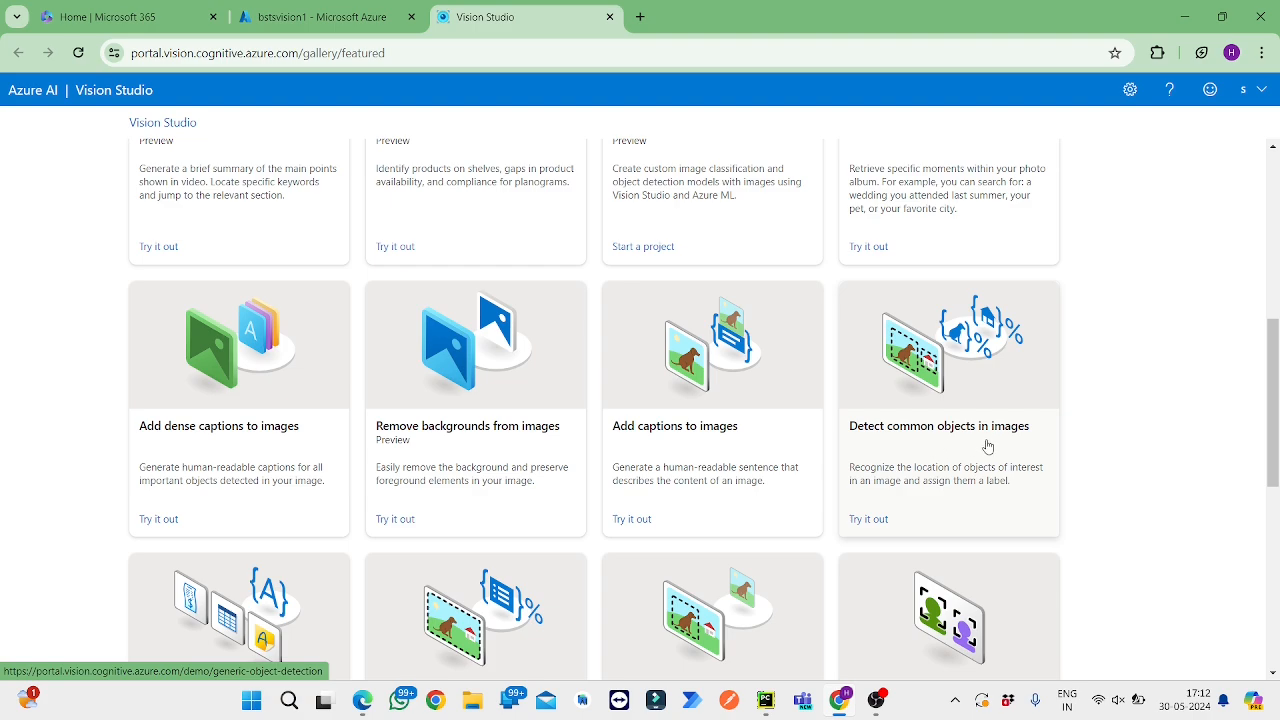
scroll("down", 3)
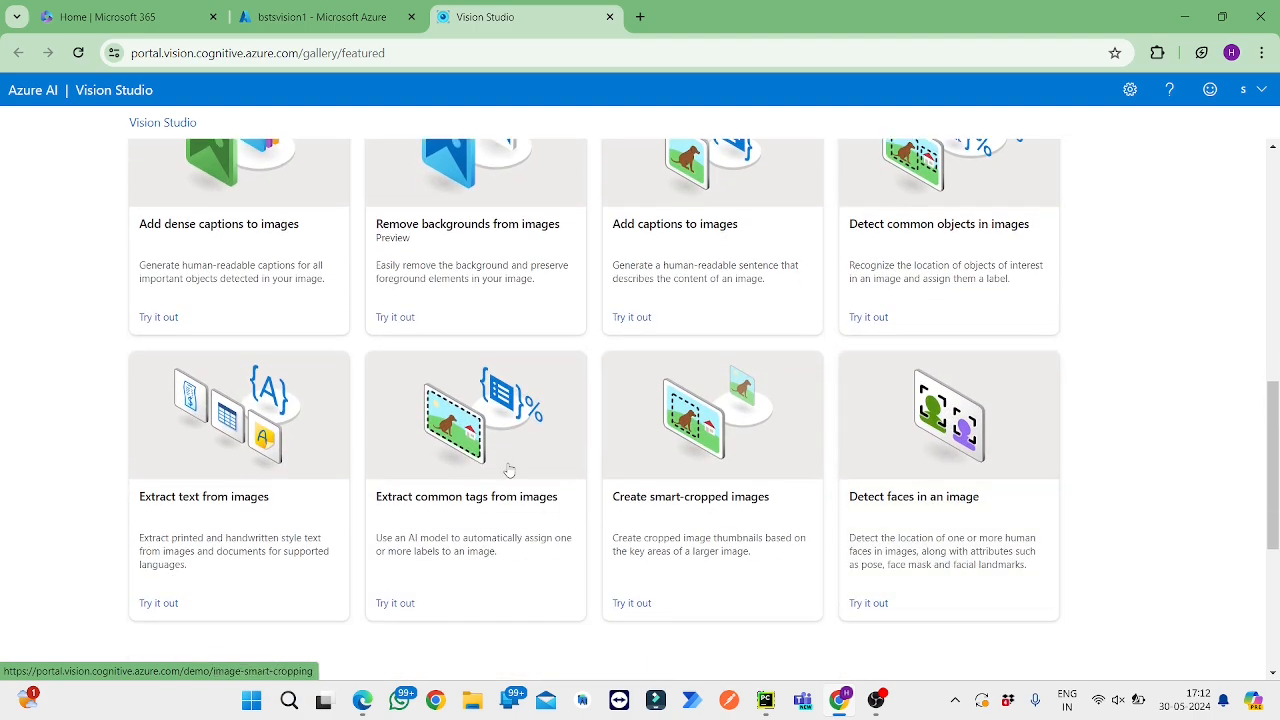
mouse_move(264, 510)
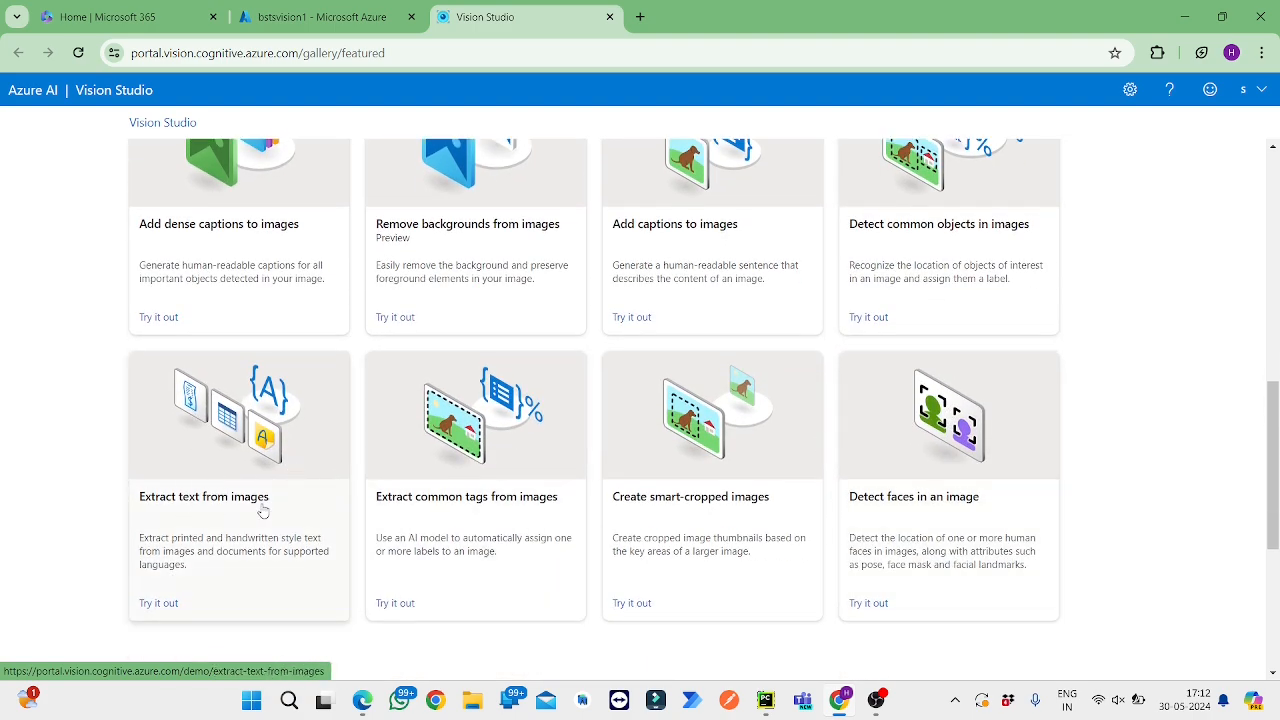
mouse_move(490, 510)
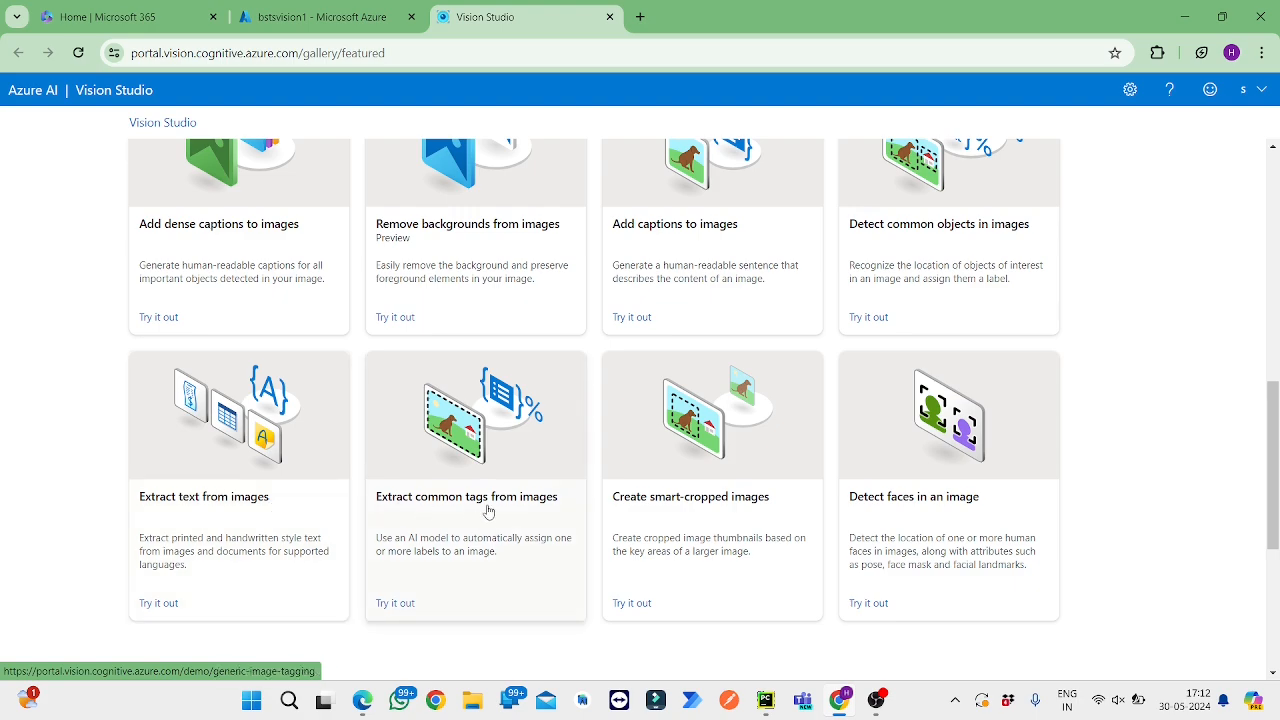
mouse_move(668, 512)
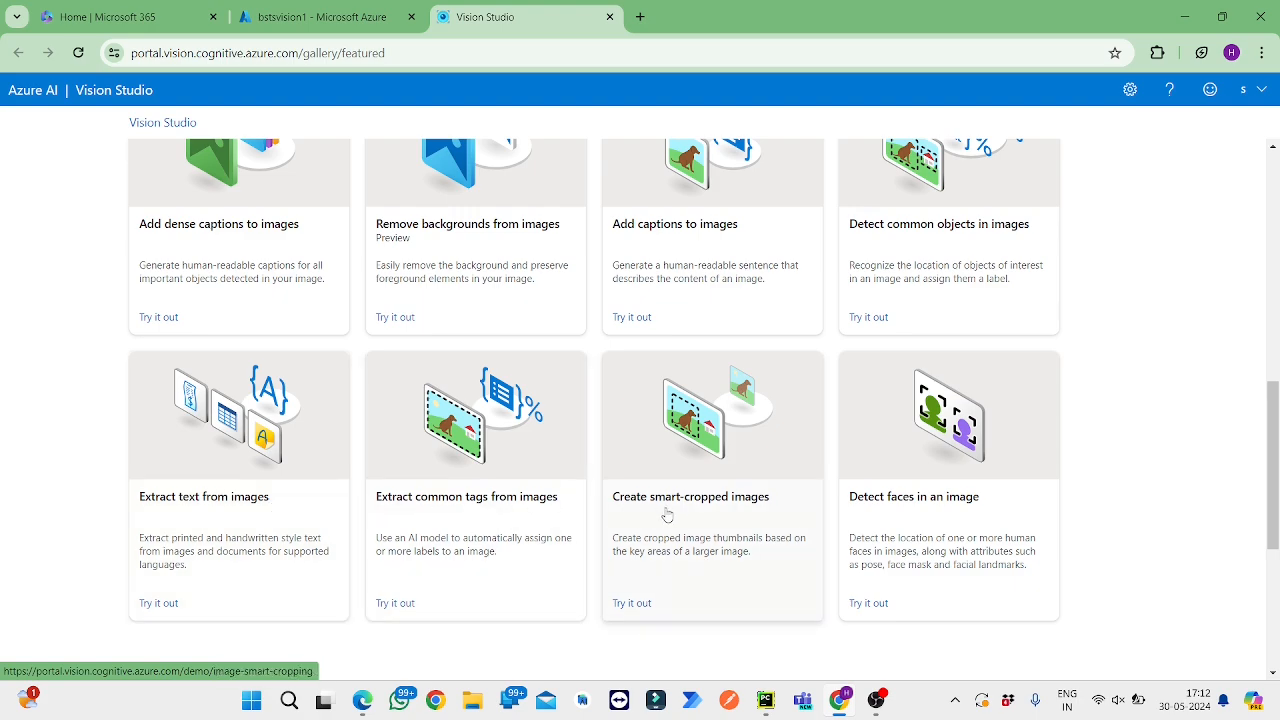
mouse_move(716, 512)
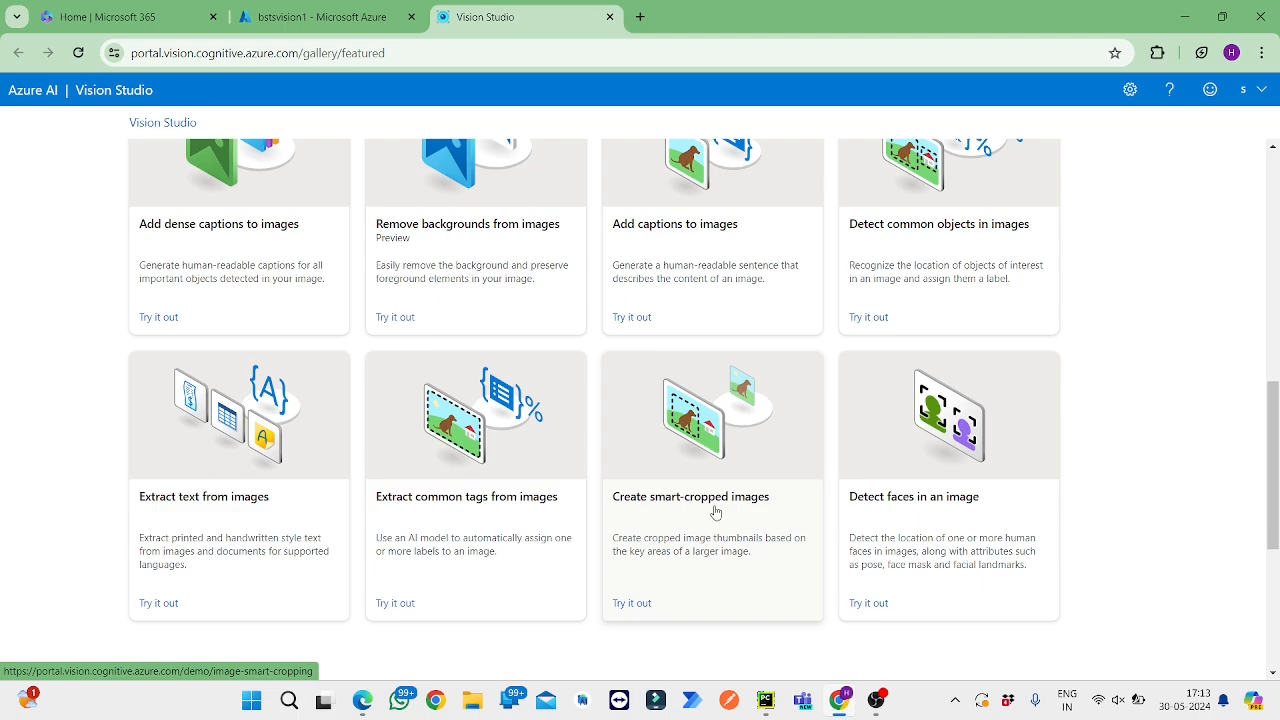
mouse_move(710, 502)
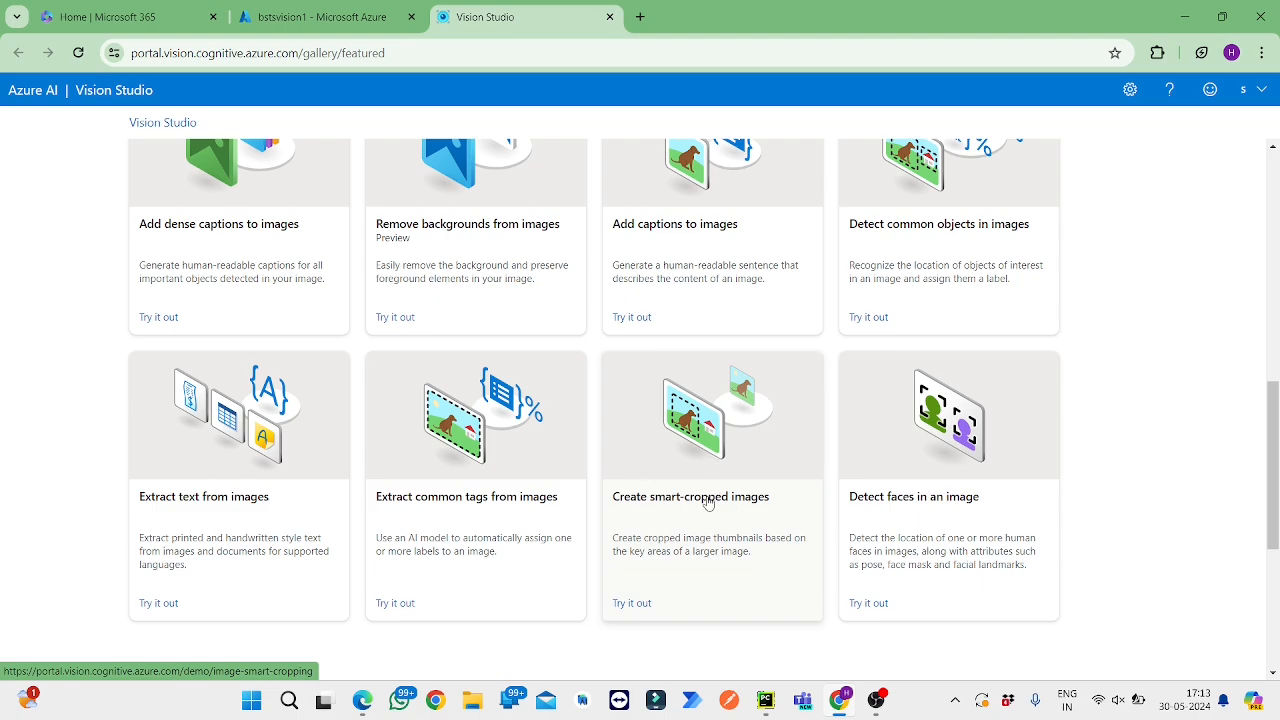
mouse_move(808, 532)
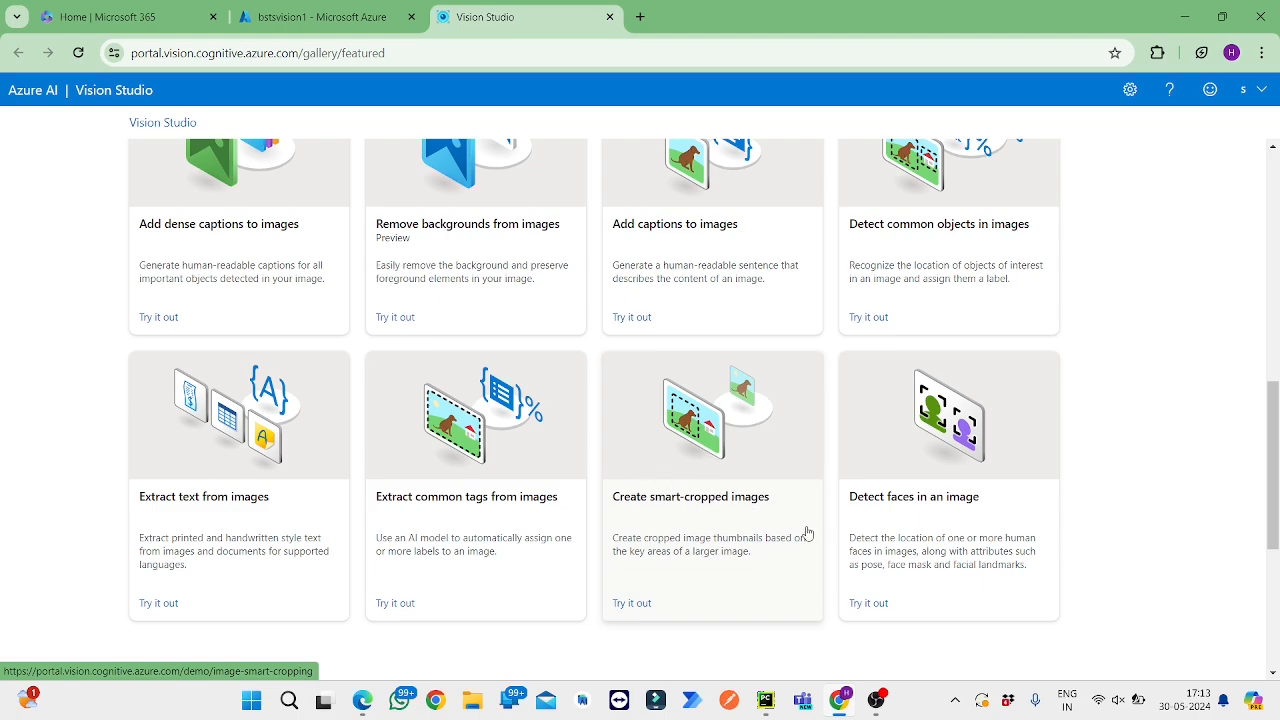
mouse_move(960, 524)
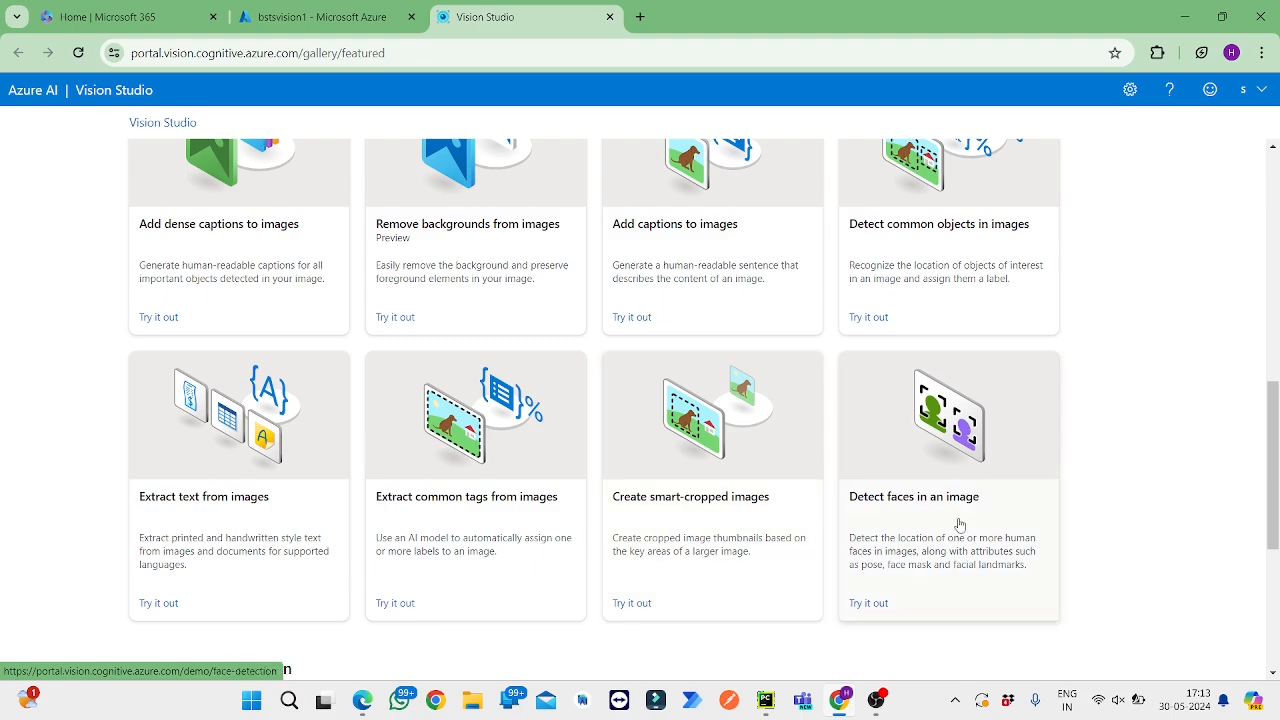
scroll("down", 3)
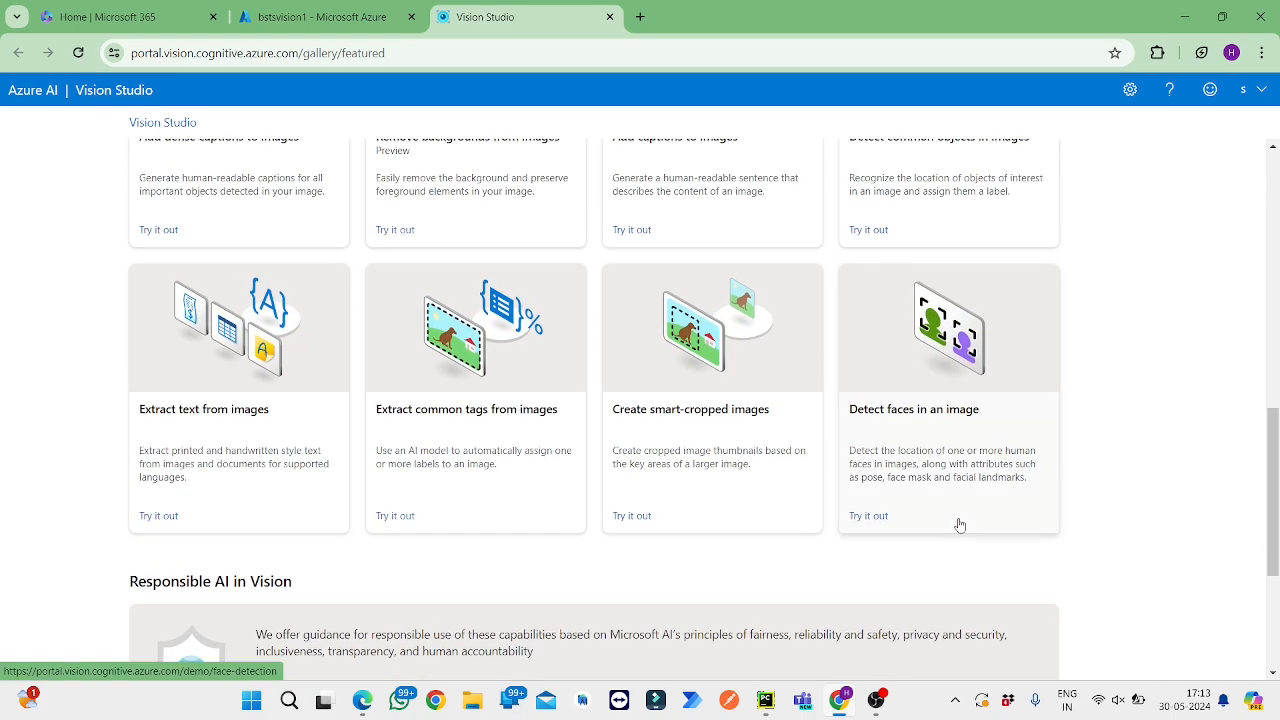
scroll("down", 3)
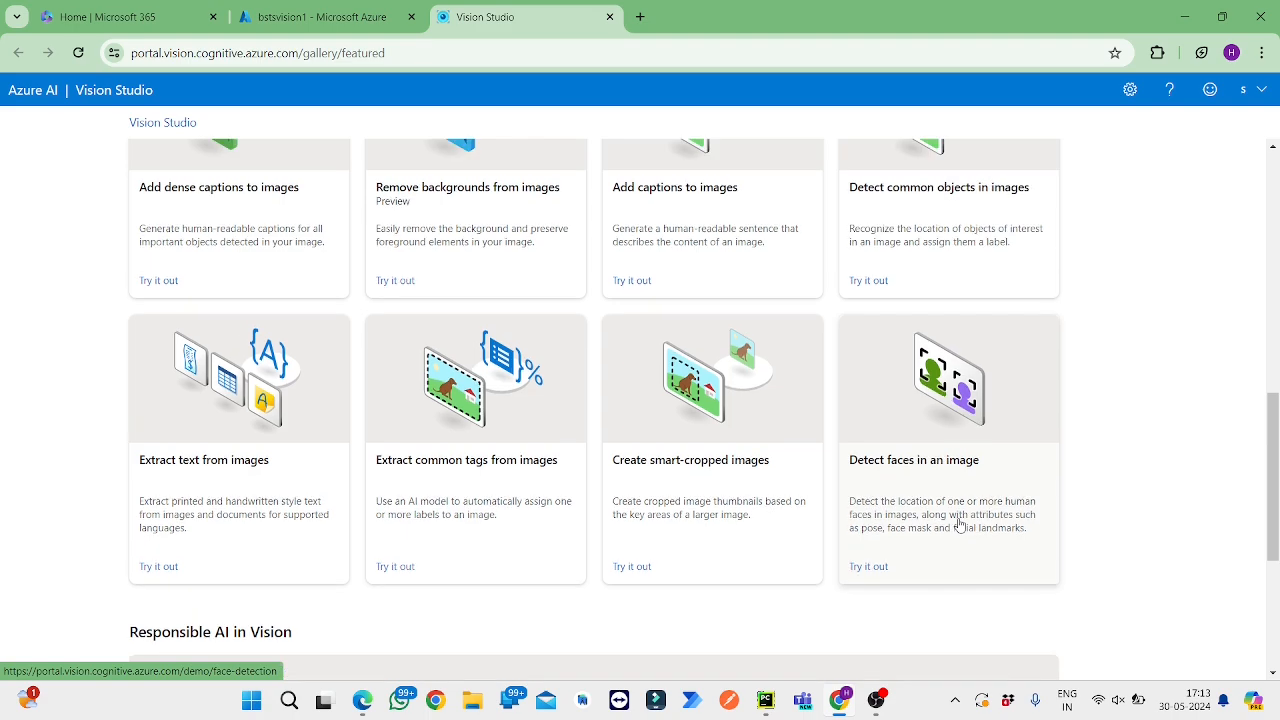
mouse_move(252, 444)
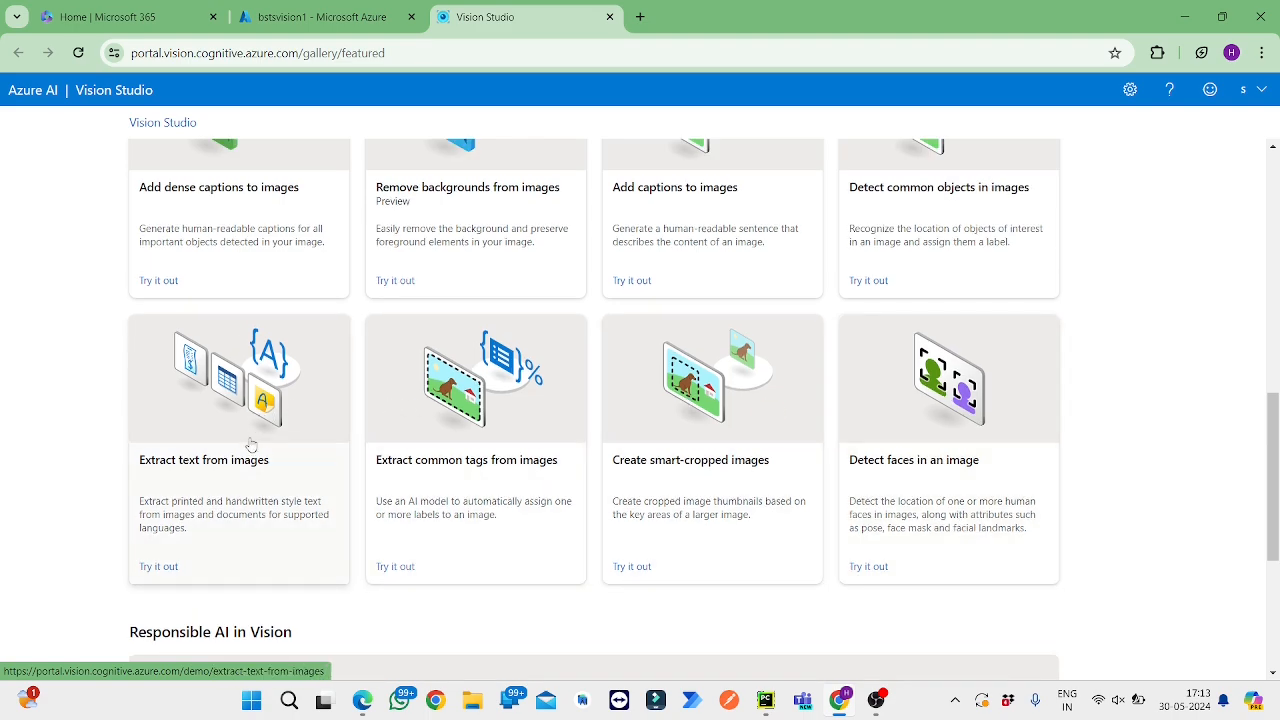
mouse_move(244, 456)
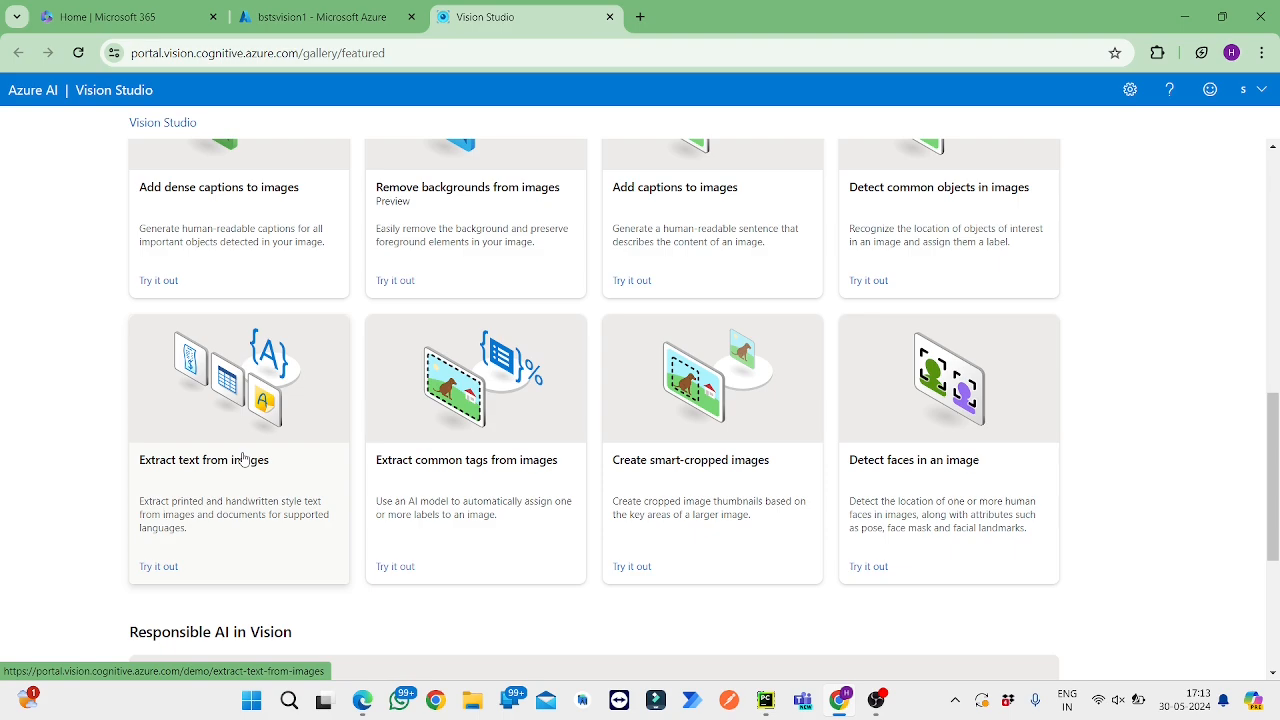
mouse_move(214, 472)
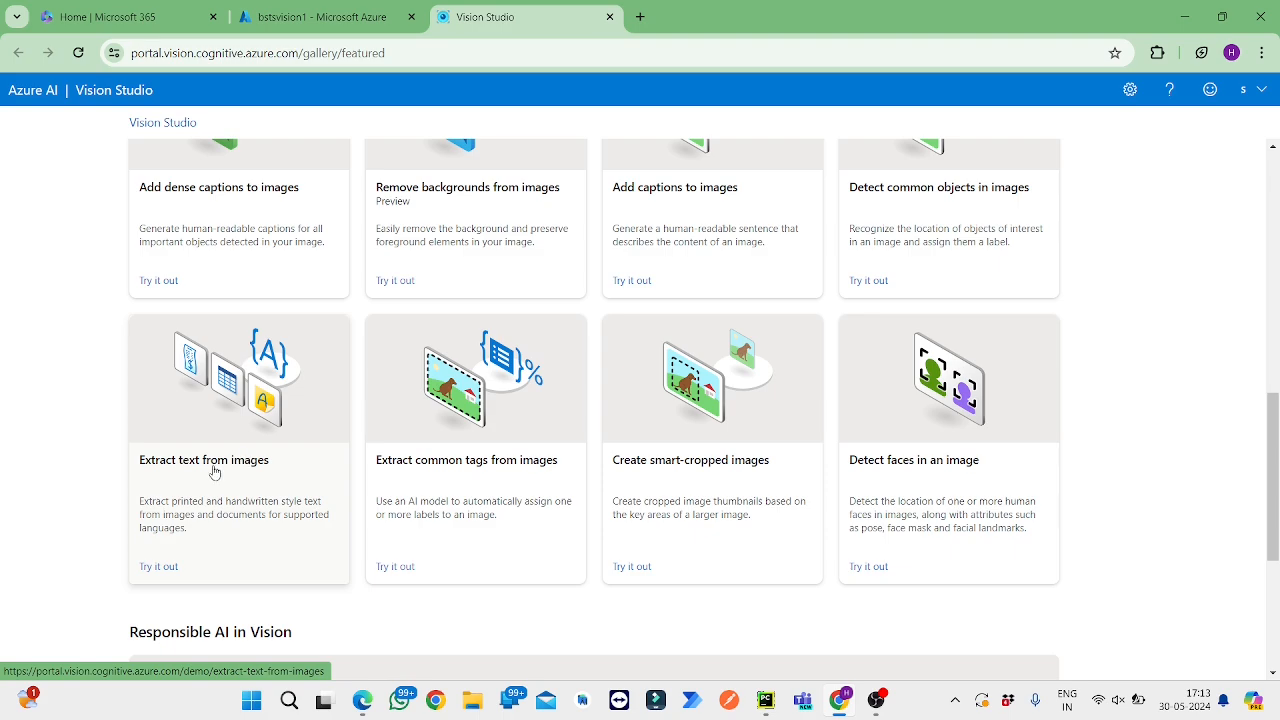
Step: Run the Extract text from images demo on the invoice JPG uploaded from the computer
left_click(158, 566)
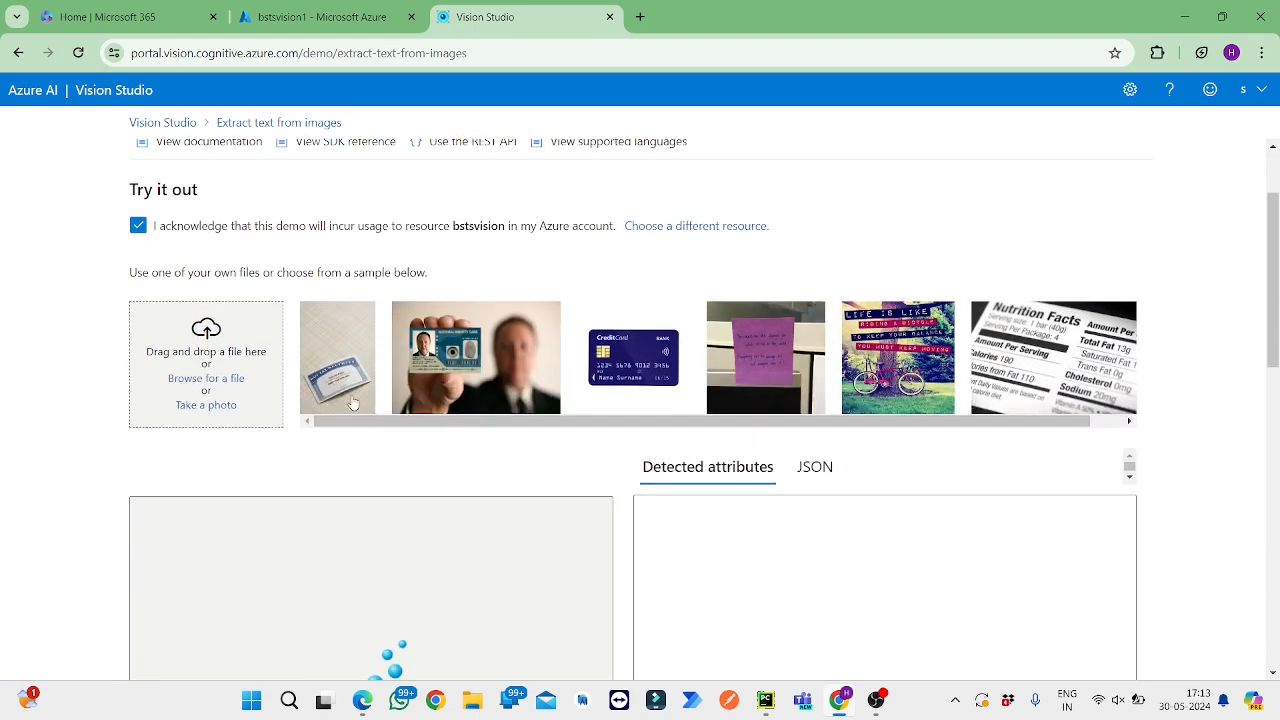
scroll("up", 3)
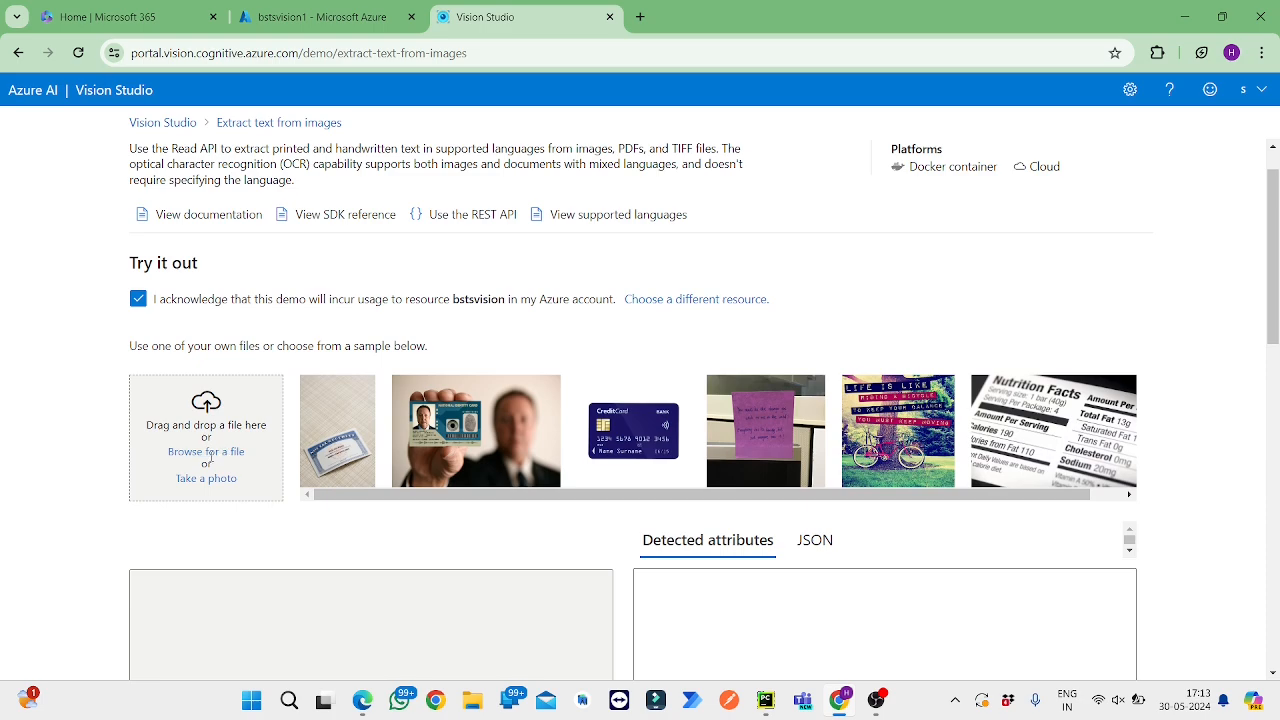
left_click(206, 452)
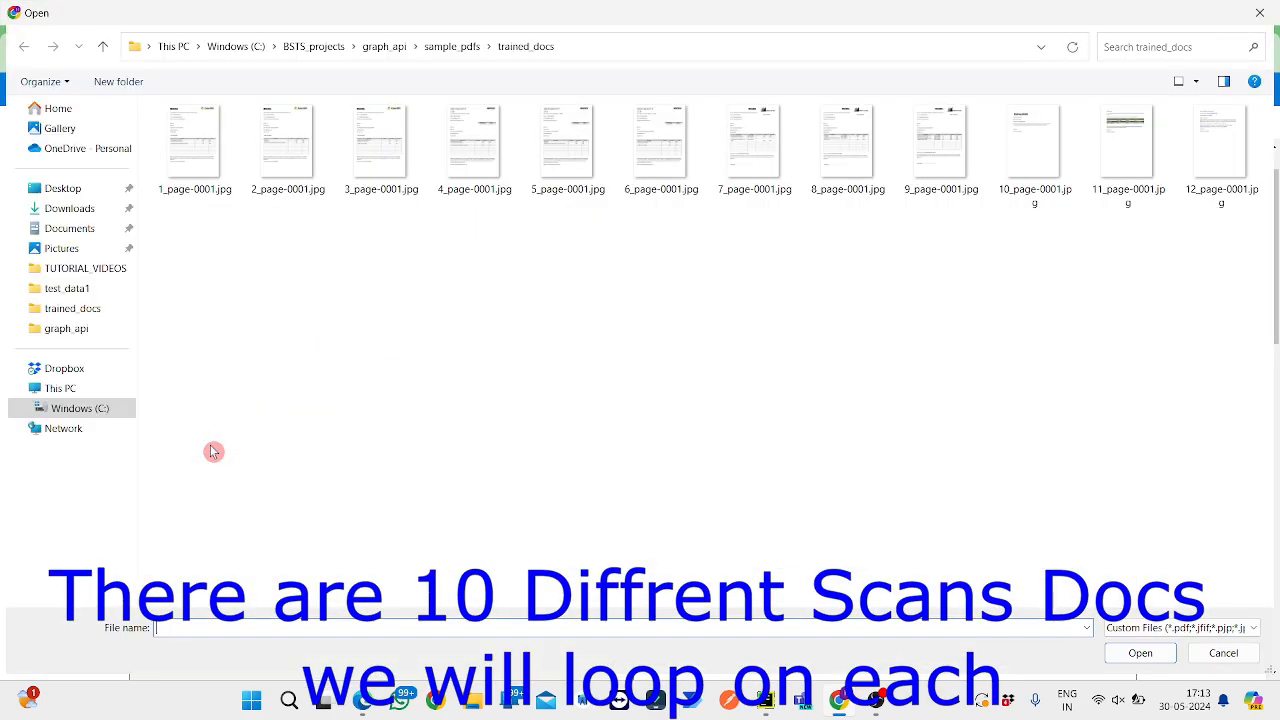
left_click(288, 148)
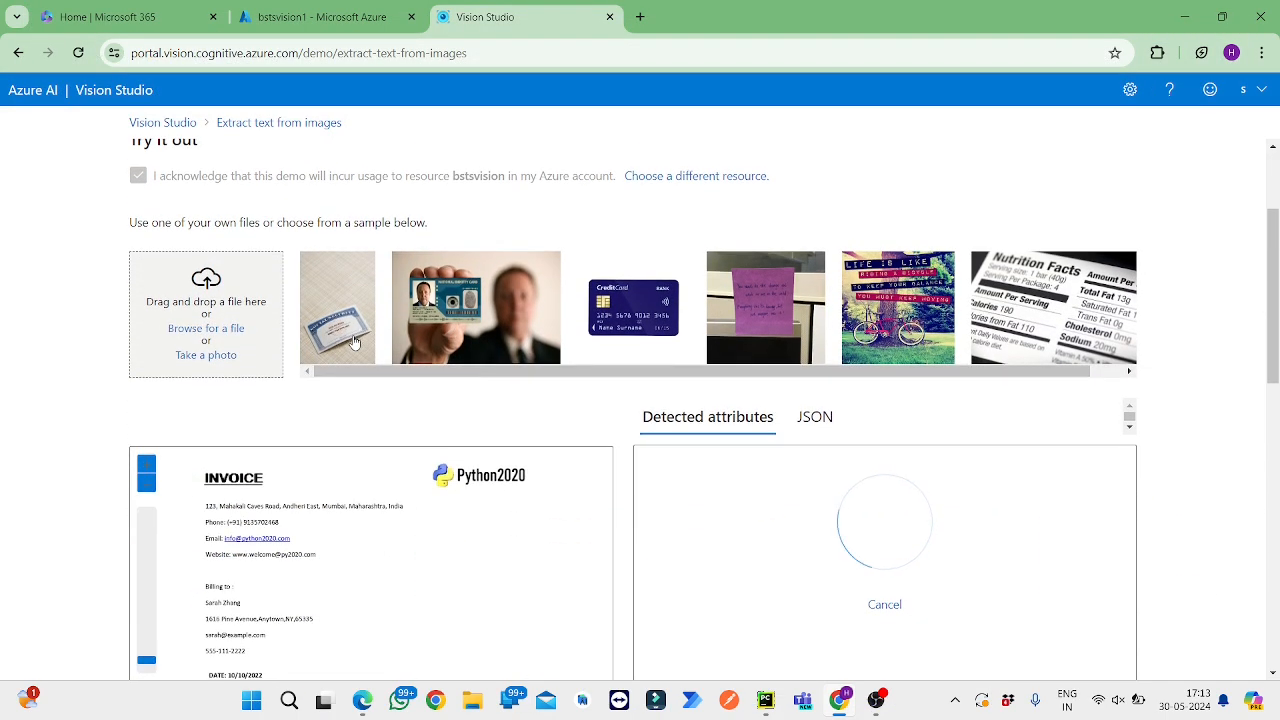
scroll("up", 3)
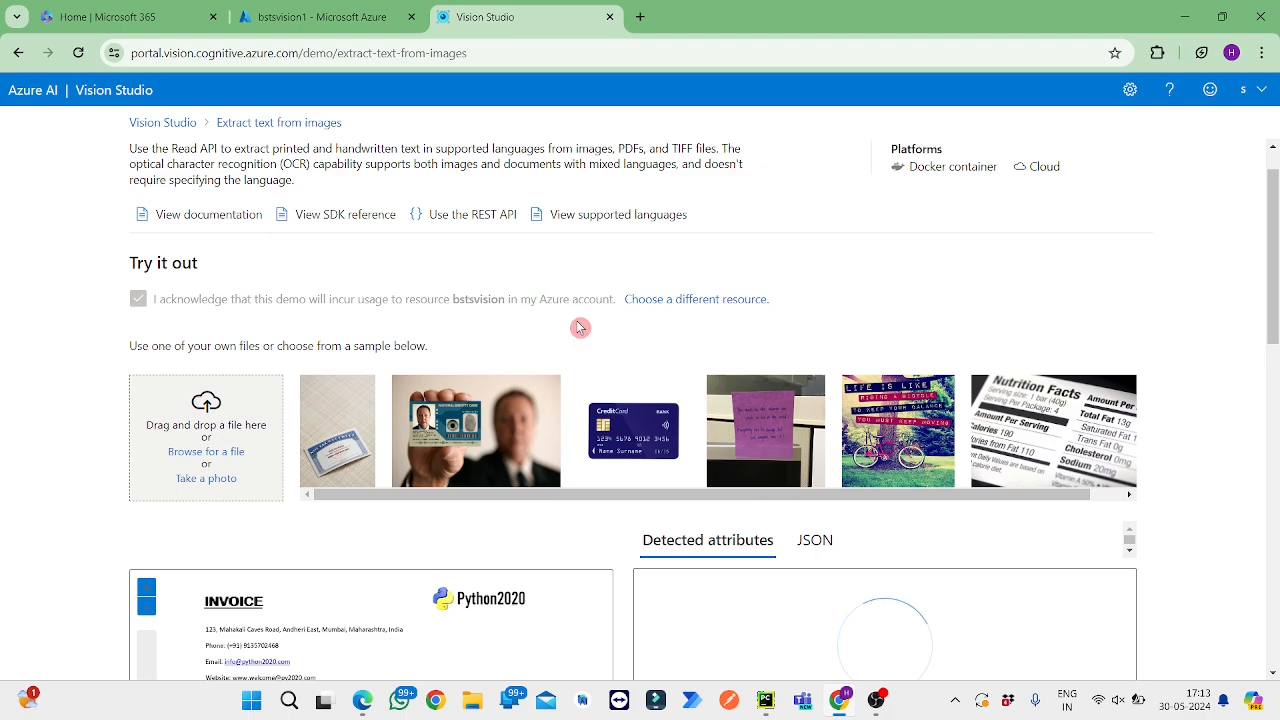
left_click(138, 298)
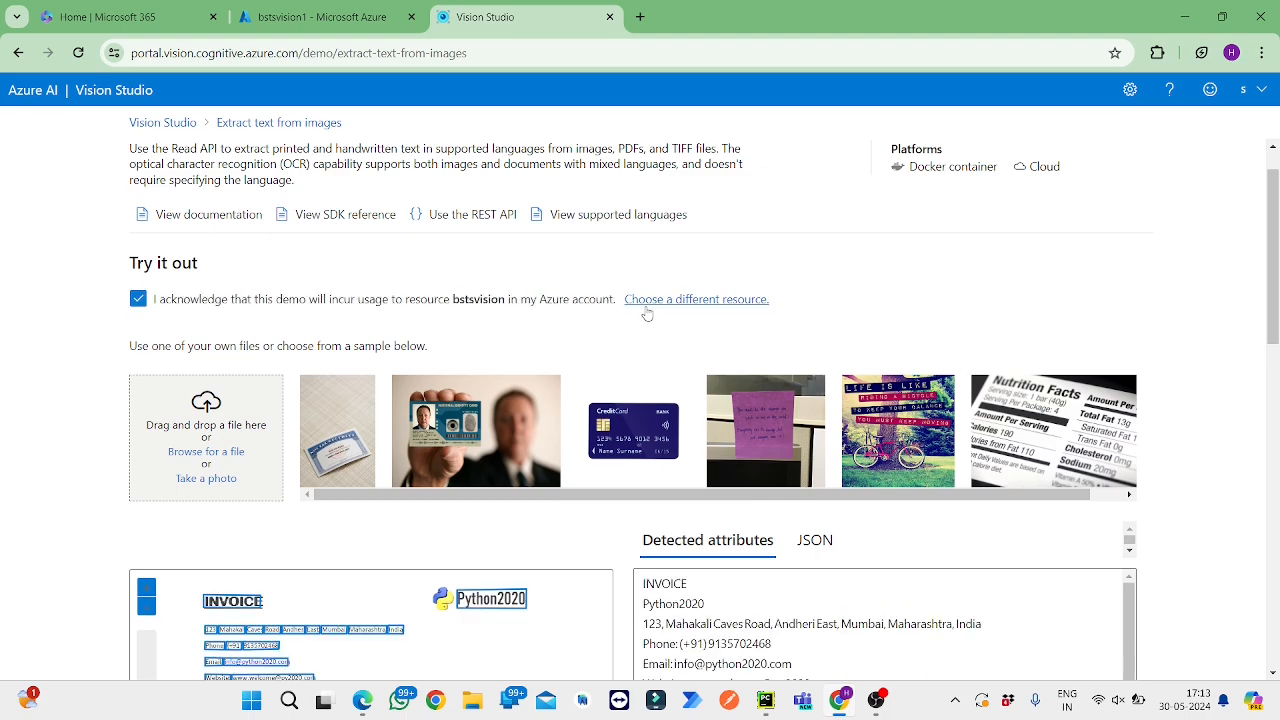
mouse_move(168, 308)
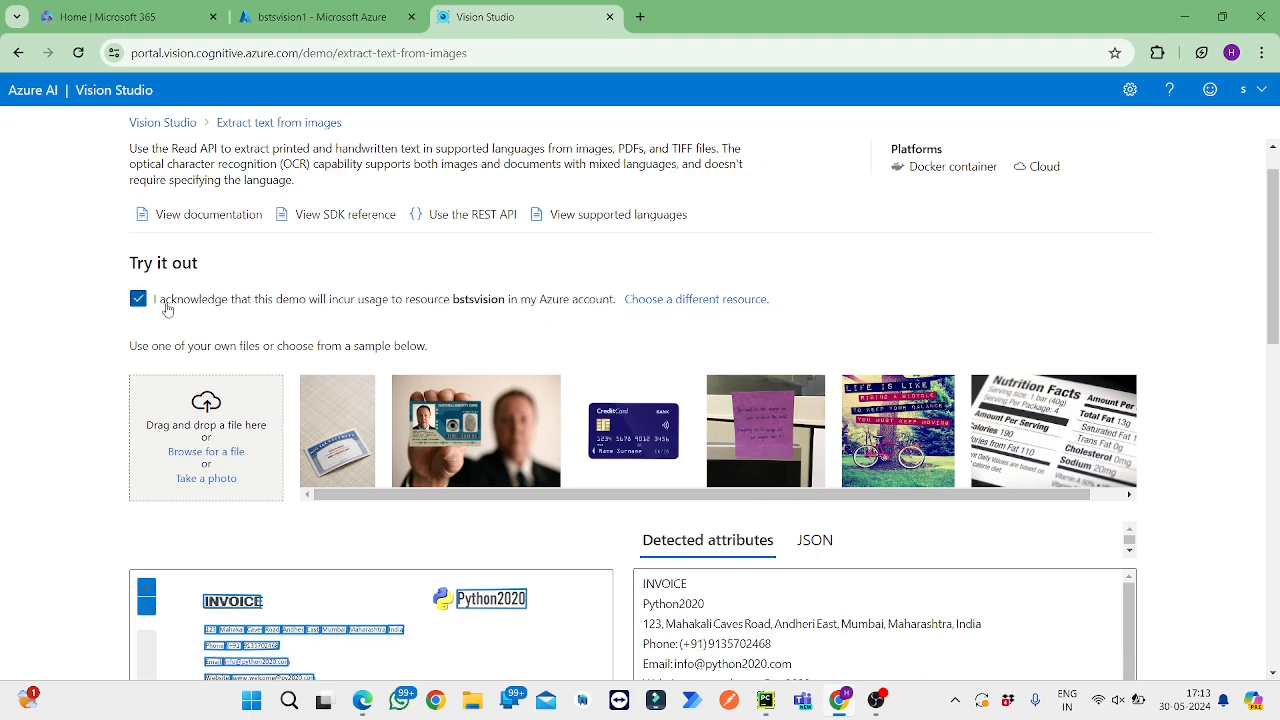
scroll("down", 3)
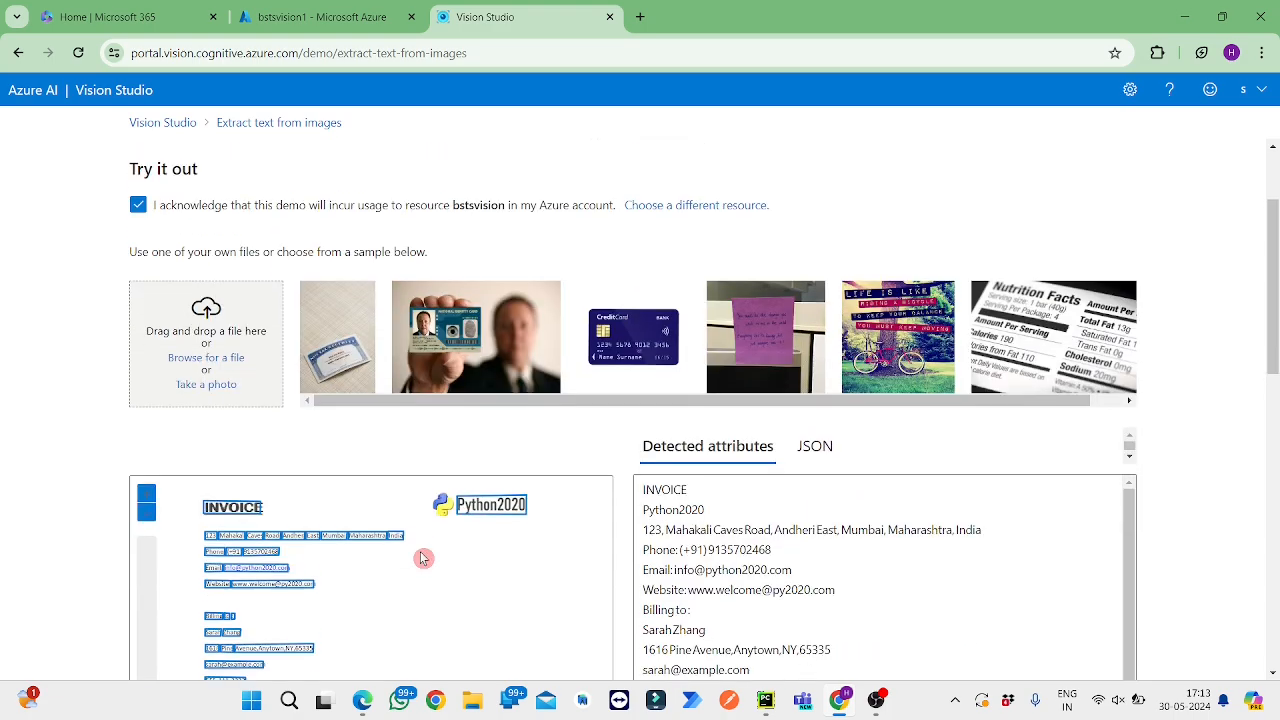
scroll("down", 3)
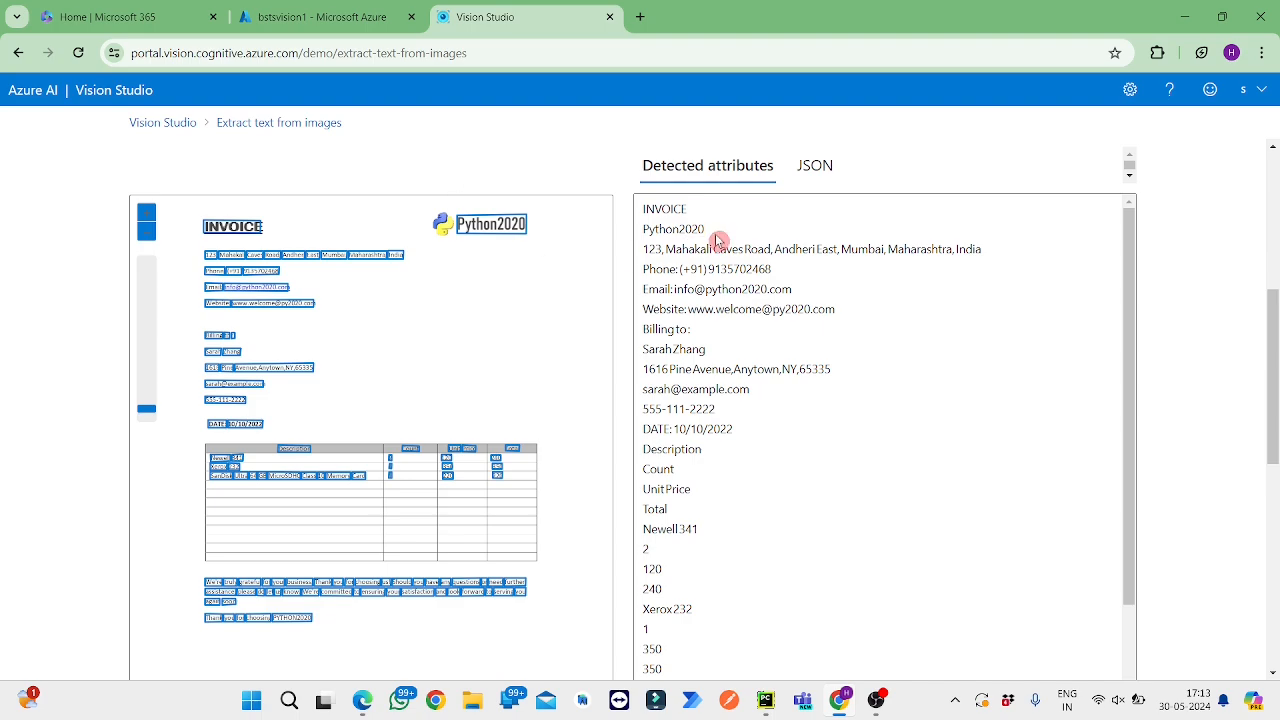
left_click(702, 428)
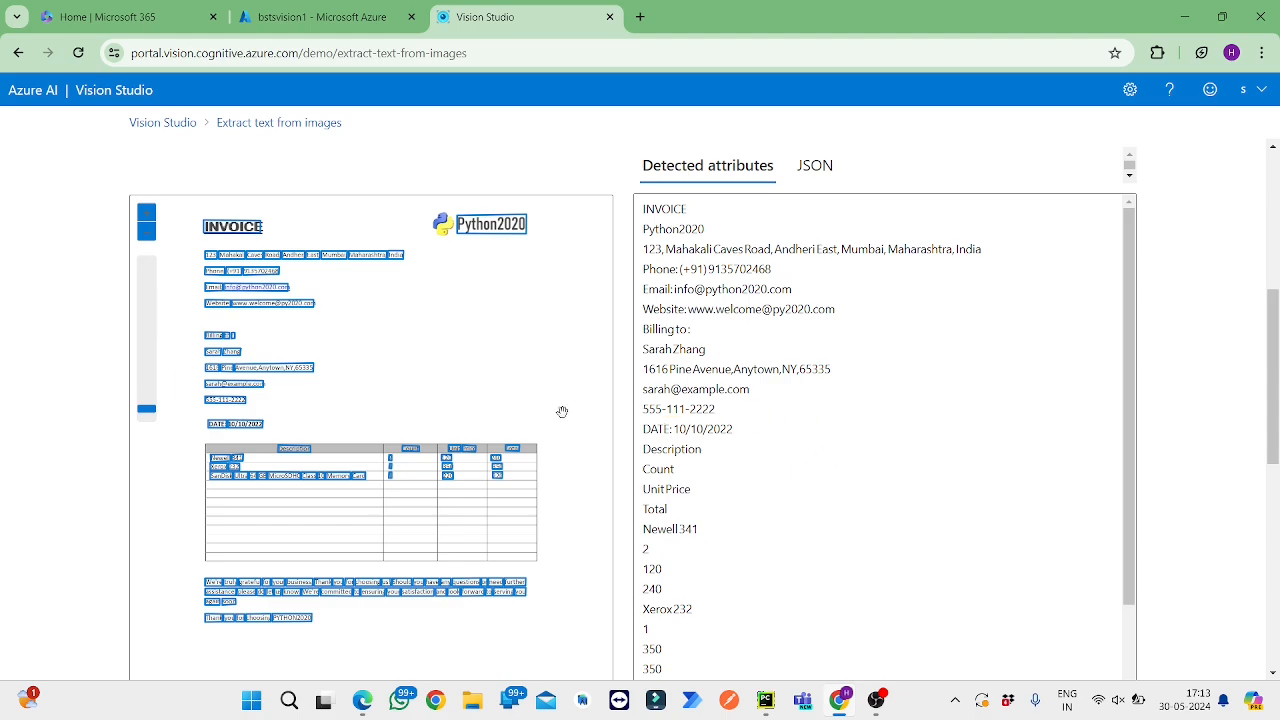
left_click(816, 164)
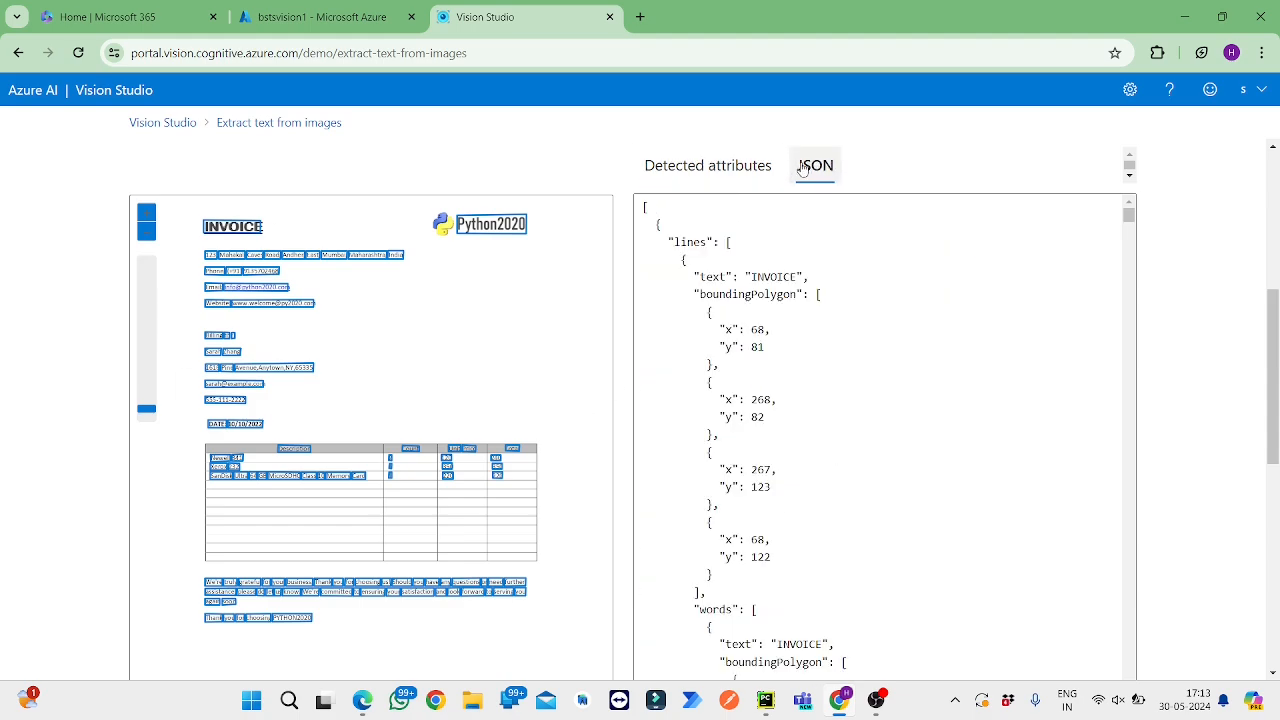
scroll("down", 3)
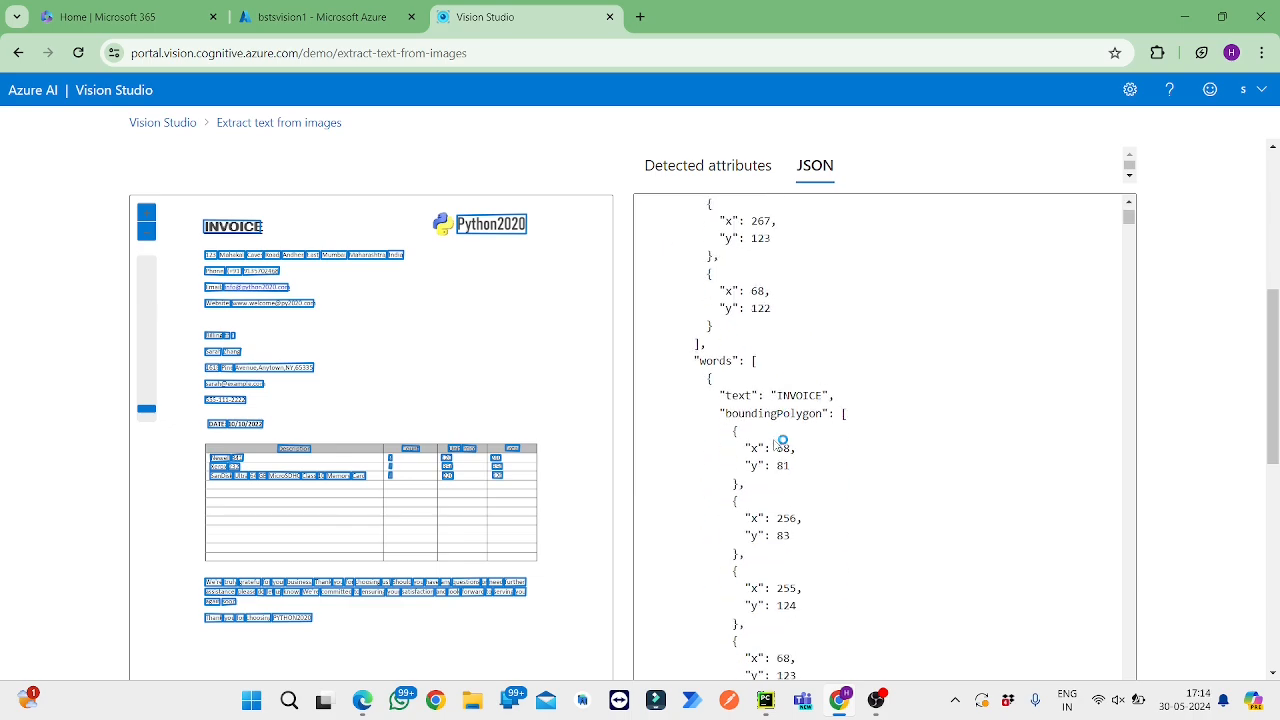
scroll("down", 3)
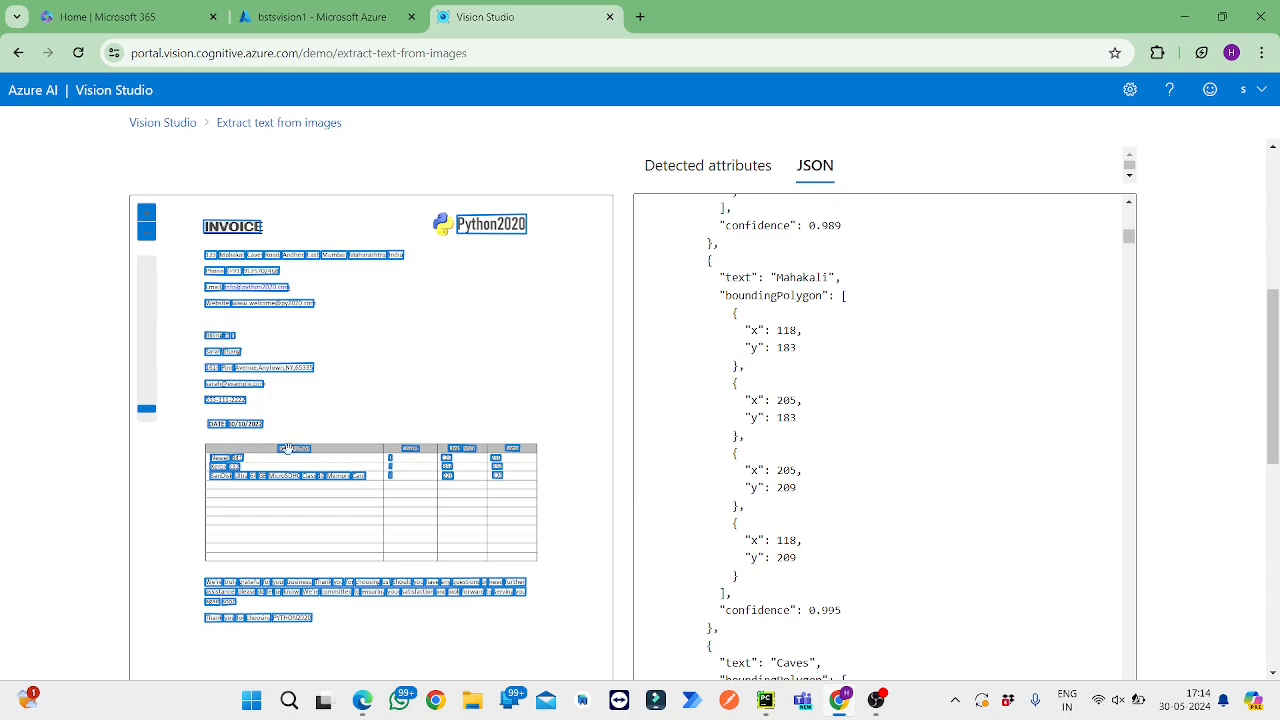
scroll("down", 3)
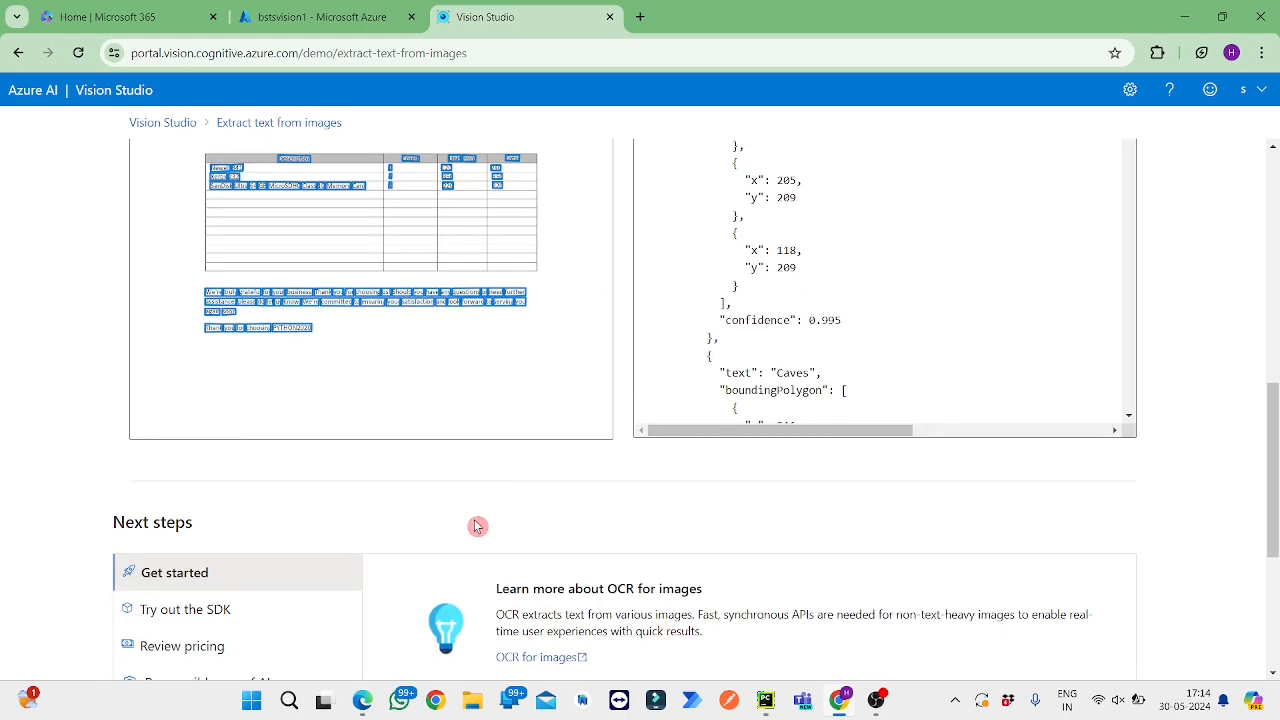
scroll("down", 3)
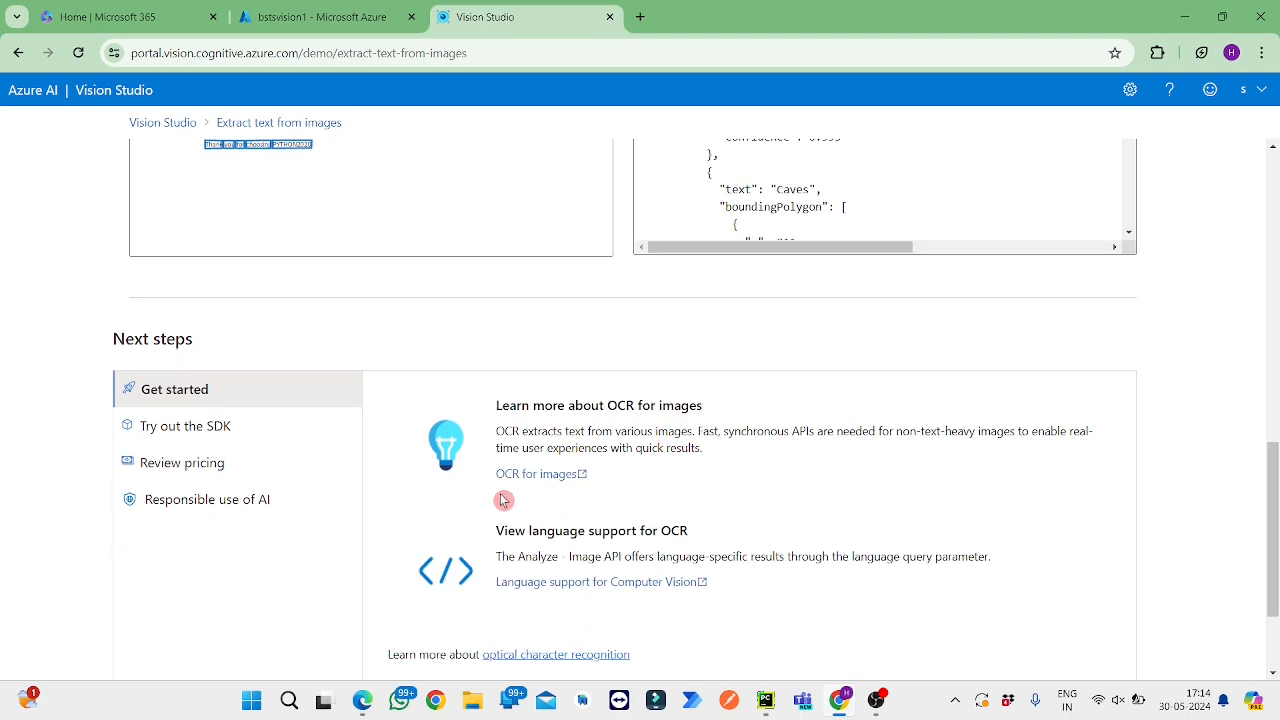
scroll("up", 3)
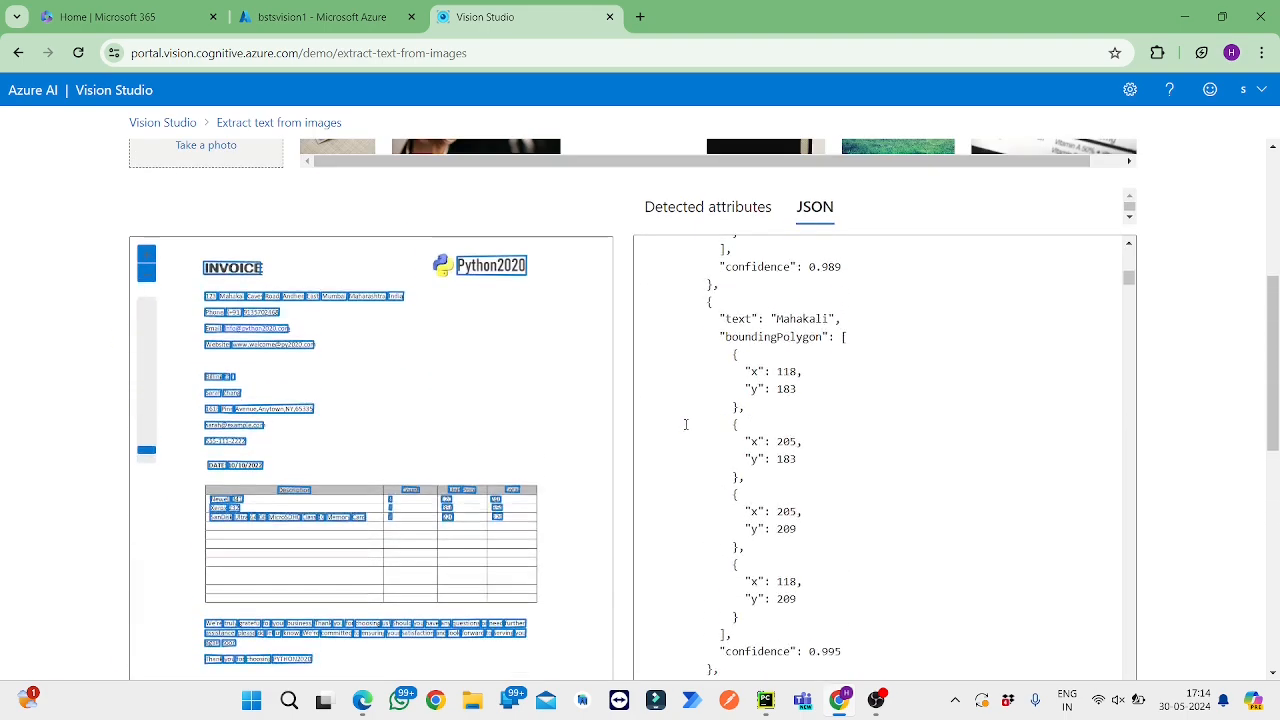
scroll("up", 3)
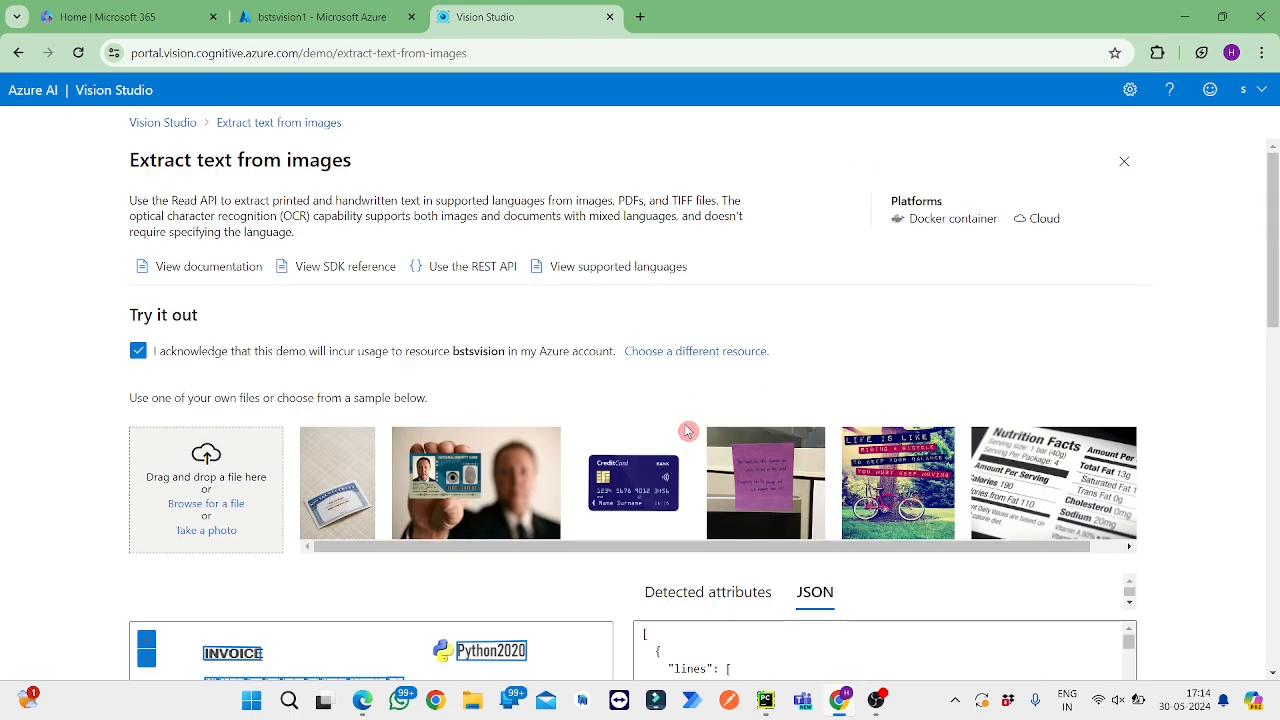
mouse_move(724, 388)
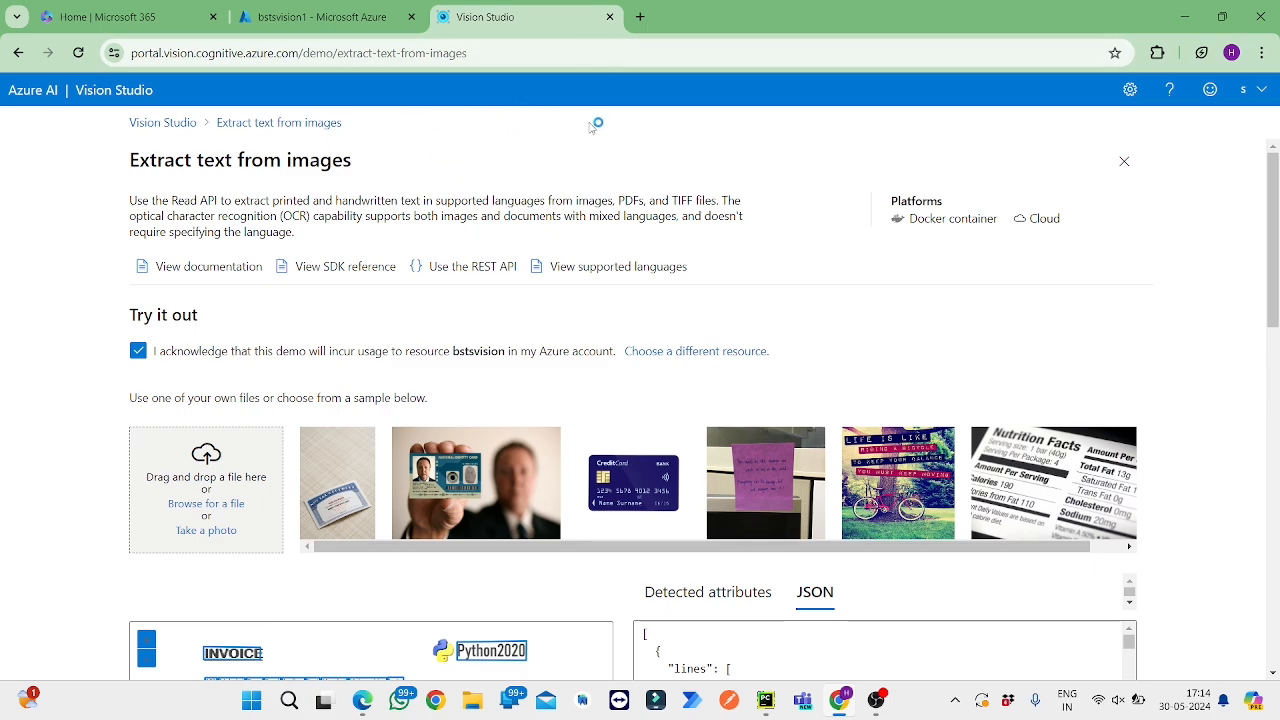
mouse_move(612, 232)
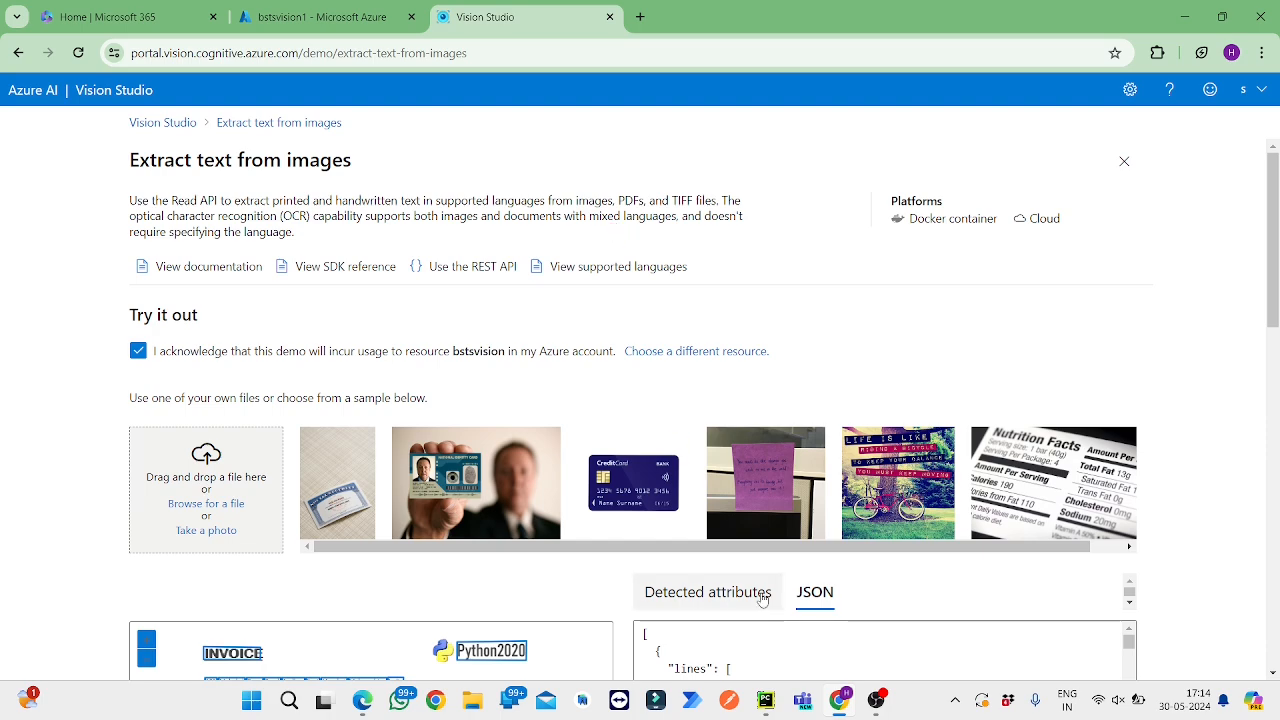
left_click(764, 700)
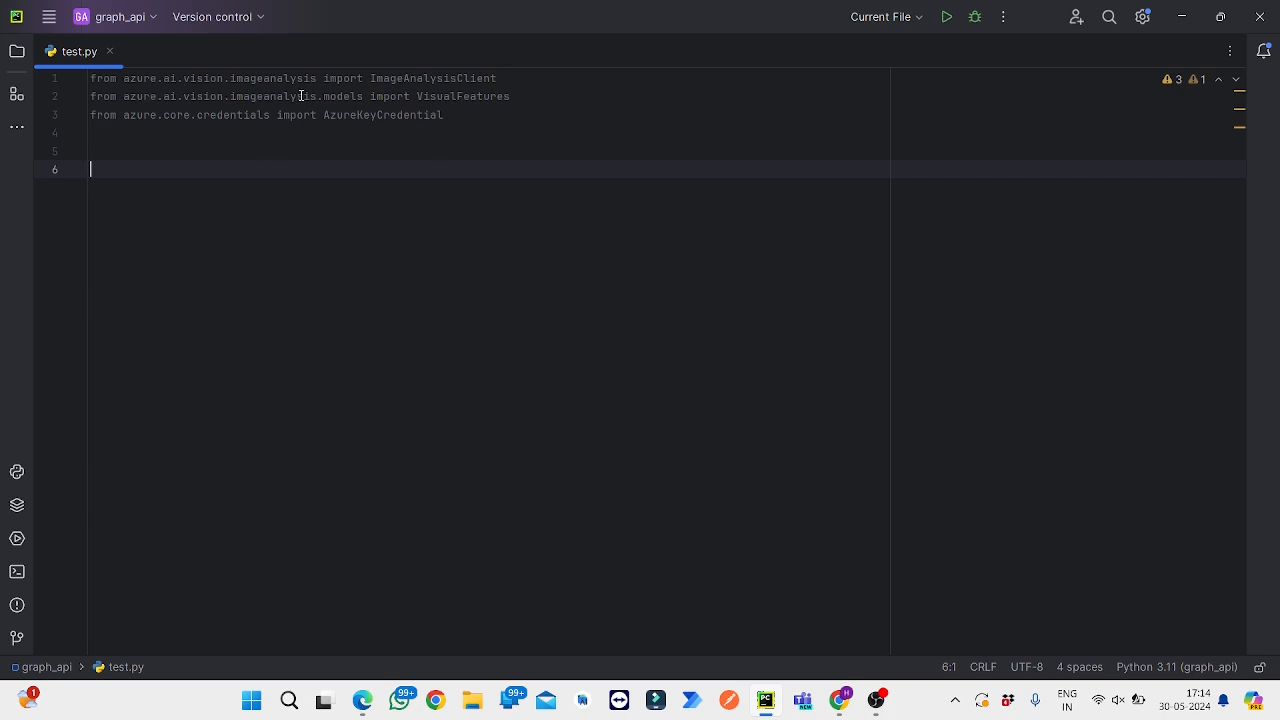
mouse_move(174, 128)
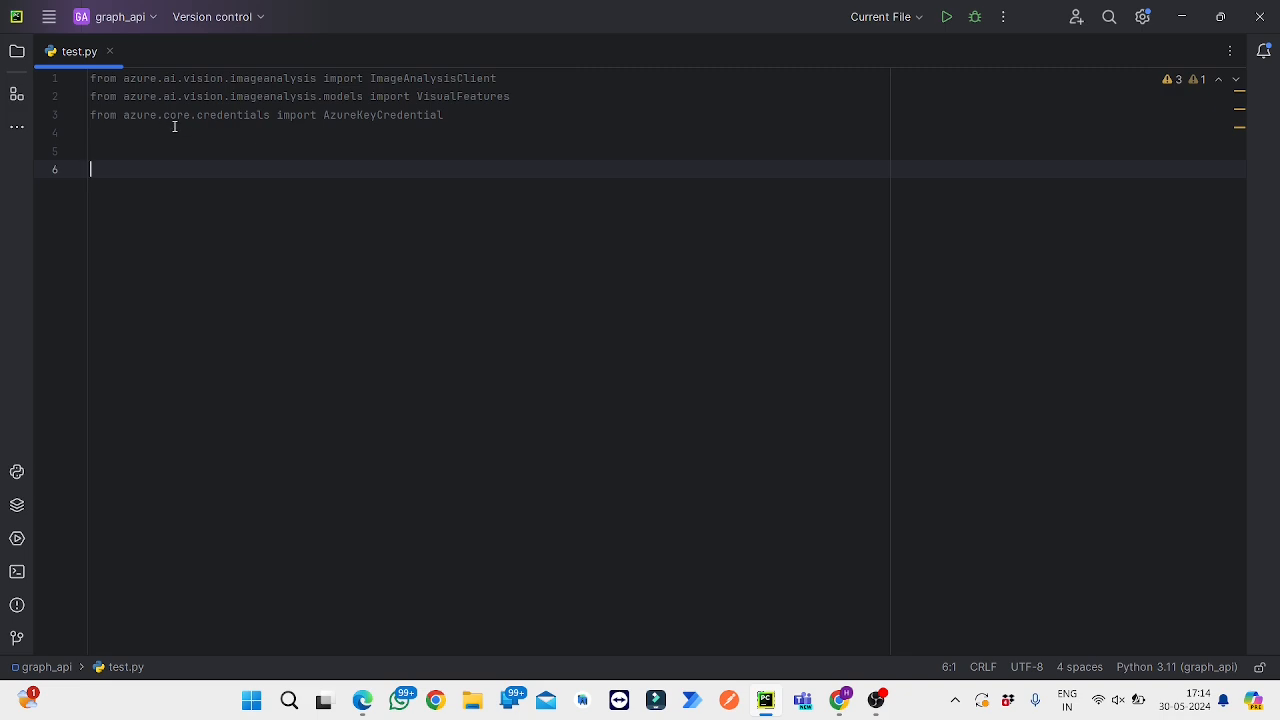
mouse_move(254, 128)
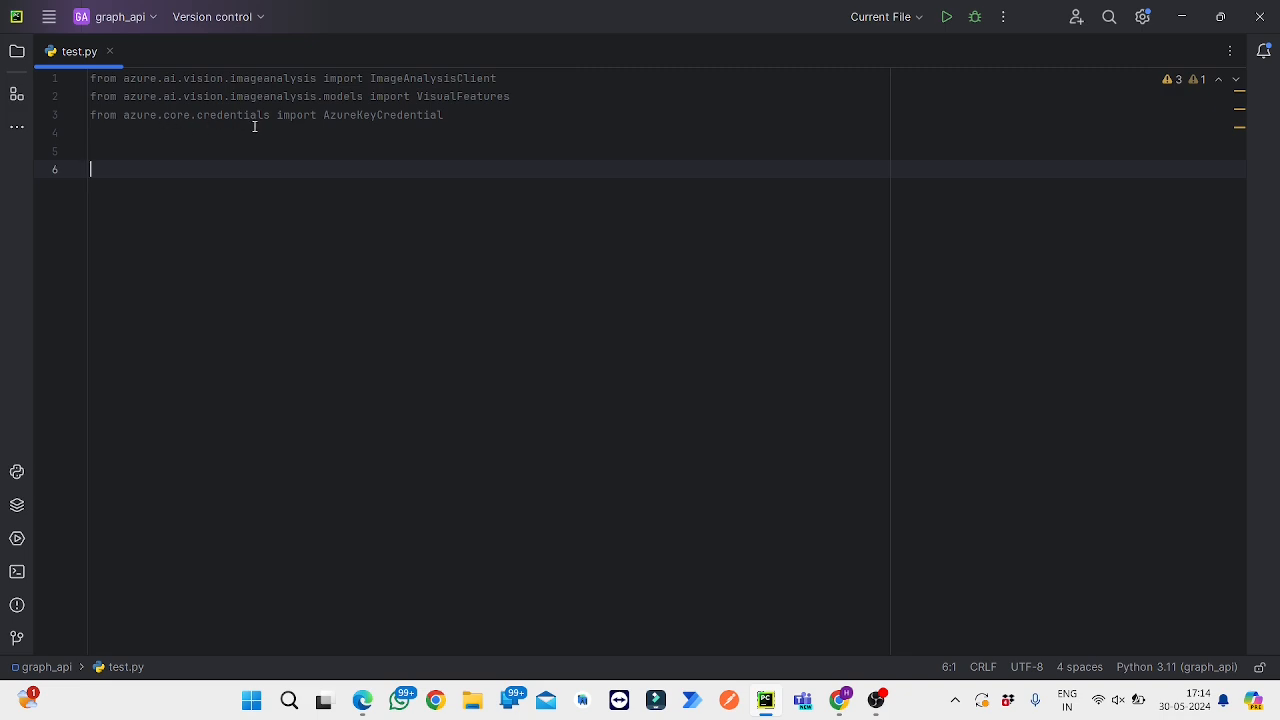
type("endpoint = \"https://bstsvision.cognitiveservices.azure.com/\"")
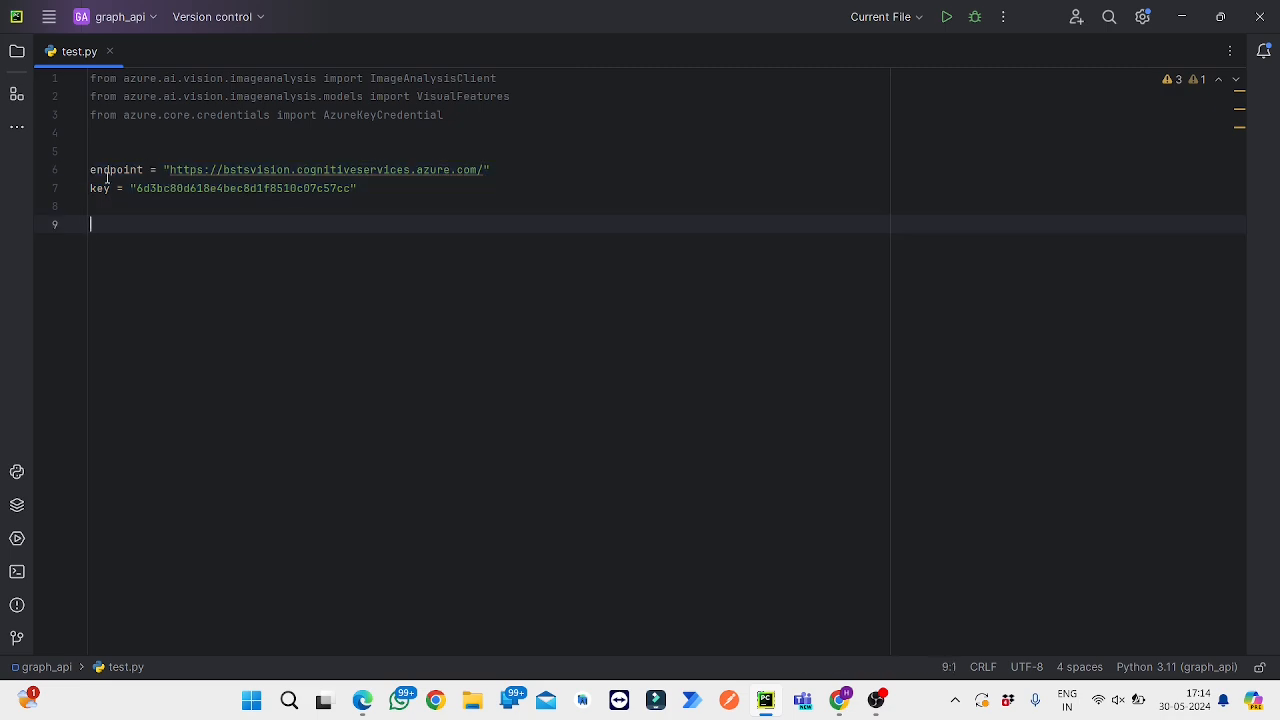
mouse_move(110, 200)
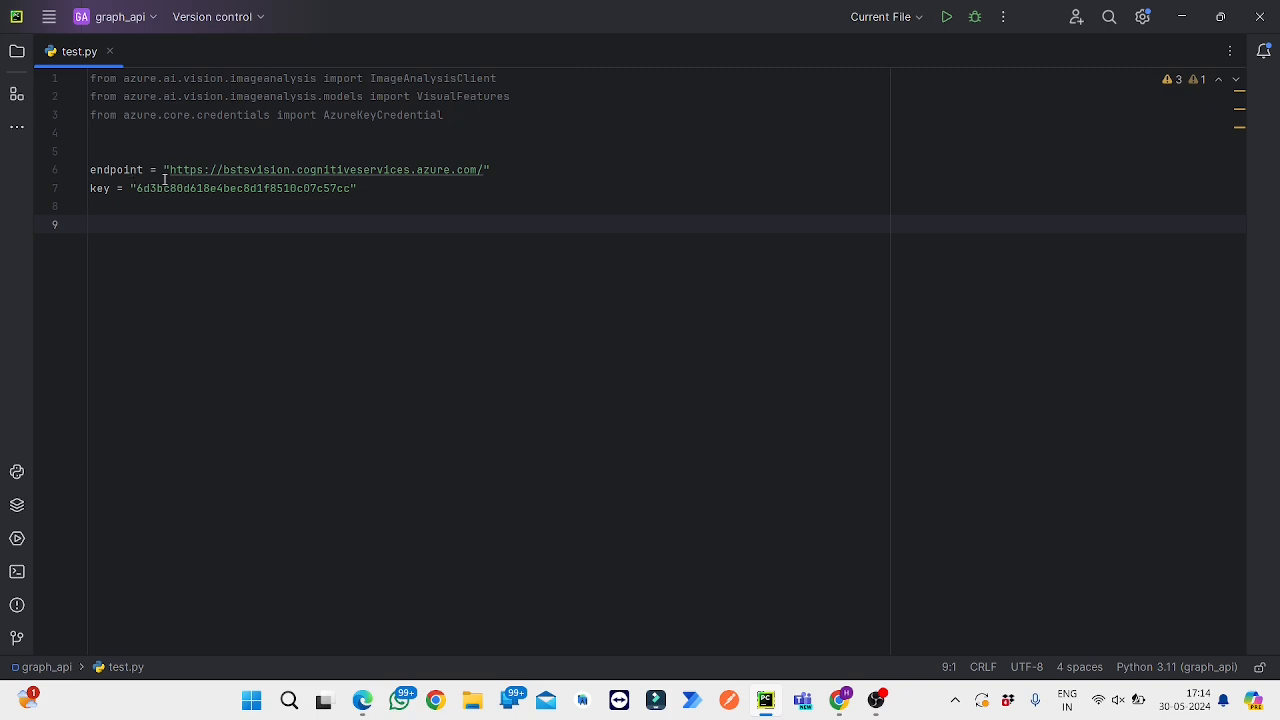
mouse_move(668, 512)
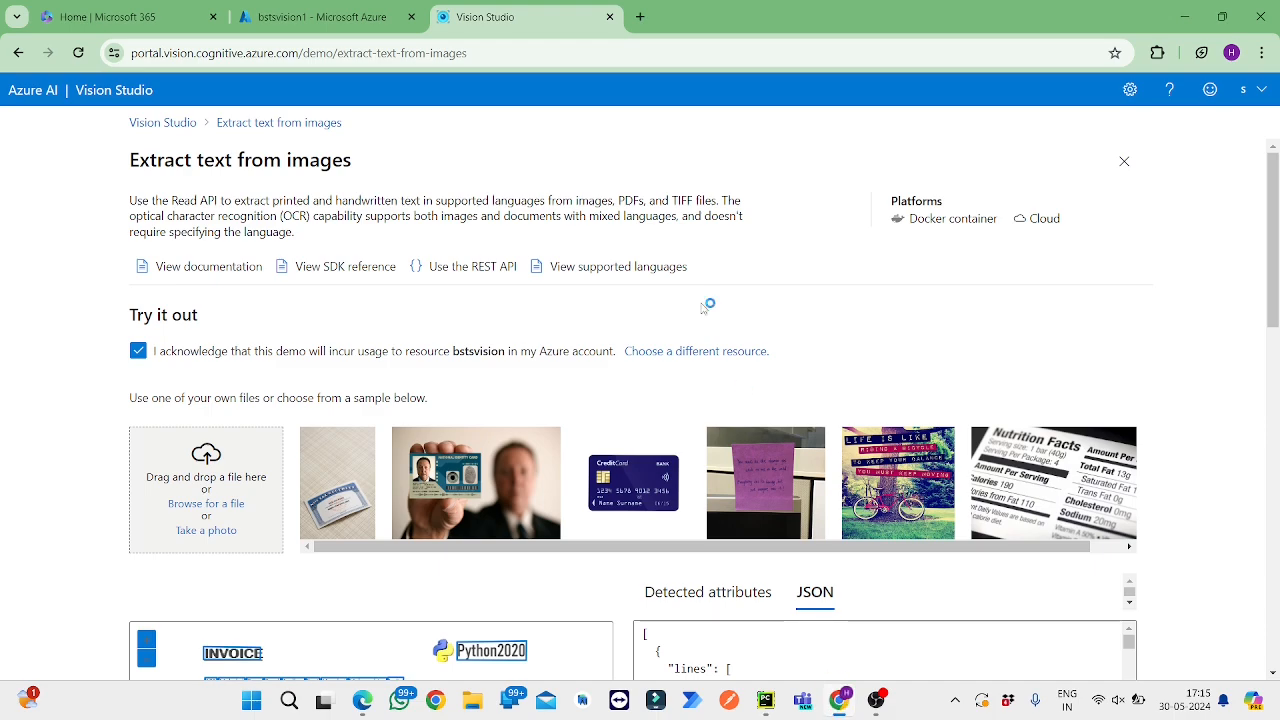
Step: Reveal the bstsvision resource's keys on its Keys and Endpoint page, then return to PyCharm
left_click(320, 16)
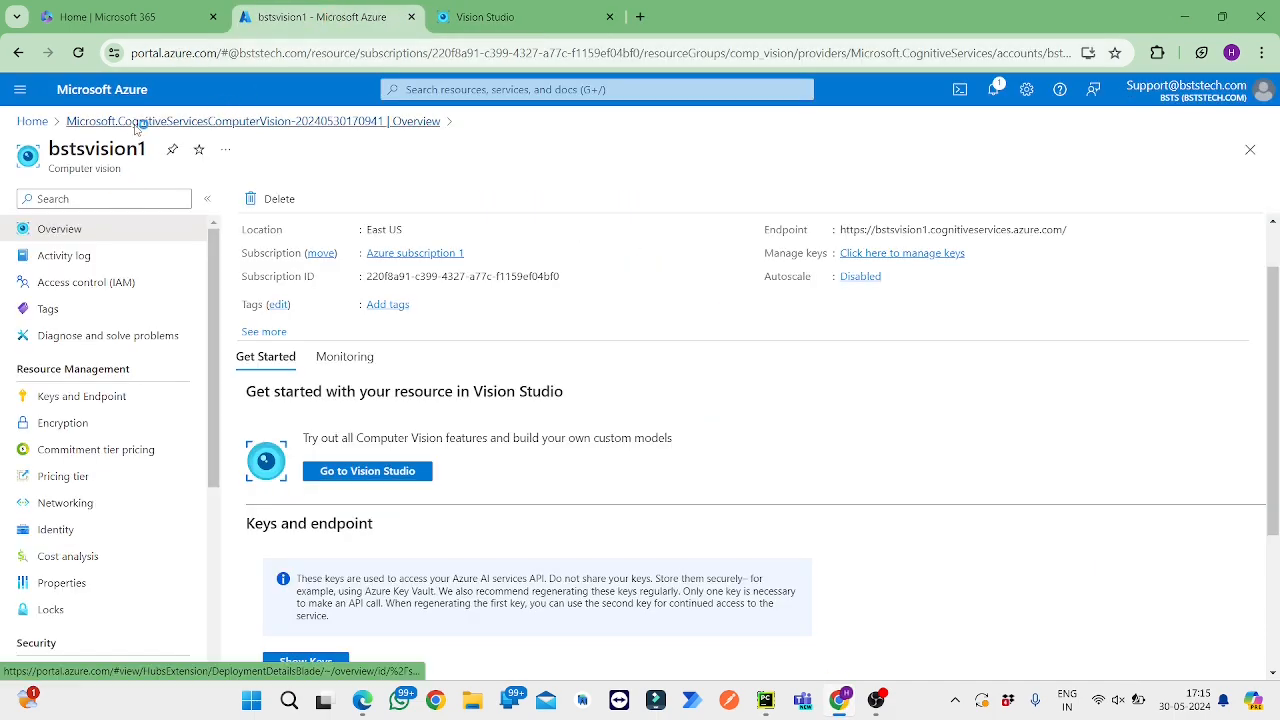
left_click(252, 122)
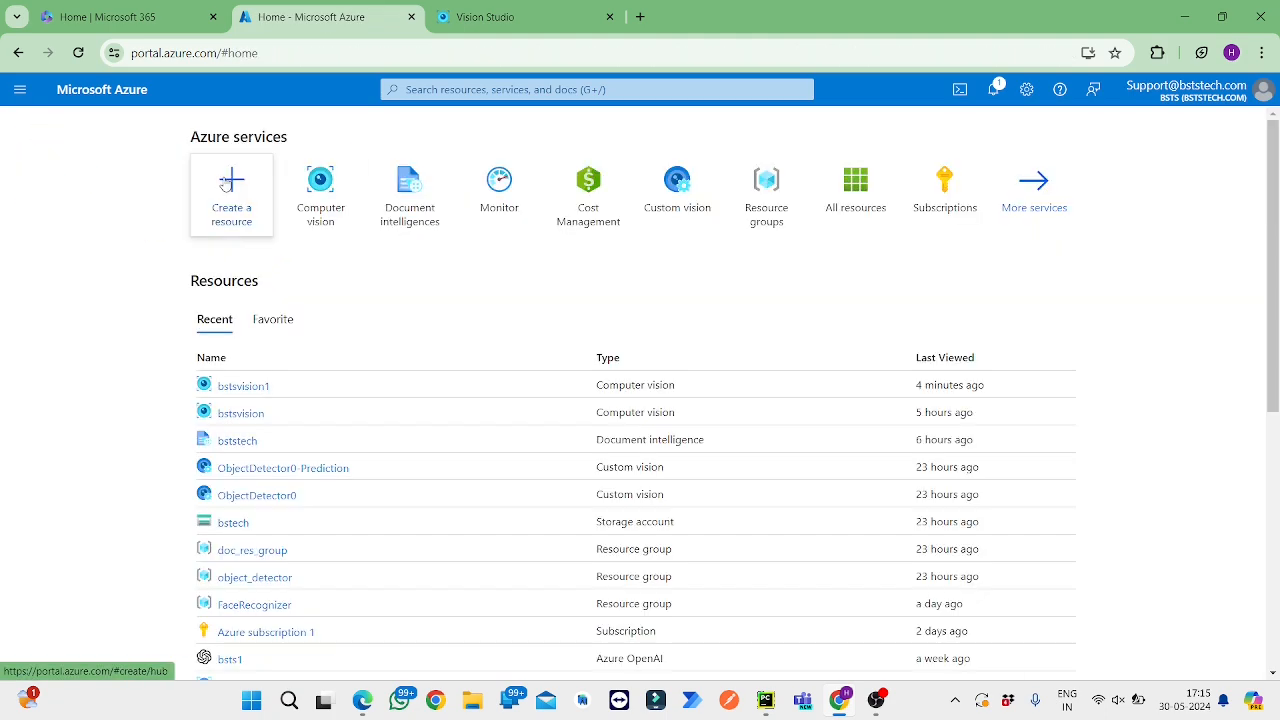
left_click(320, 180)
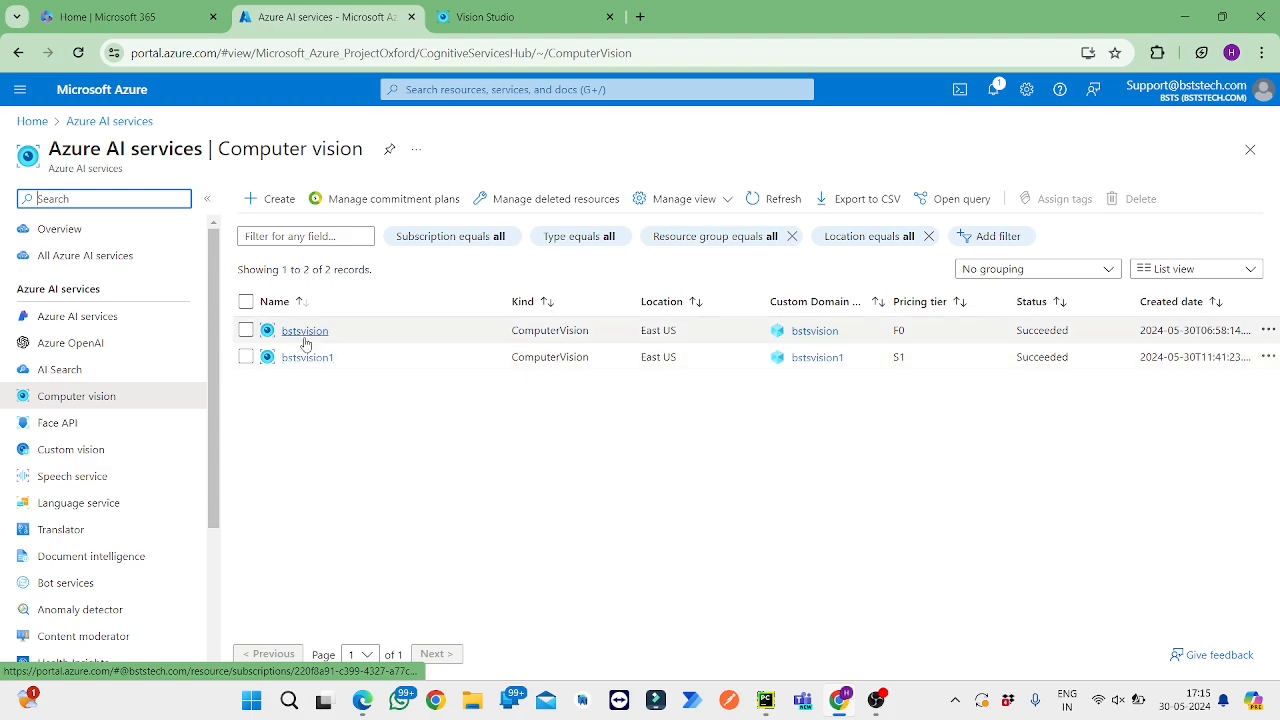
left_click(304, 330)
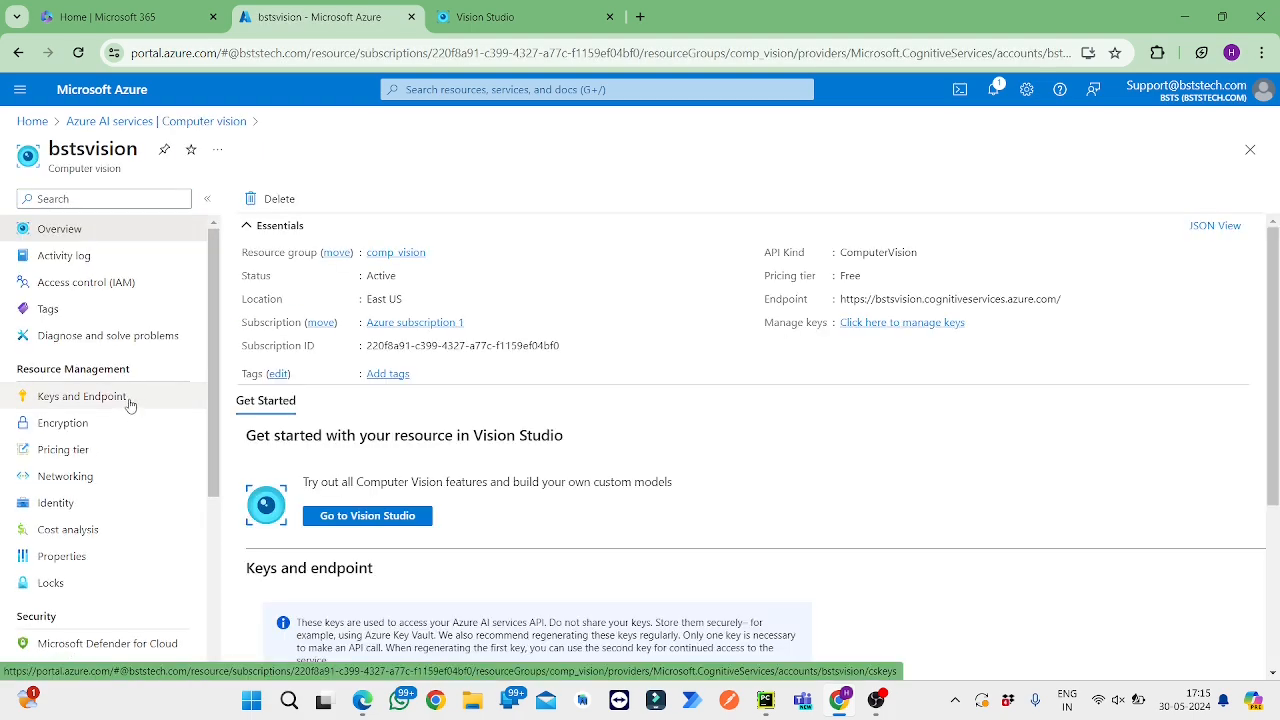
left_click(82, 396)
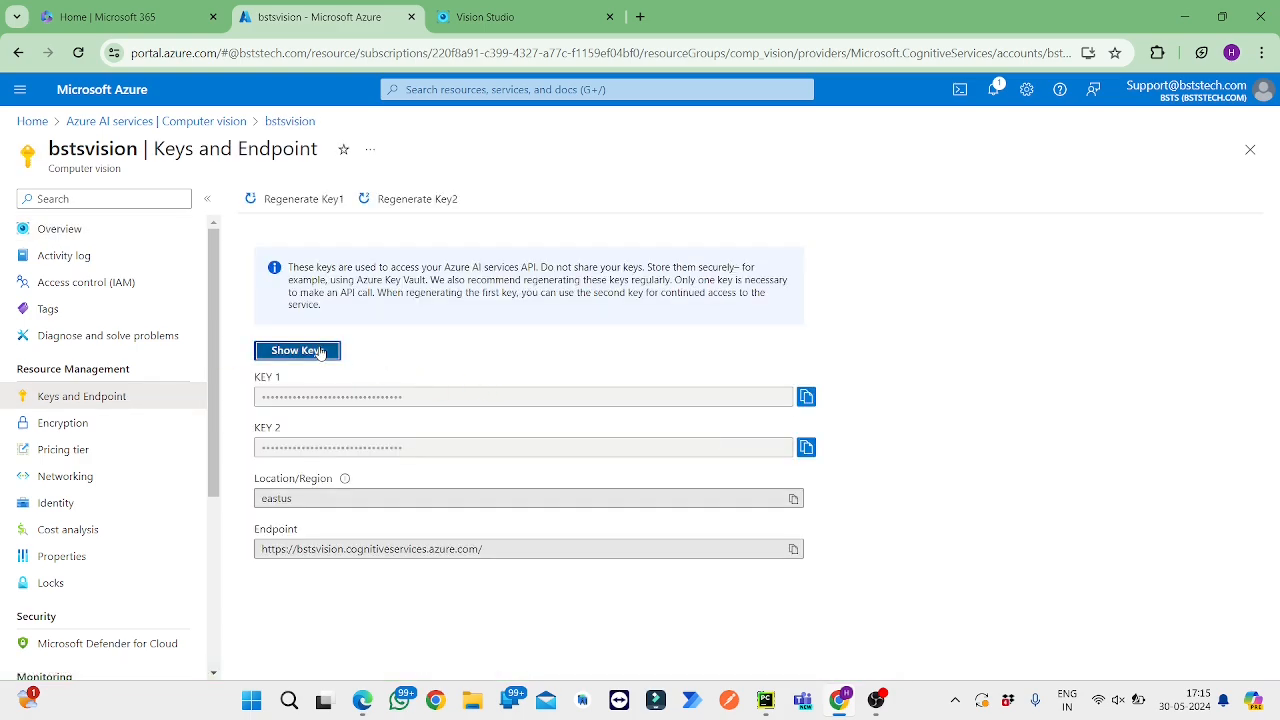
left_click(296, 350)
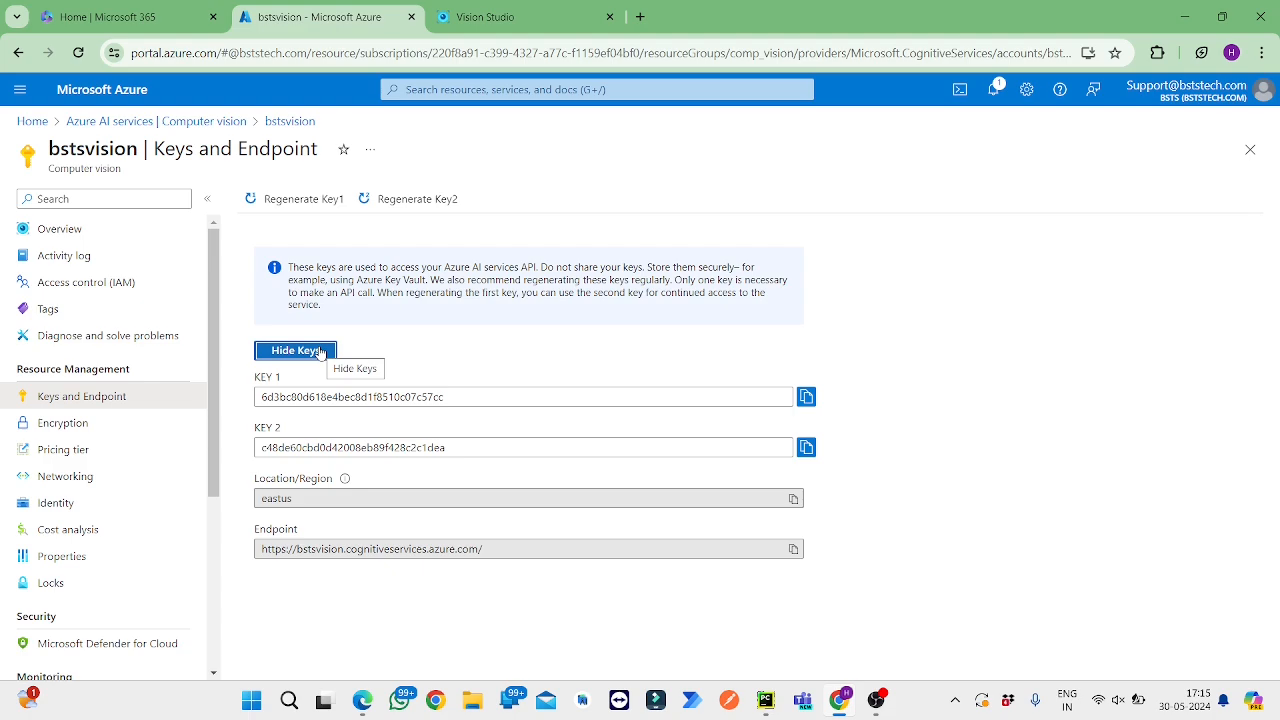
mouse_move(328, 572)
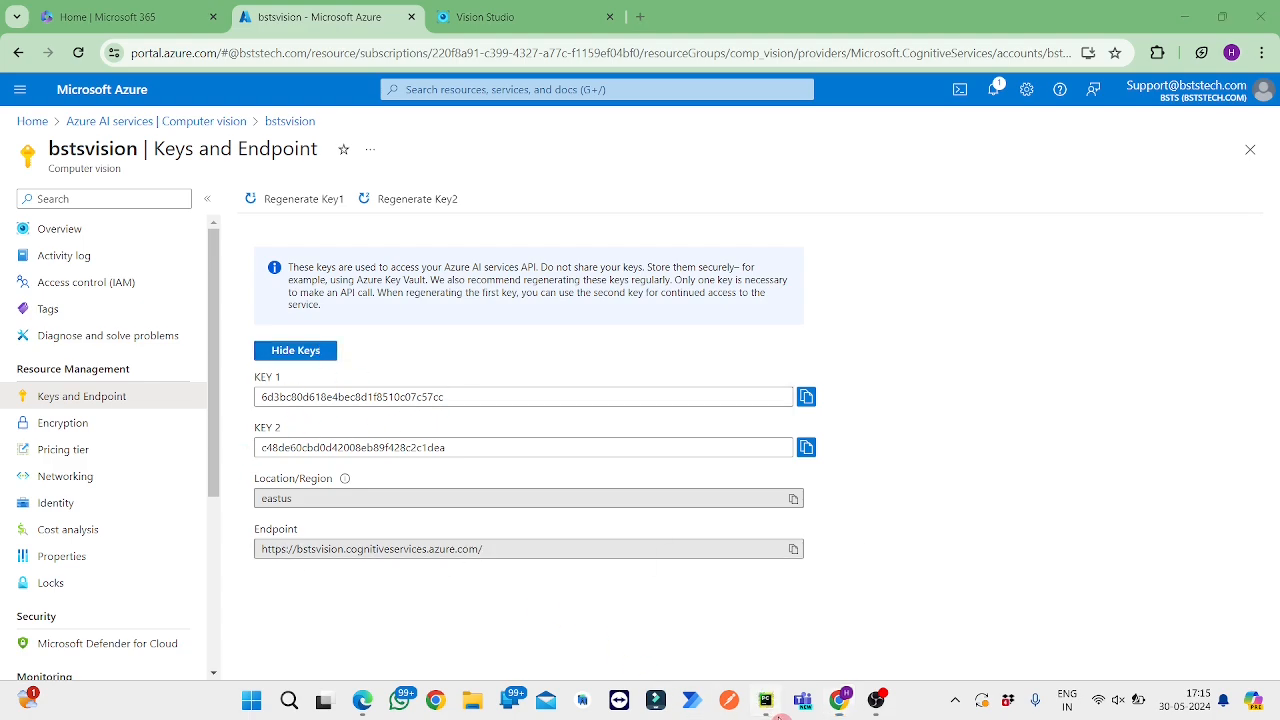
left_click(764, 700)
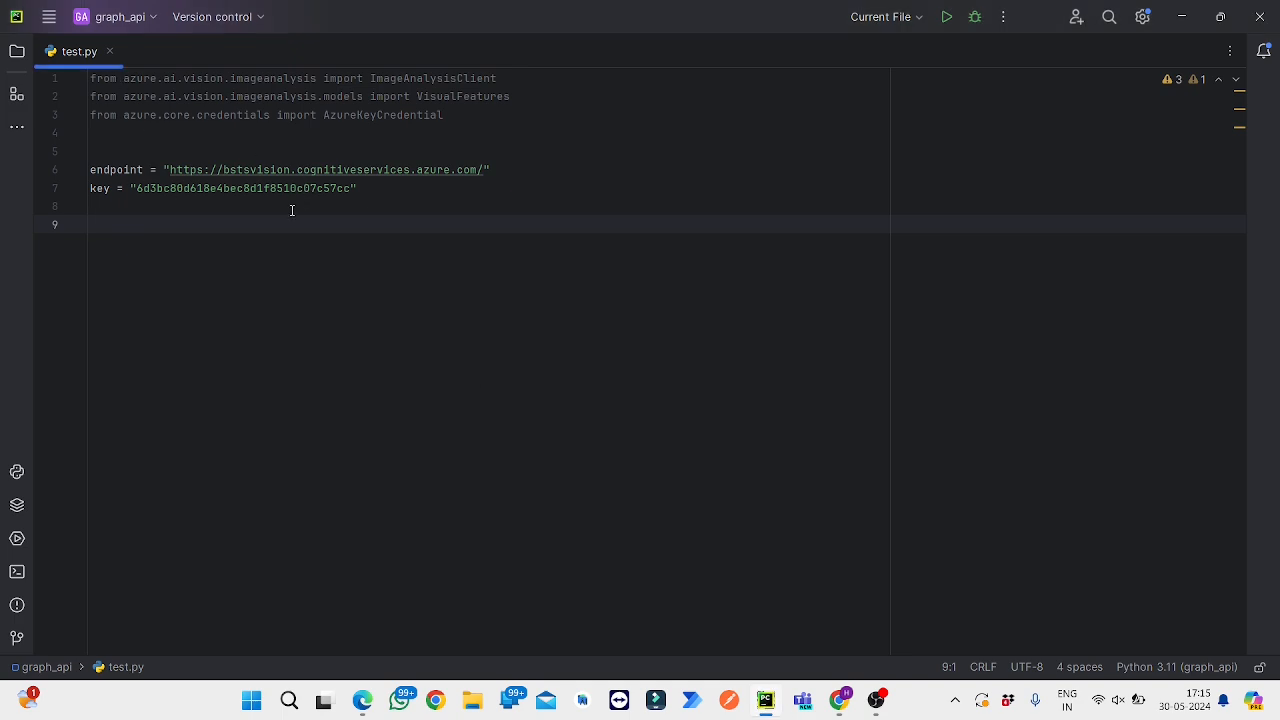
mouse_move(364, 198)
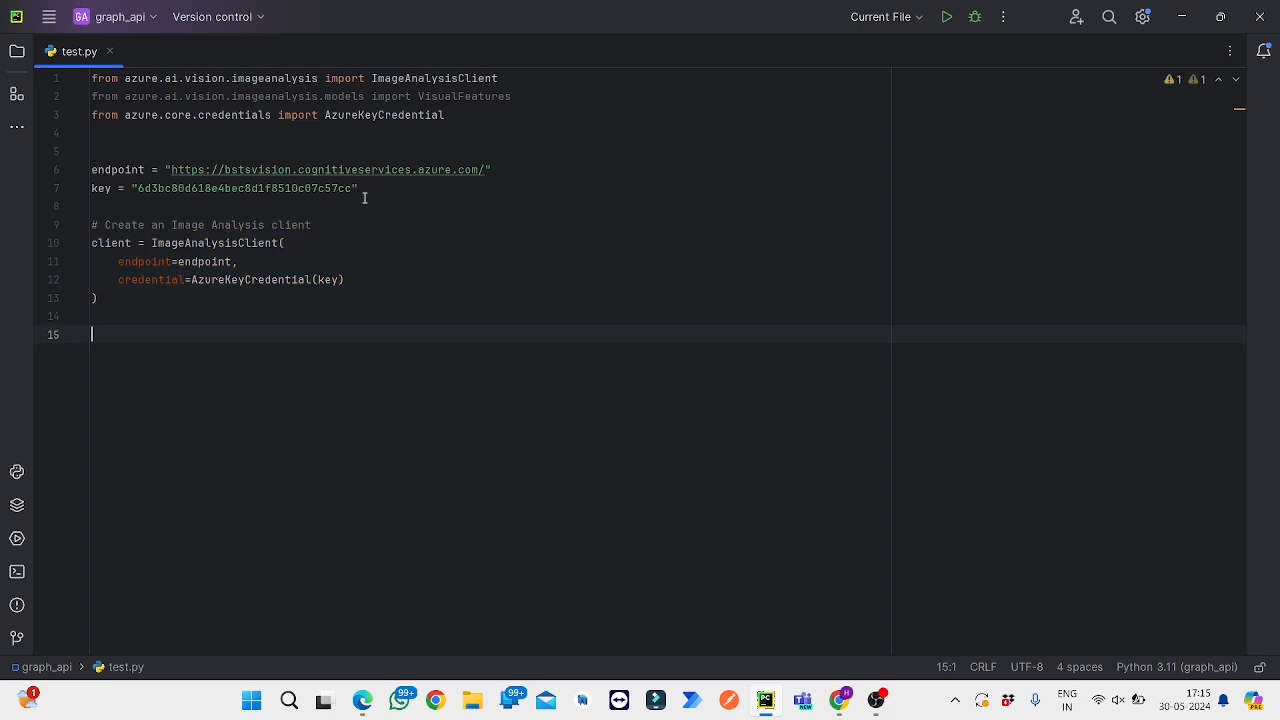
mouse_move(246, 248)
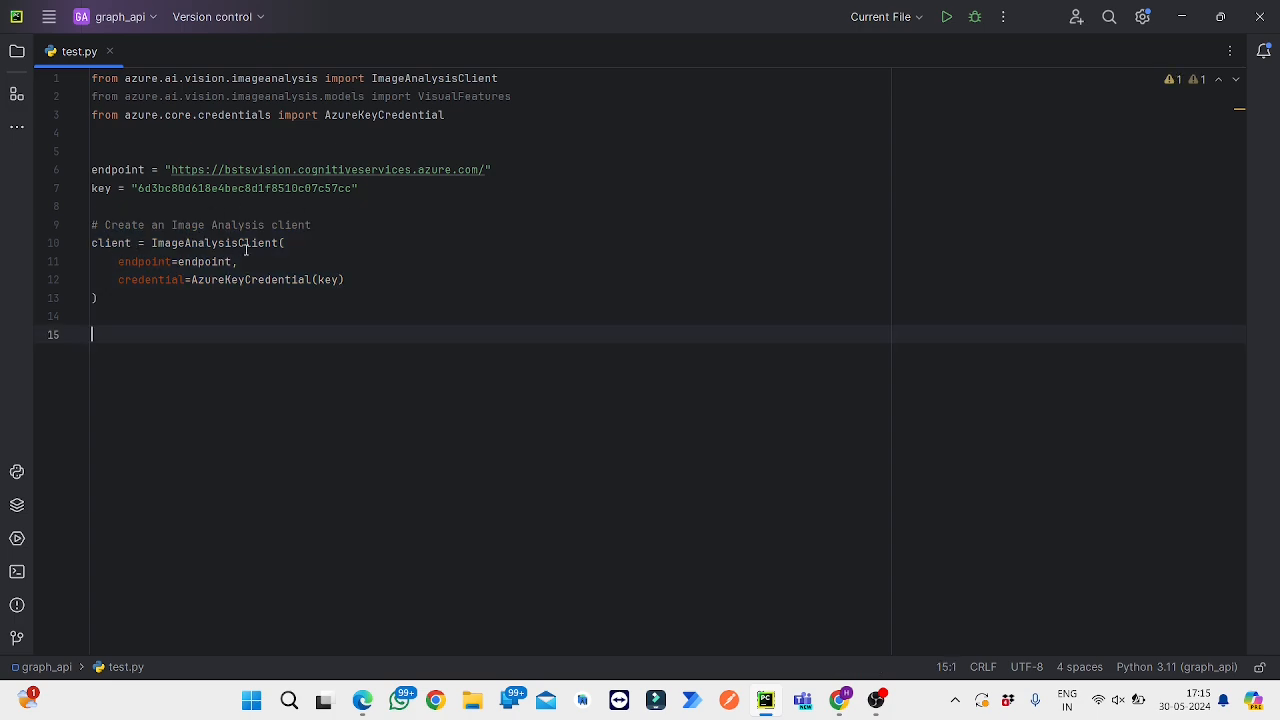
mouse_move(300, 290)
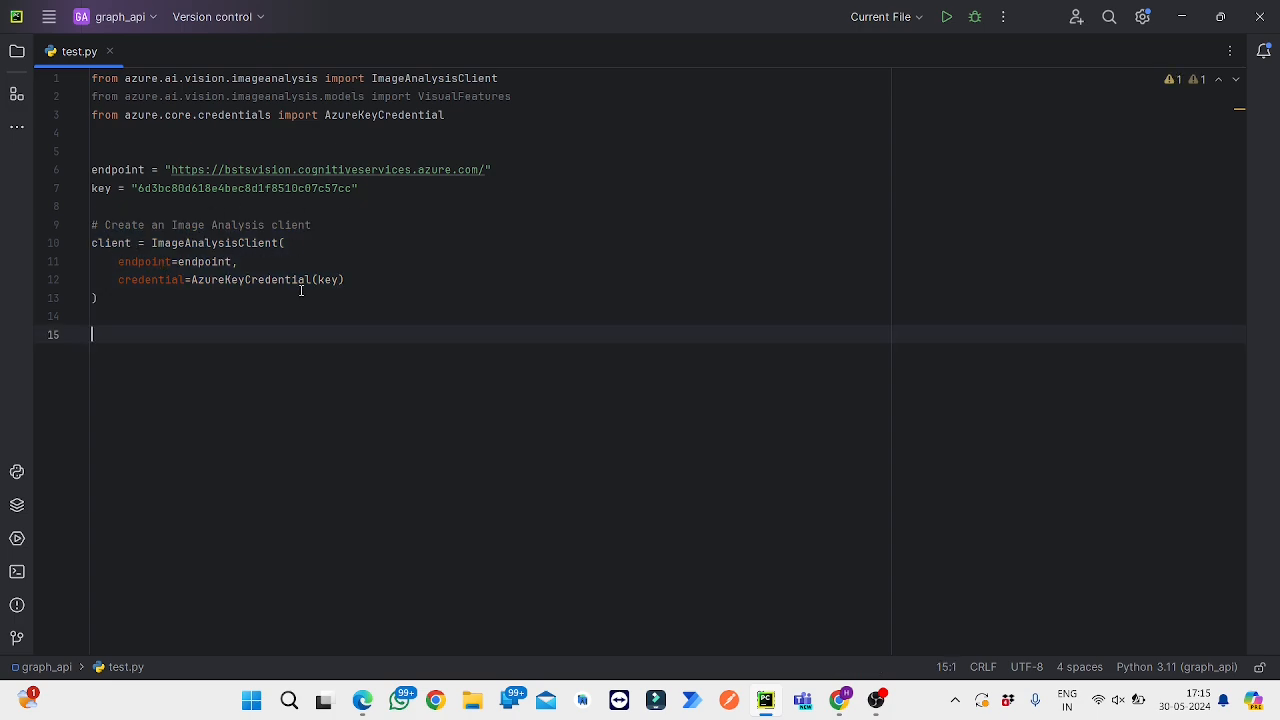
Step: Paste the '# [START read]' block creating ImageAnalysisClient, reading OCR.jpg and analyzing with VisualFeatures.READ
type("# [START read]")
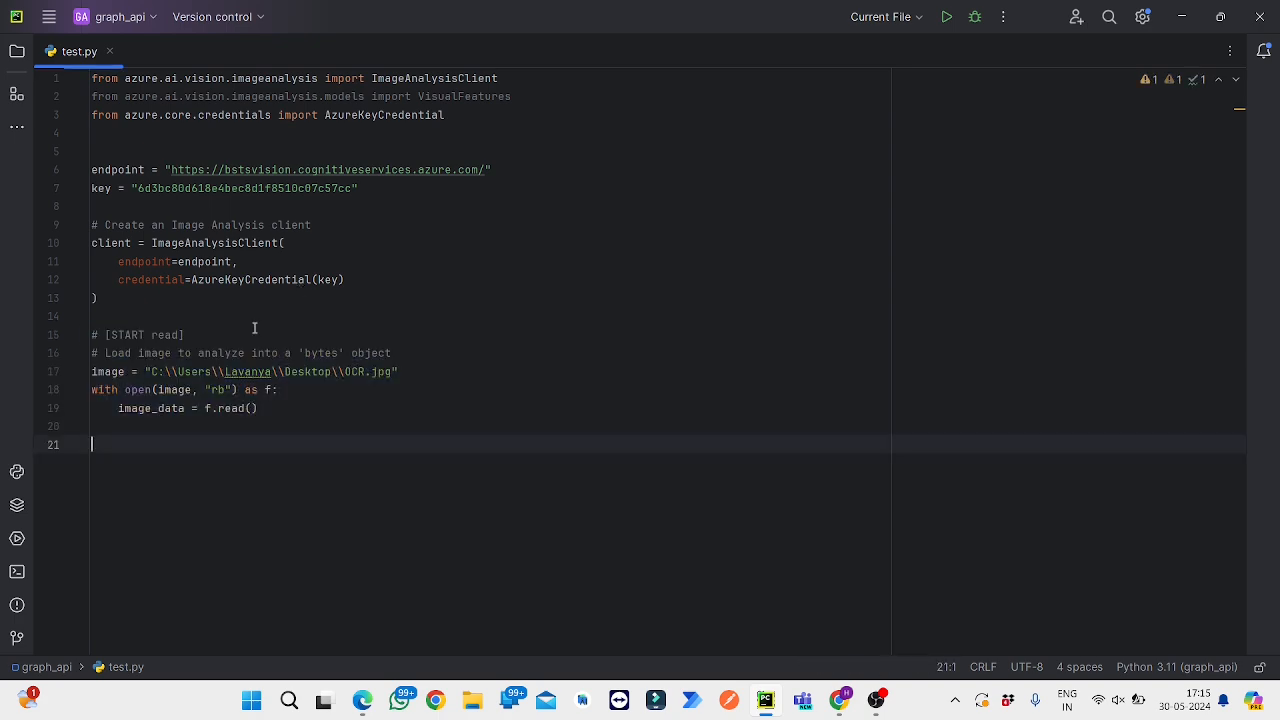
mouse_move(204, 376)
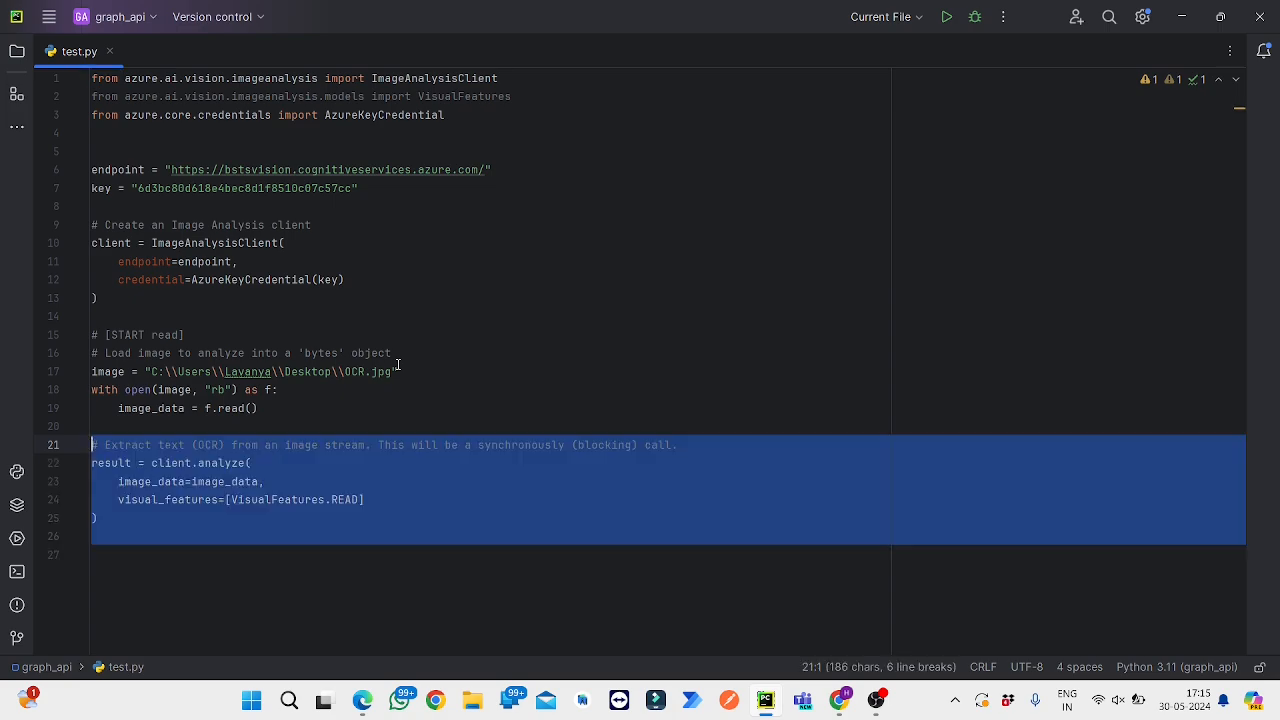
left_click(92, 556)
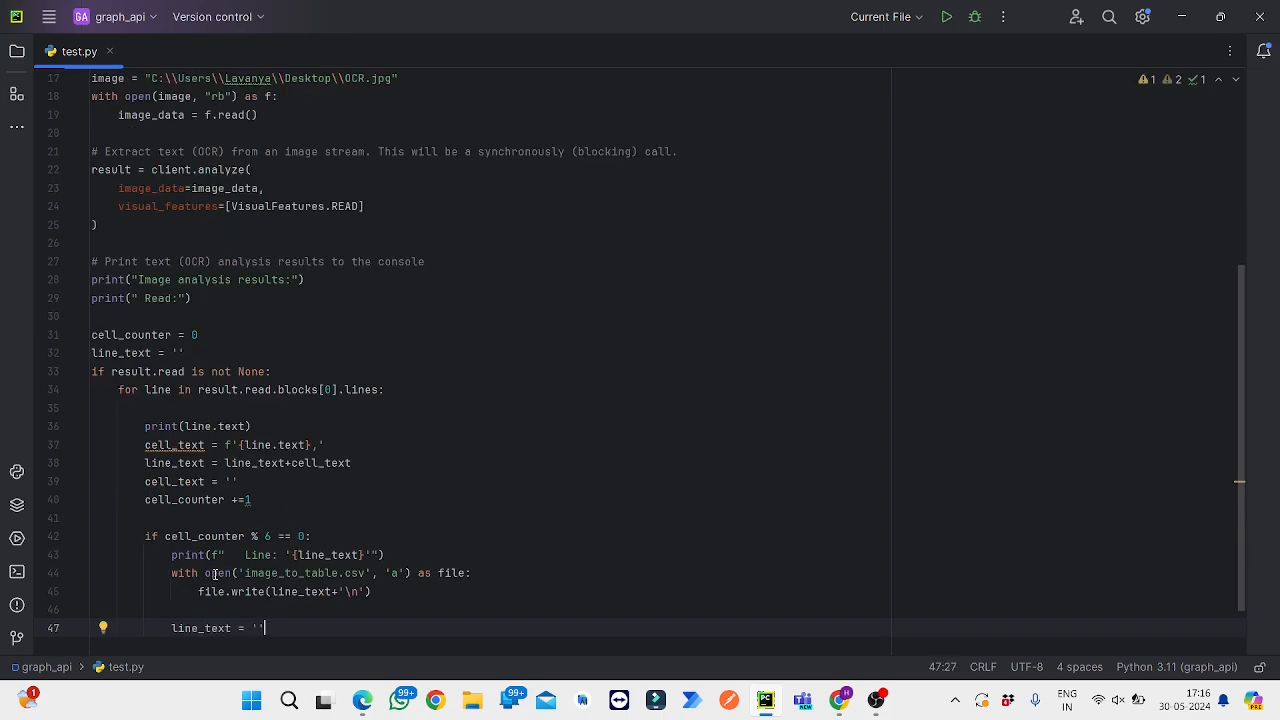
left_click_drag(264, 628, 372, 592)
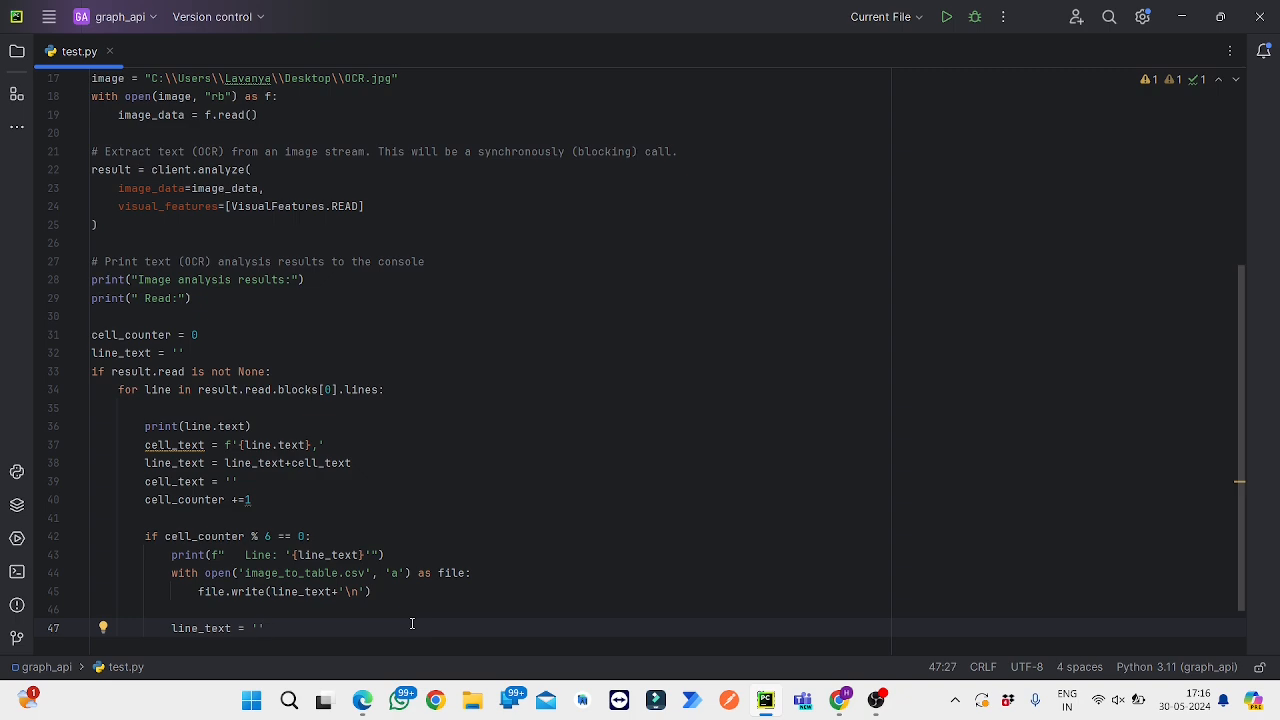
mouse_move(220, 280)
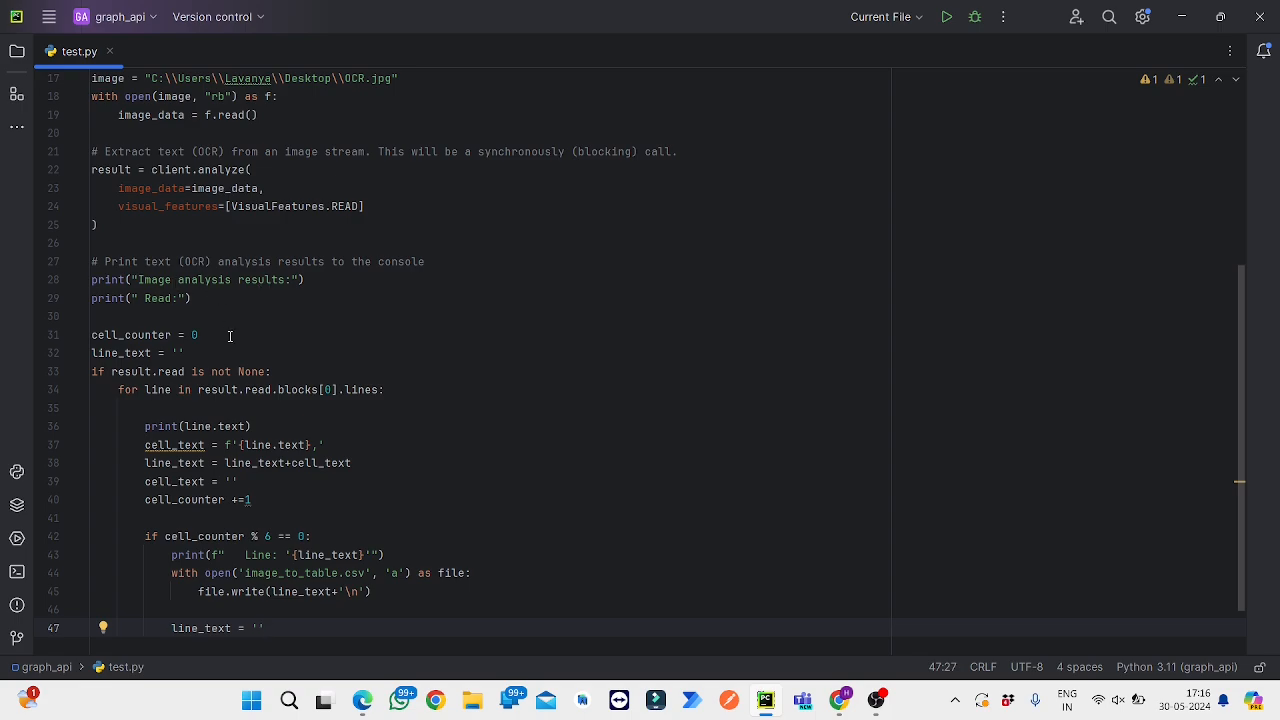
mouse_move(420, 480)
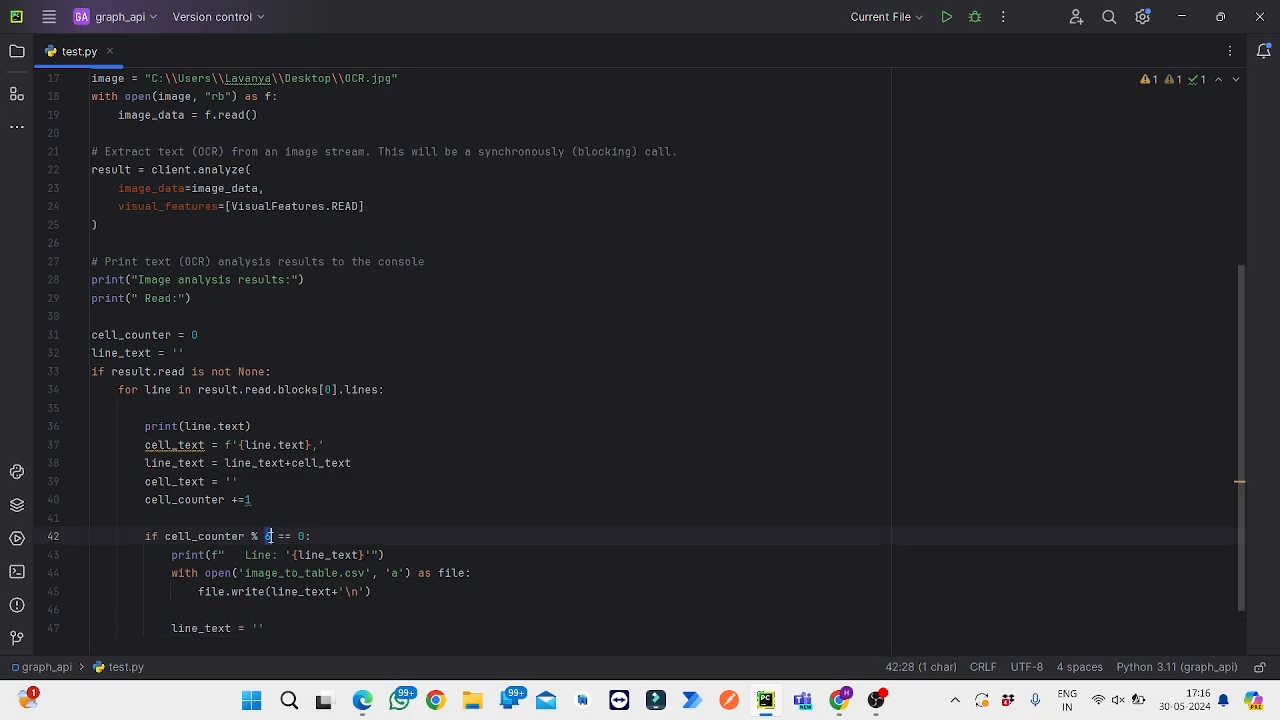
Step: Review the loop writing line_text rows to image_to_table.csv every six lines
left_click(264, 554)
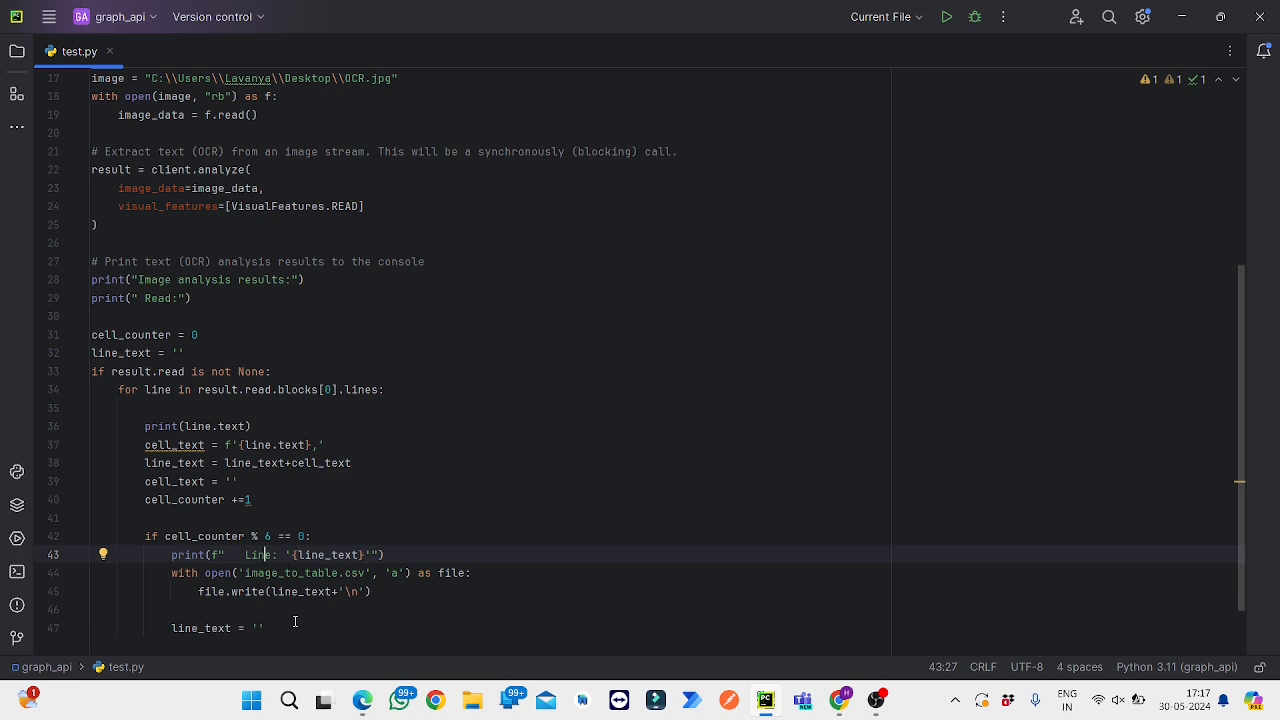
mouse_move(458, 528)
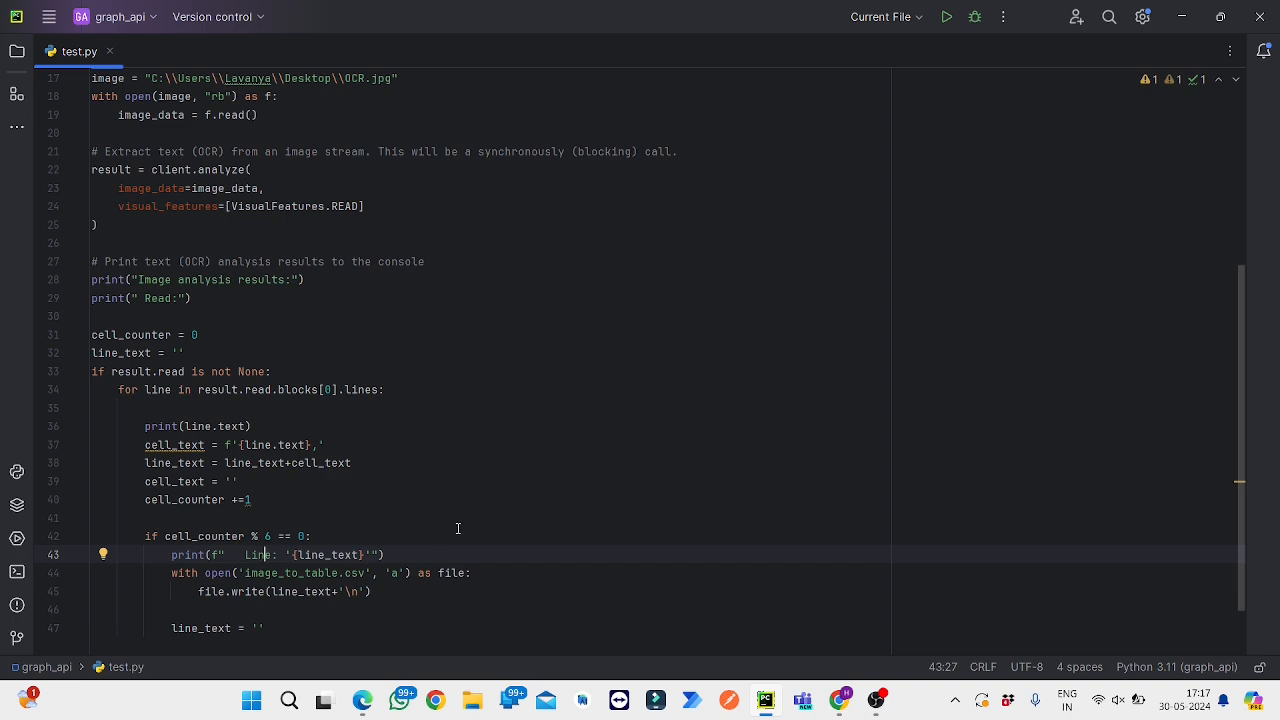
mouse_move(606, 414)
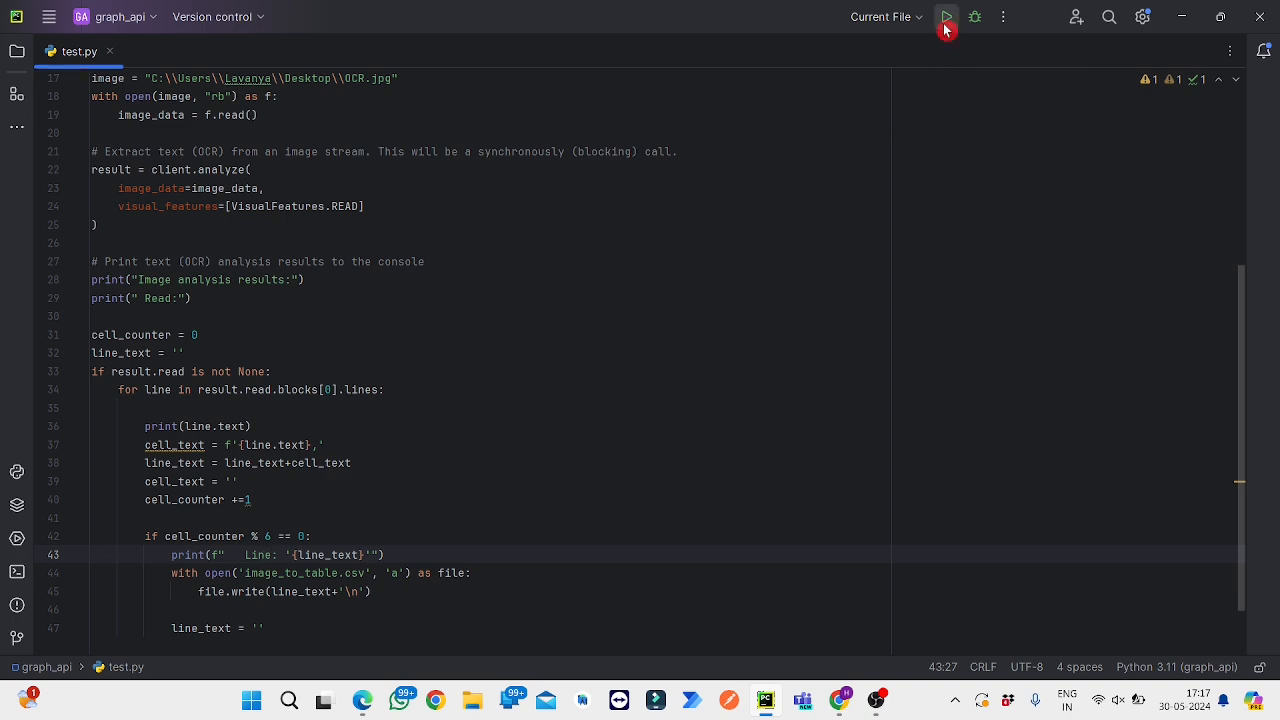
Step: Run test.py and scroll the console through ten contact records to exit code 0
left_click(944, 16)
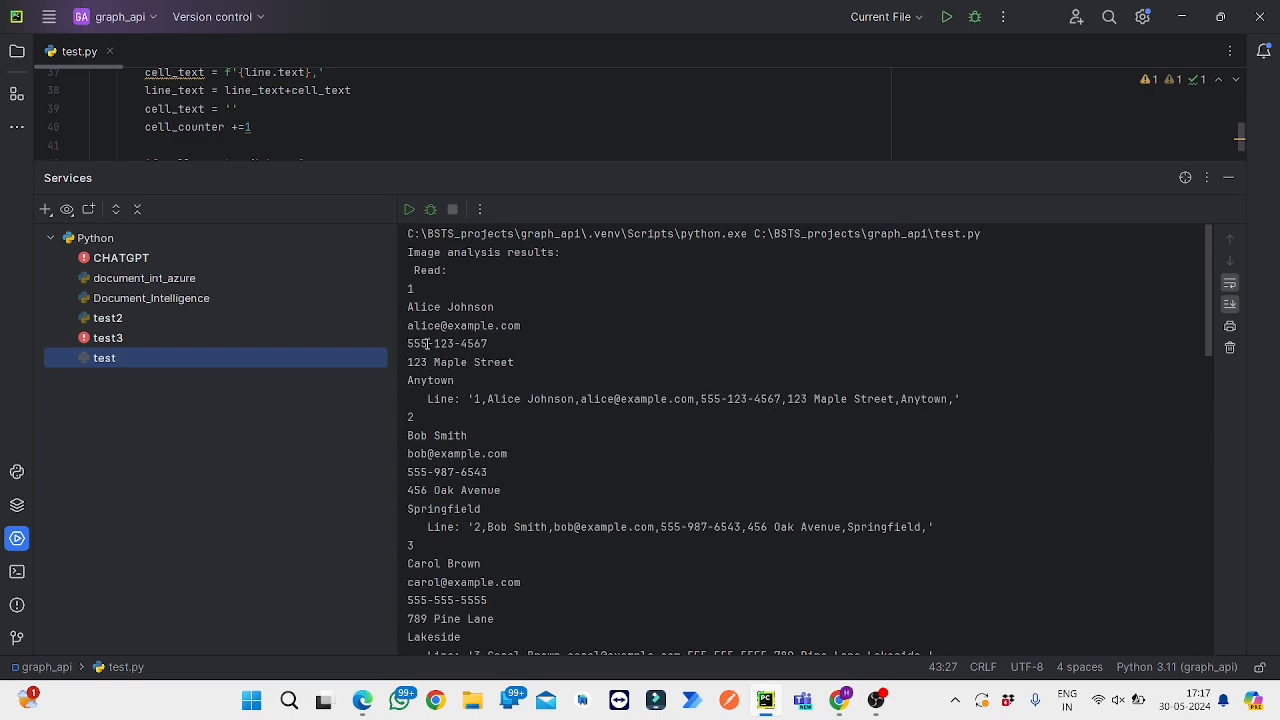
mouse_move(492, 356)
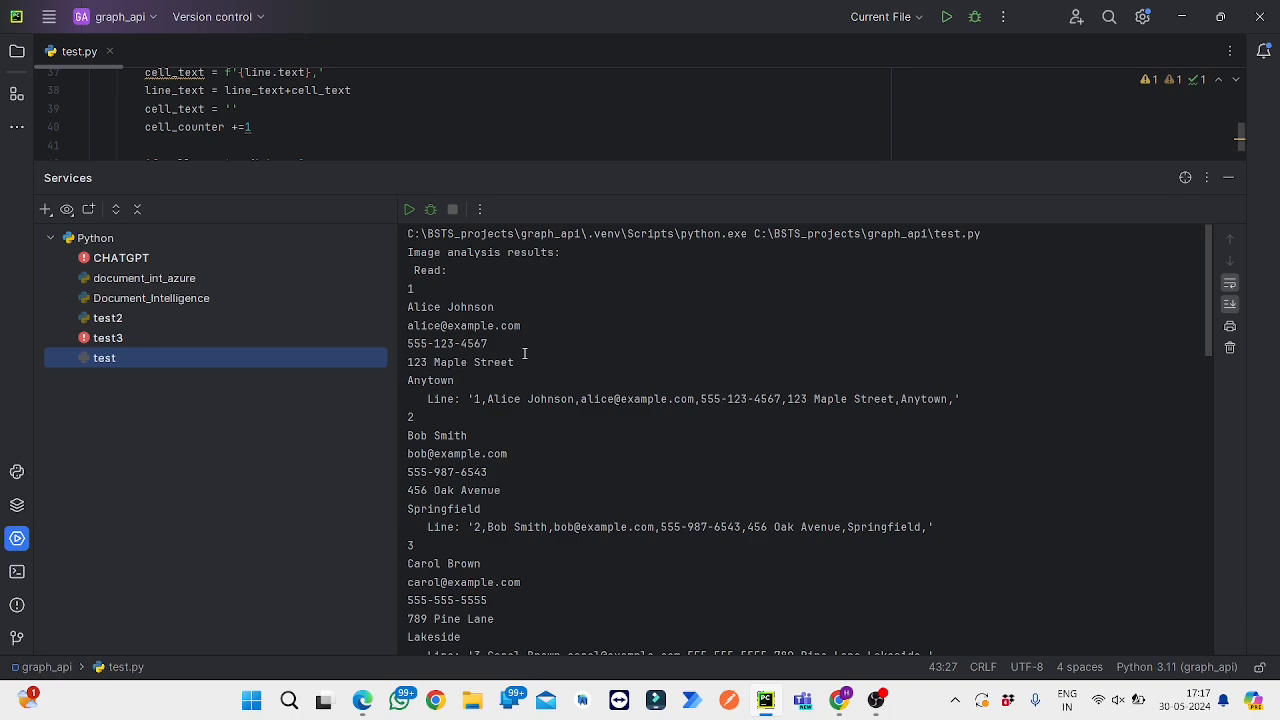
mouse_move(472, 398)
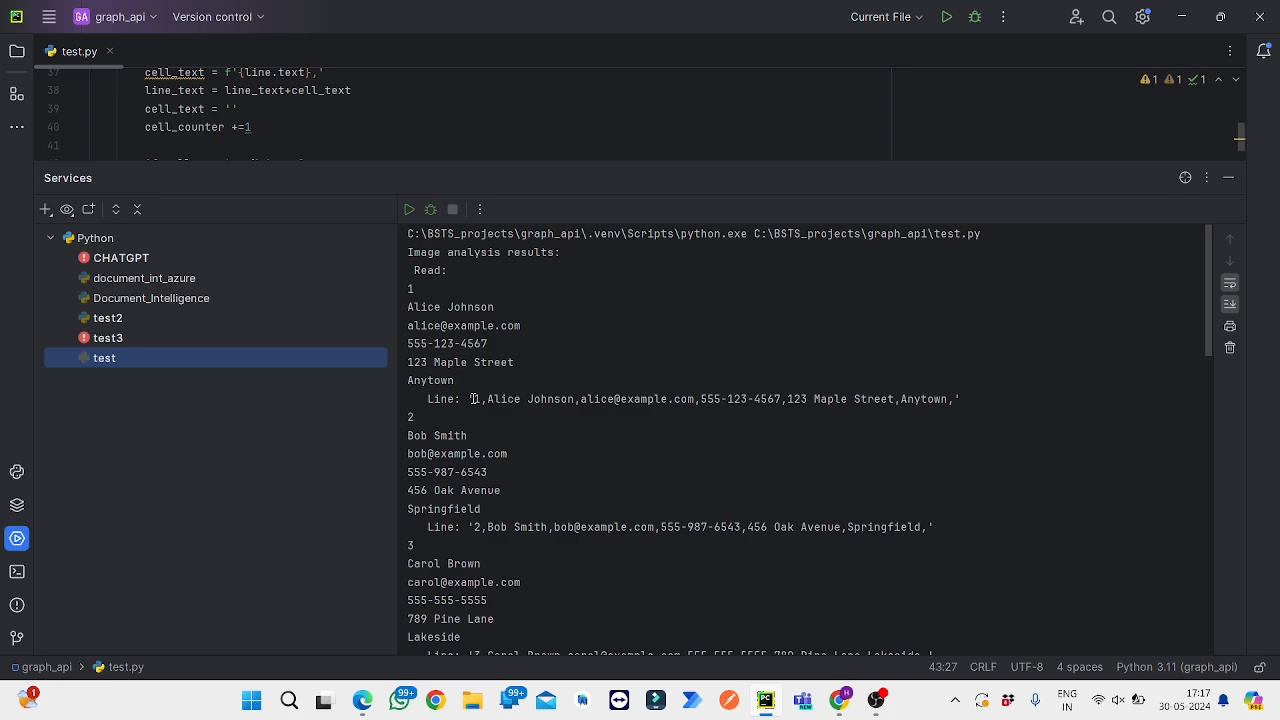
mouse_move(936, 434)
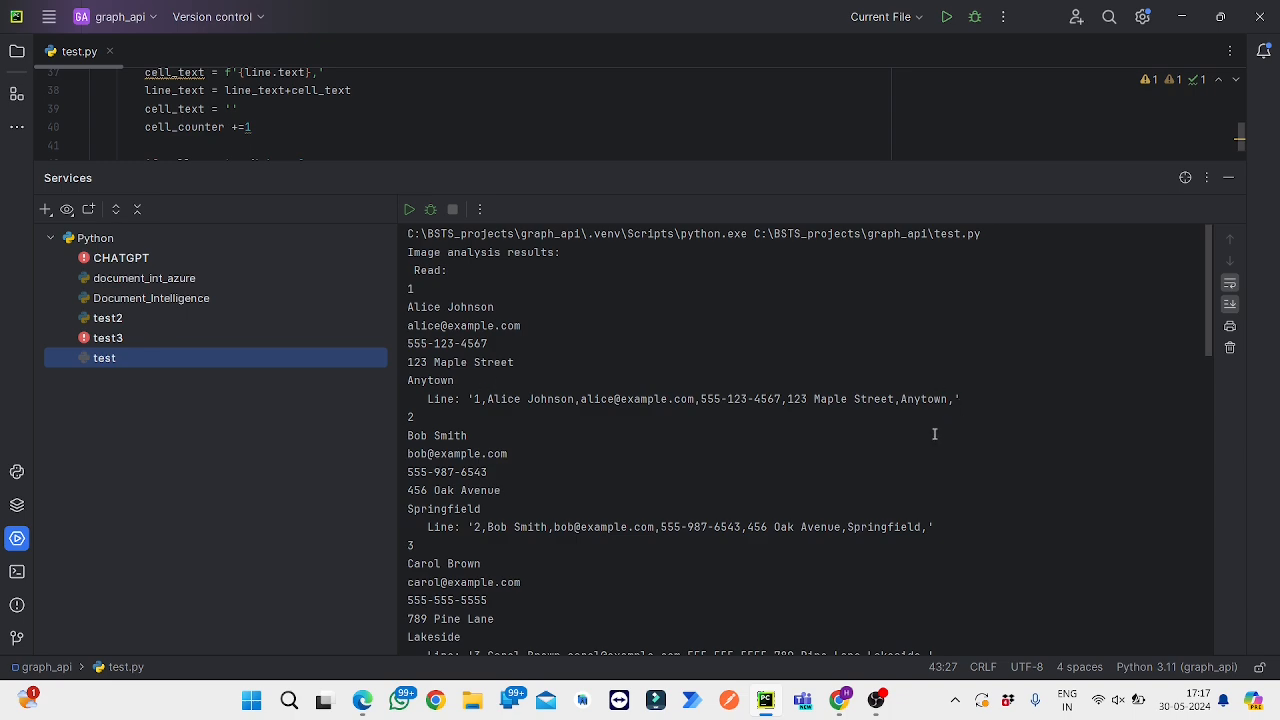
mouse_move(856, 452)
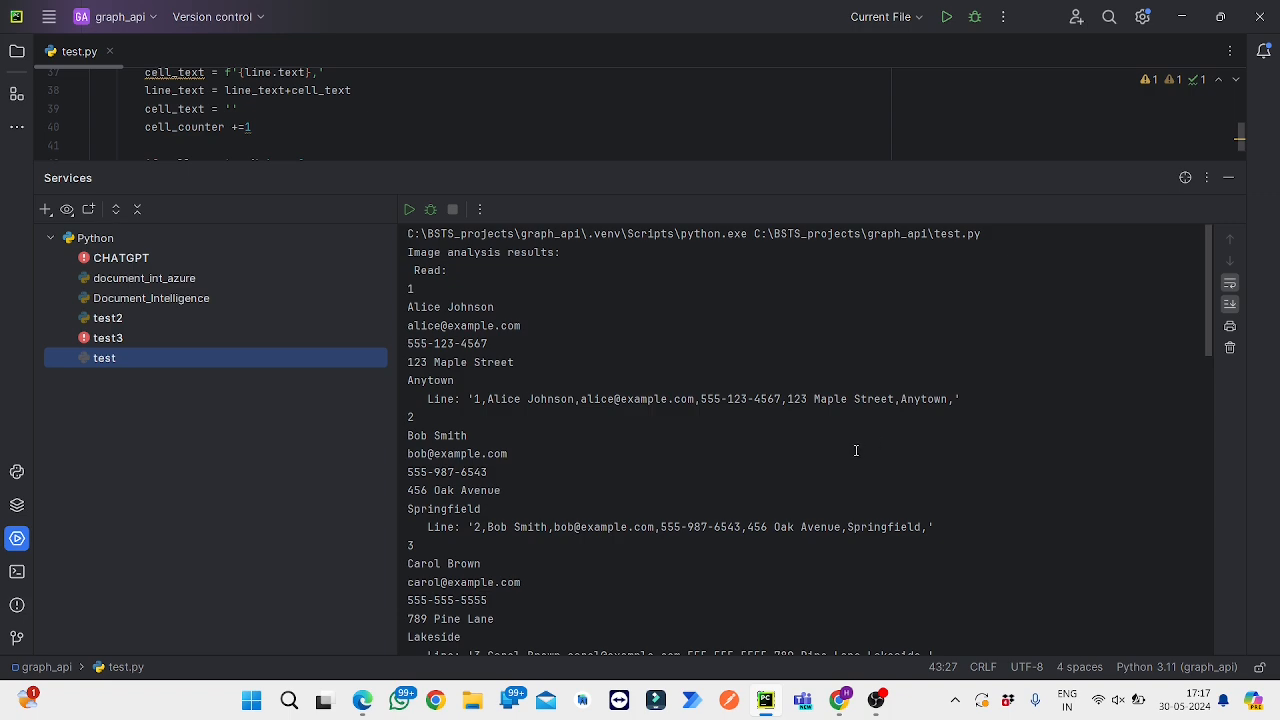
mouse_move(520, 428)
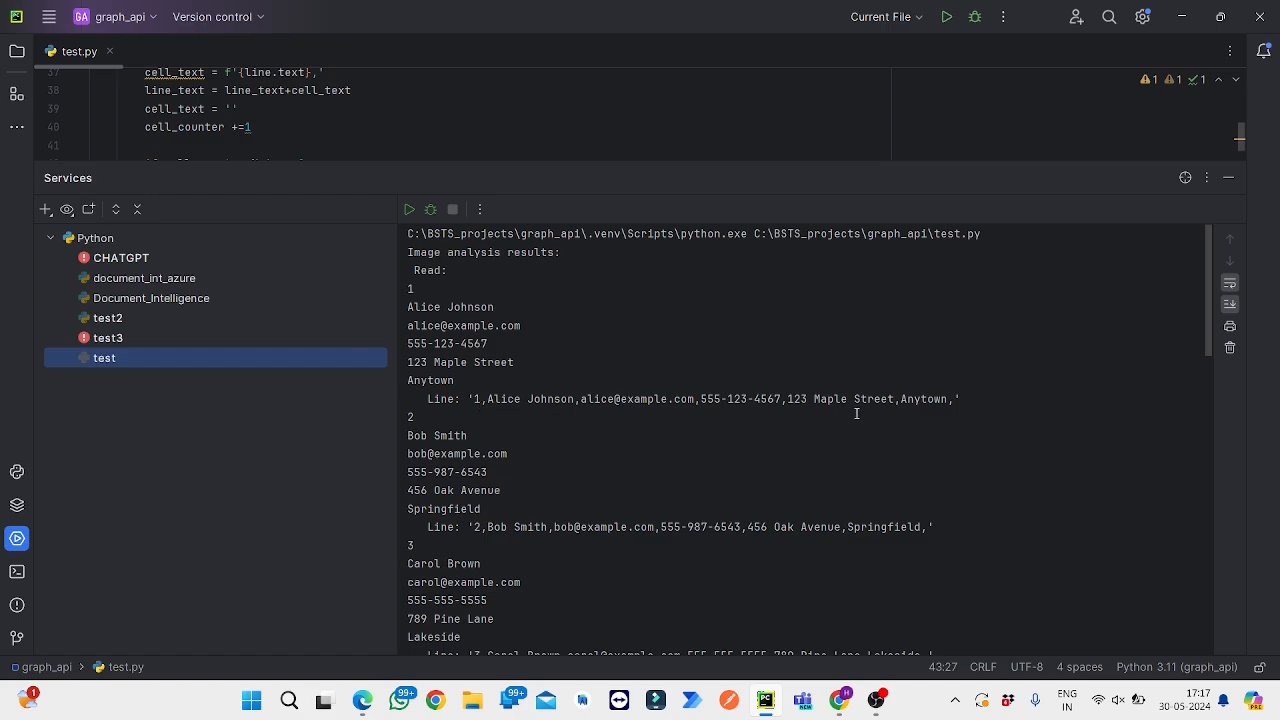
scroll("down", 3)
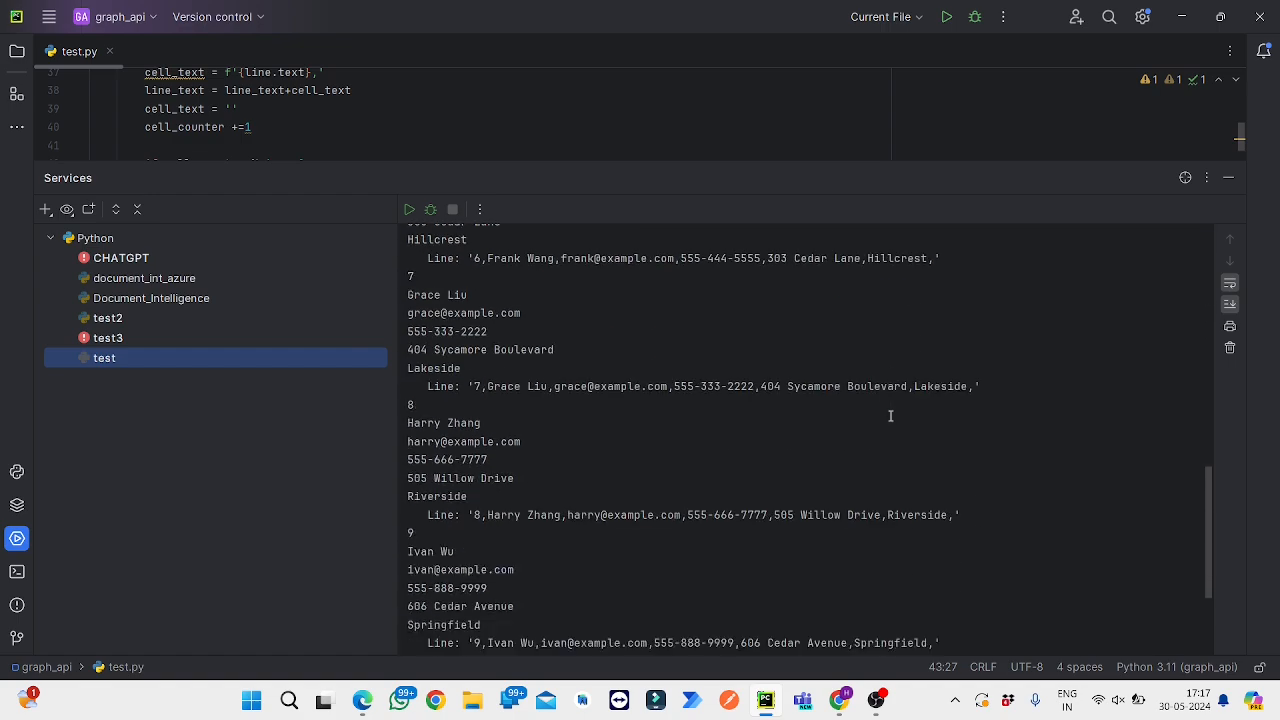
scroll("down", 3)
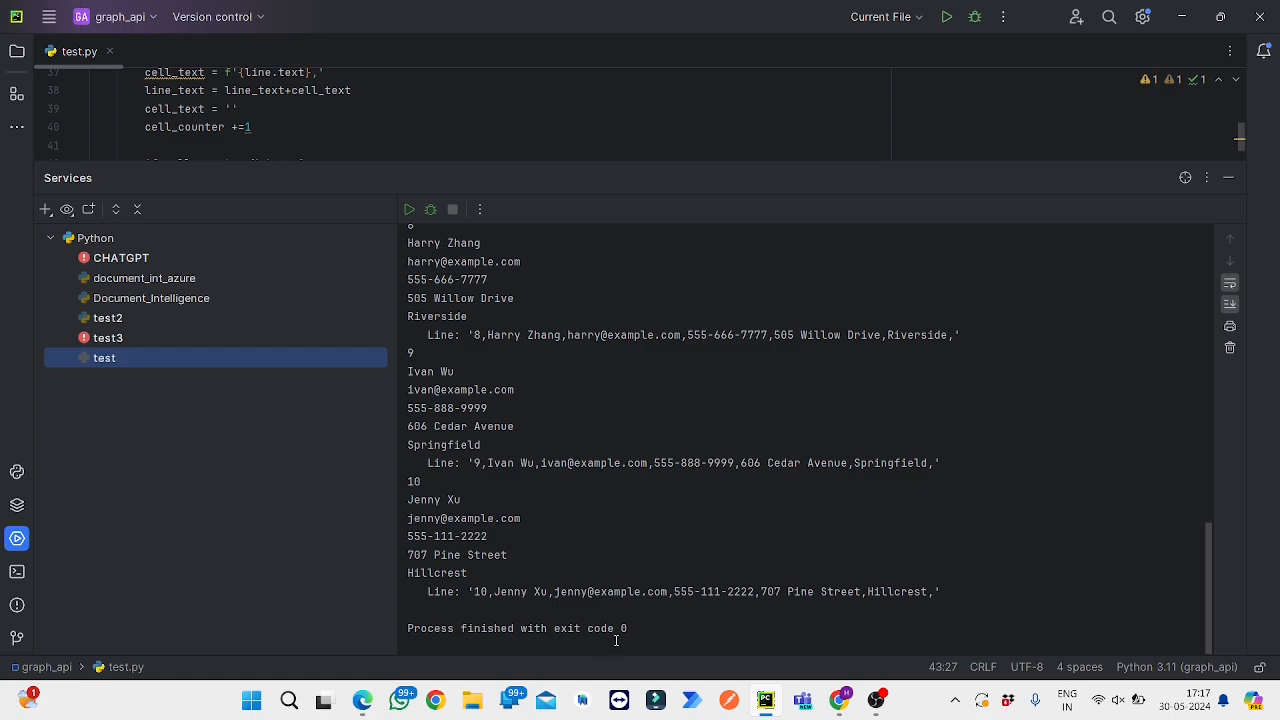
mouse_move(644, 428)
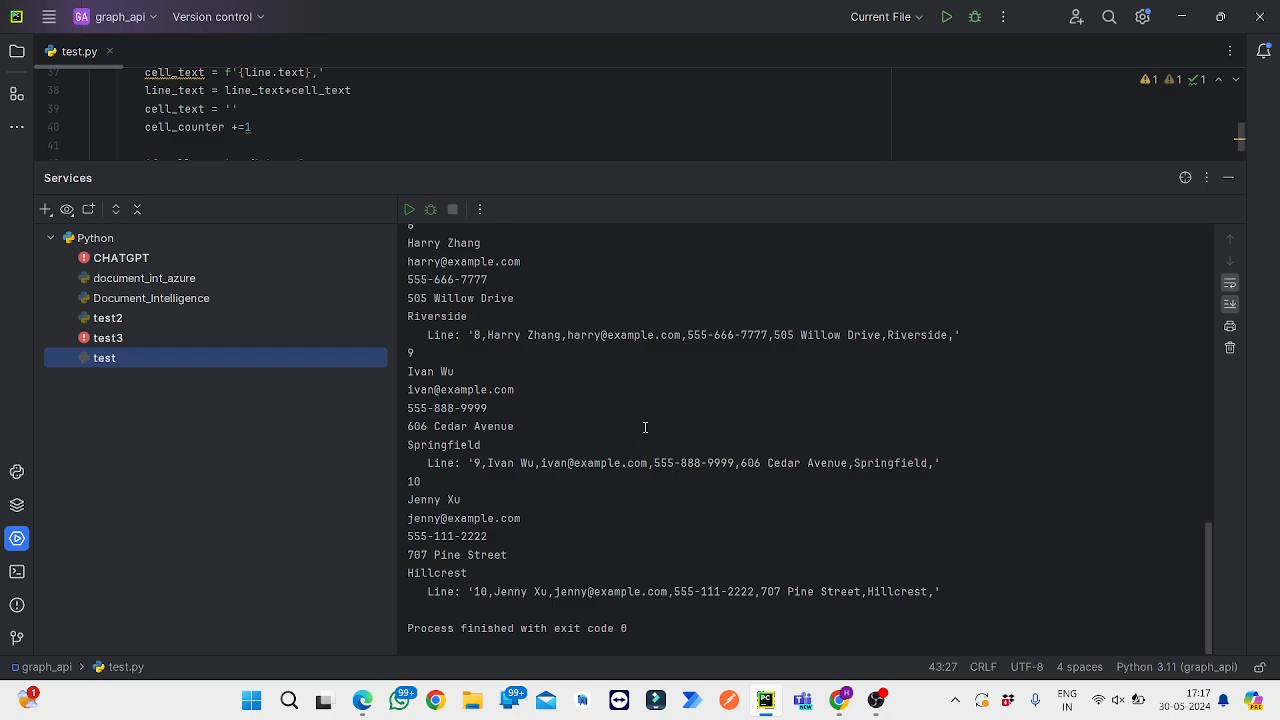
mouse_move(604, 426)
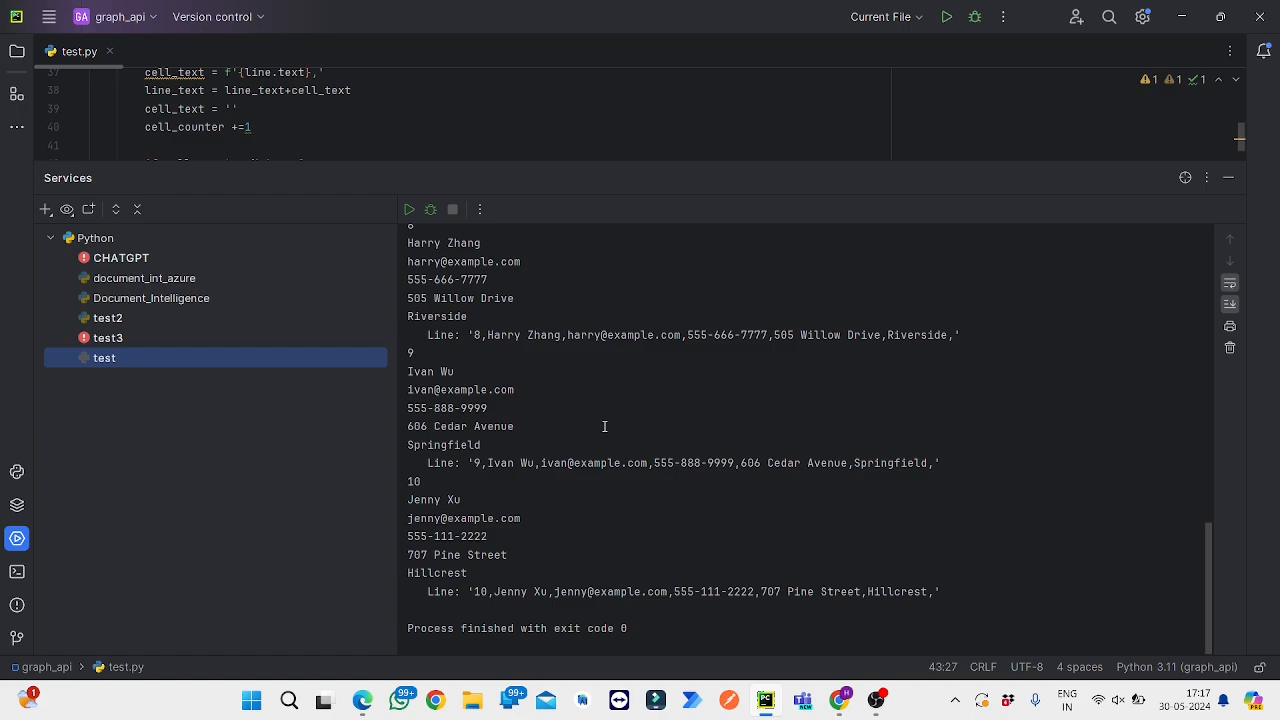
mouse_move(590, 252)
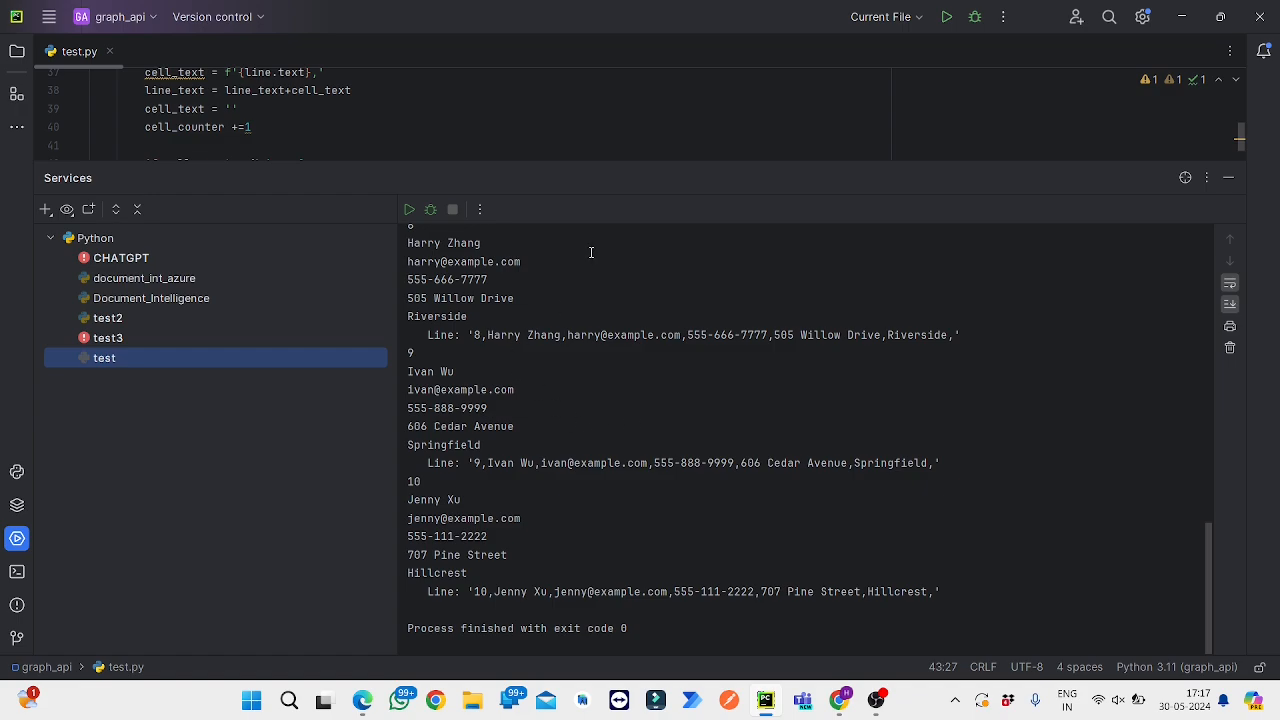
mouse_move(648, 164)
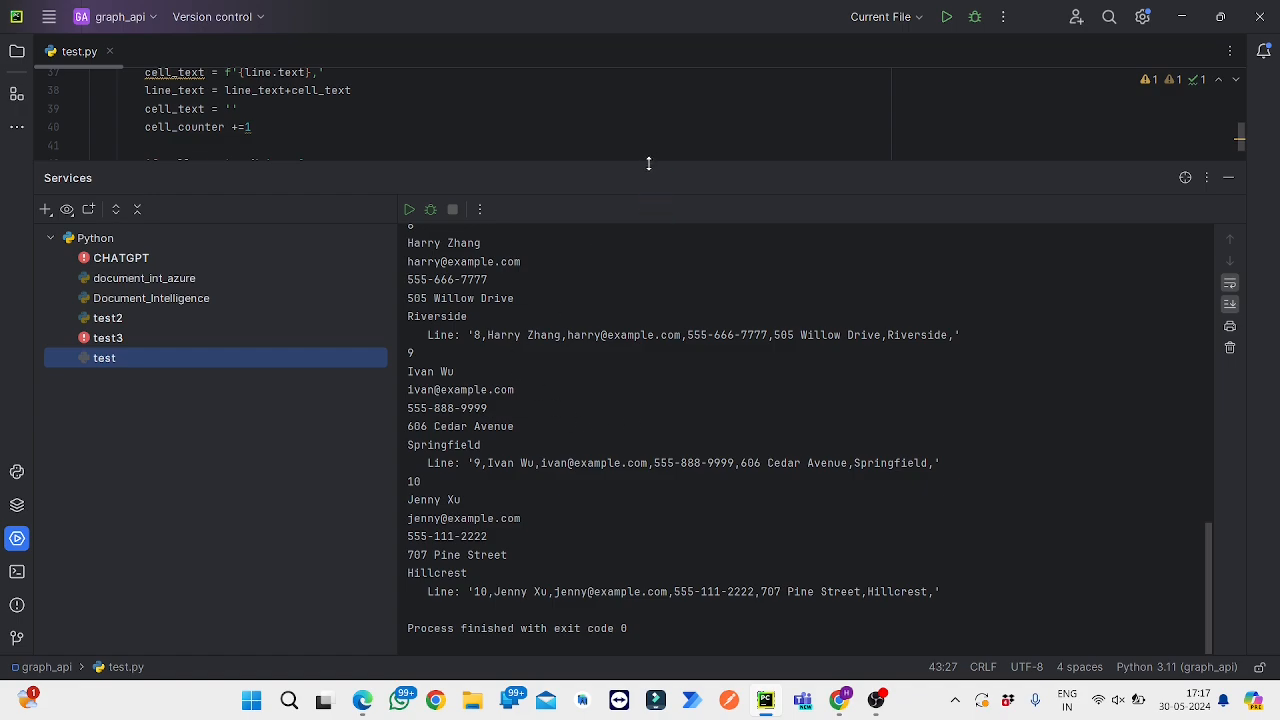
left_click_drag(648, 164, 648, 348)
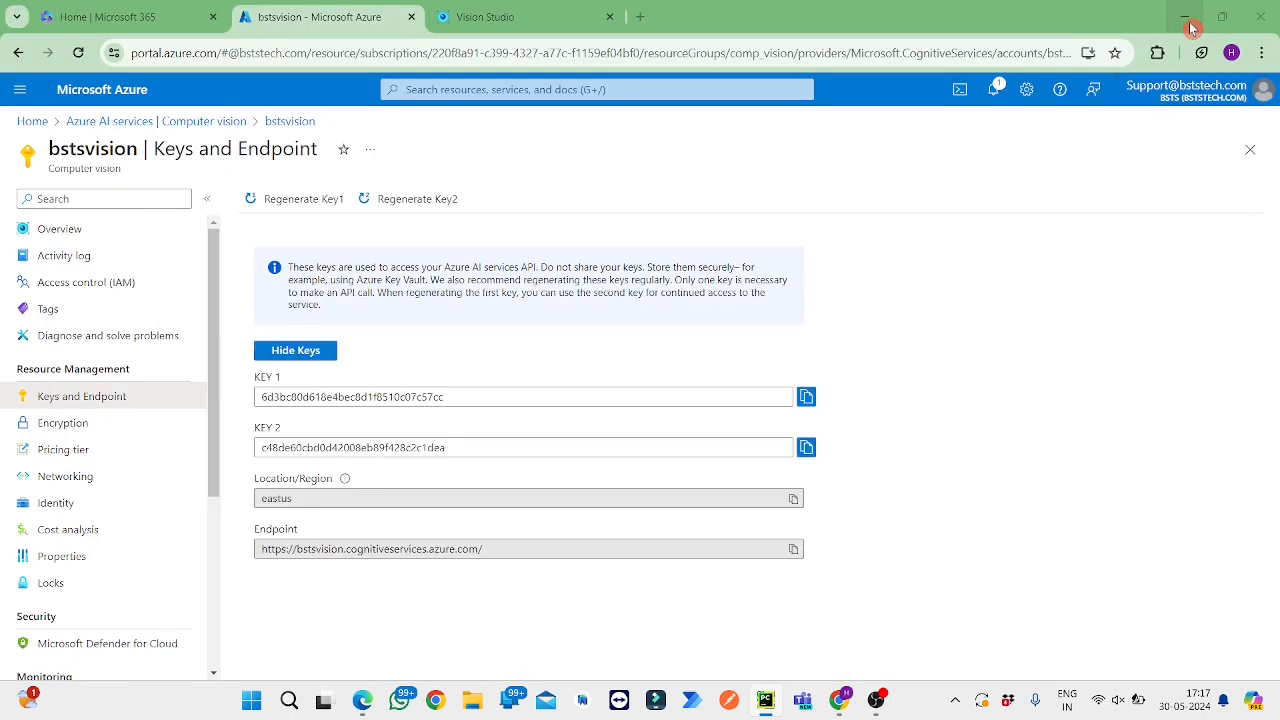
Step: Minimize the browser and locate image_to_table.csv in the graph_api folder in File Explorer
left_click(1192, 16)
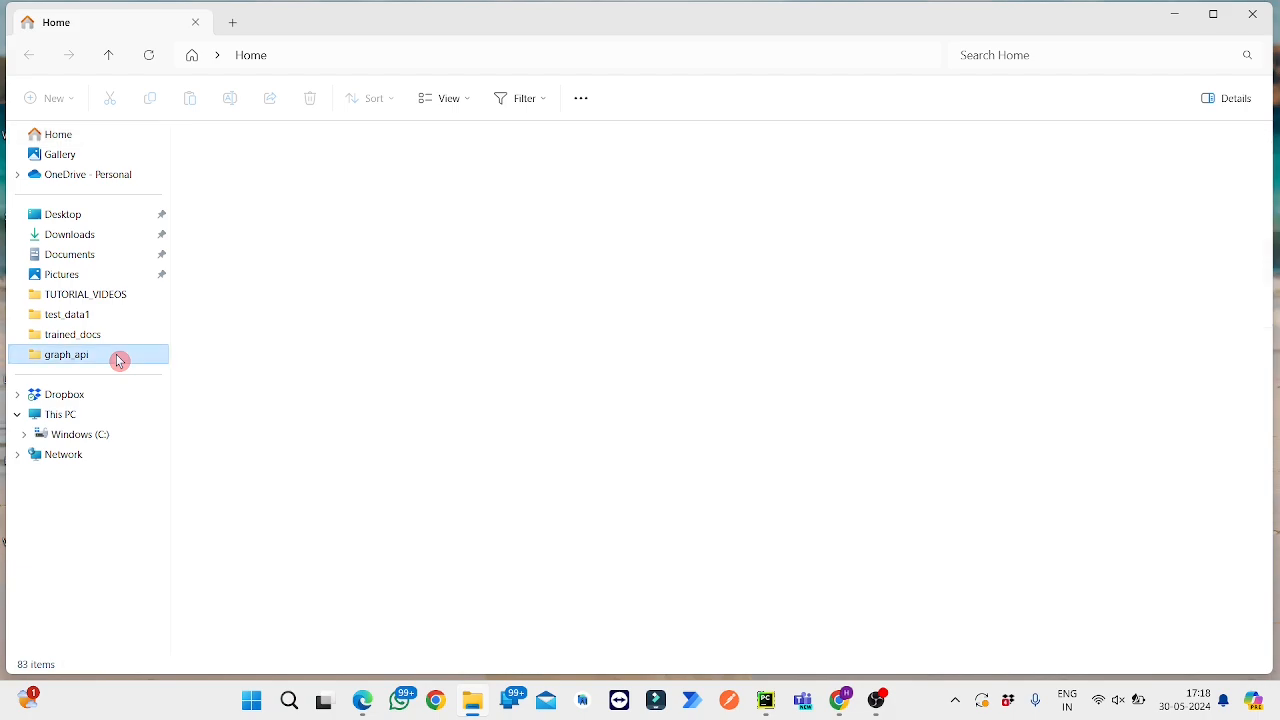
double_click(66, 354)
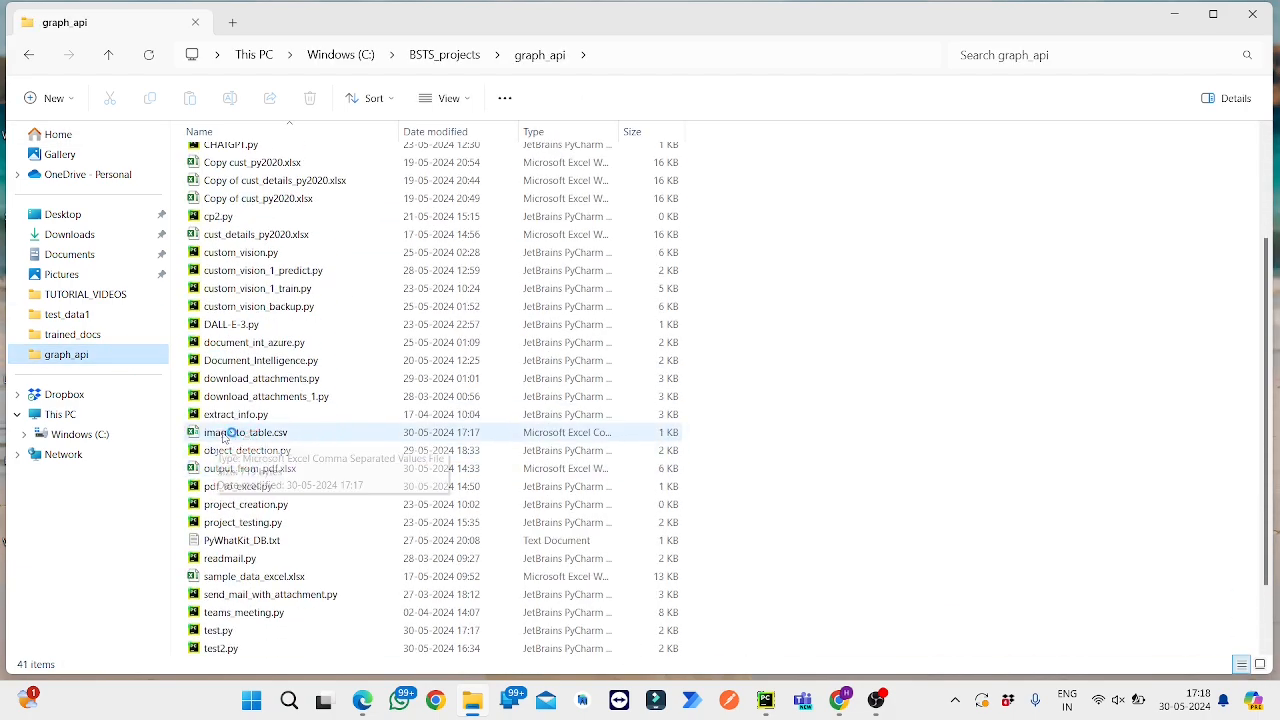
left_click(244, 432)
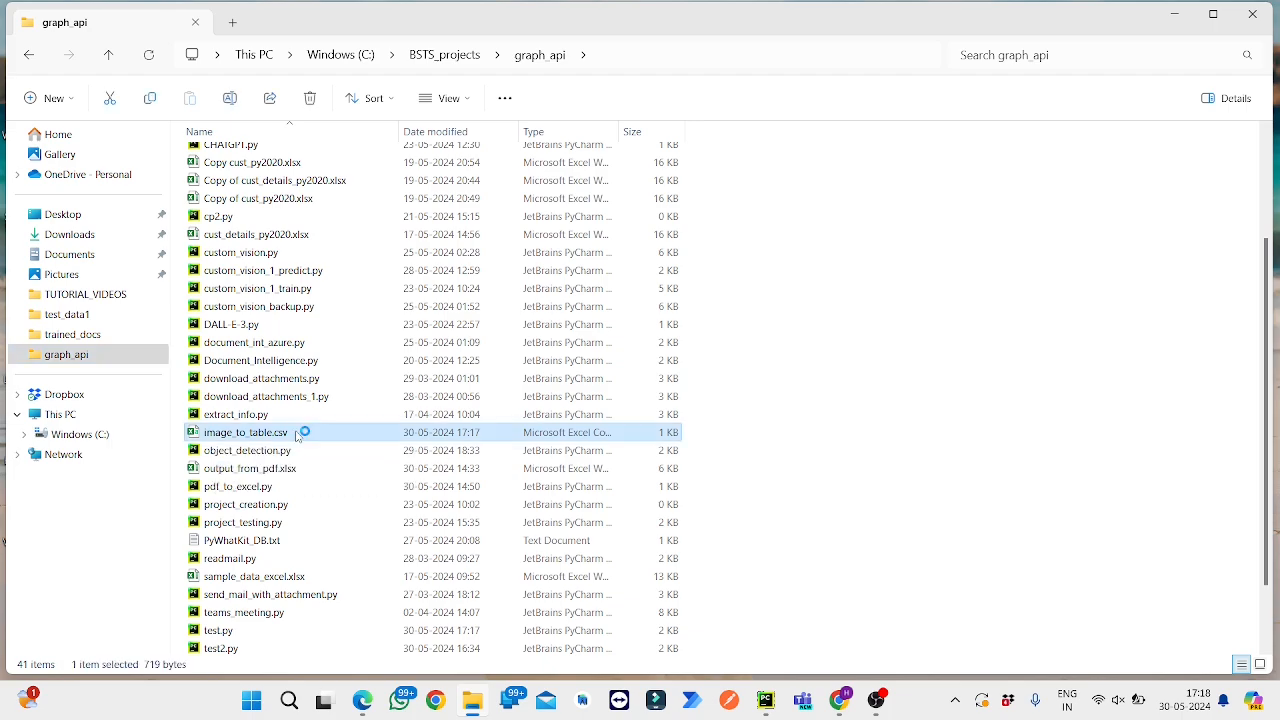
Step: Open image_to_table.csv in Excel and widen columns A–F to show the full contact values
double_click(244, 432)
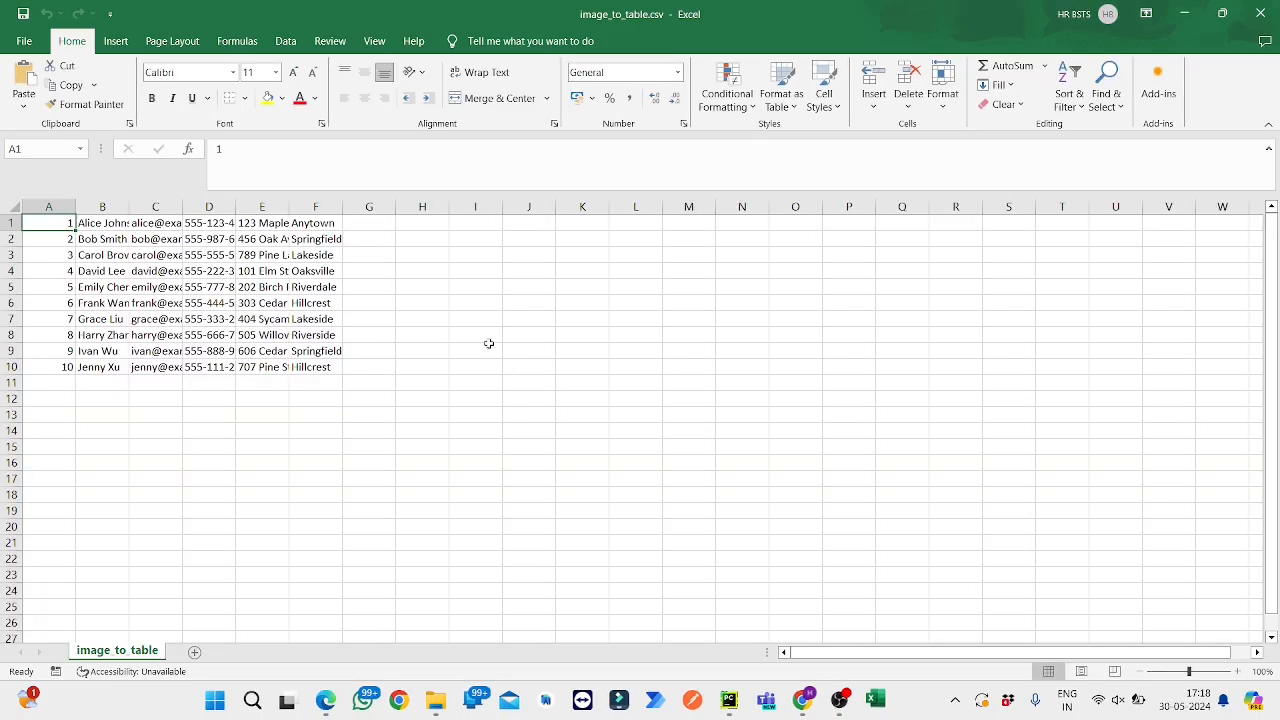
mouse_move(428, 346)
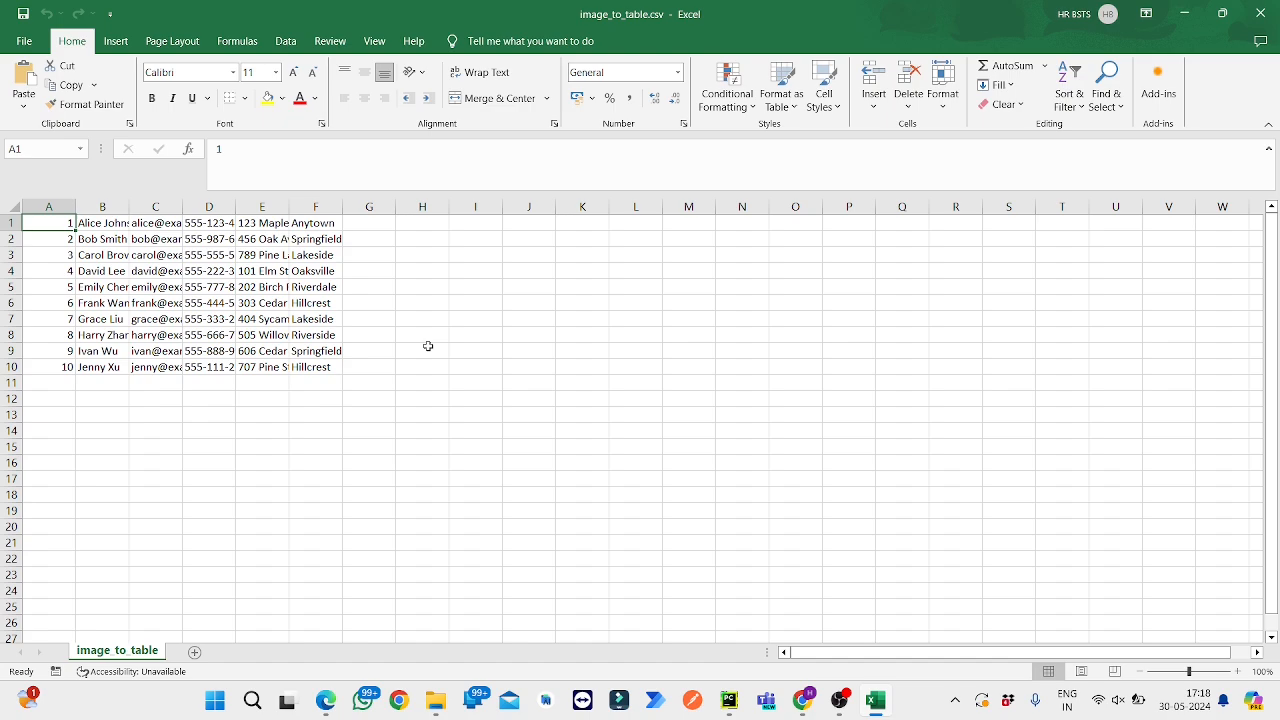
mouse_move(230, 320)
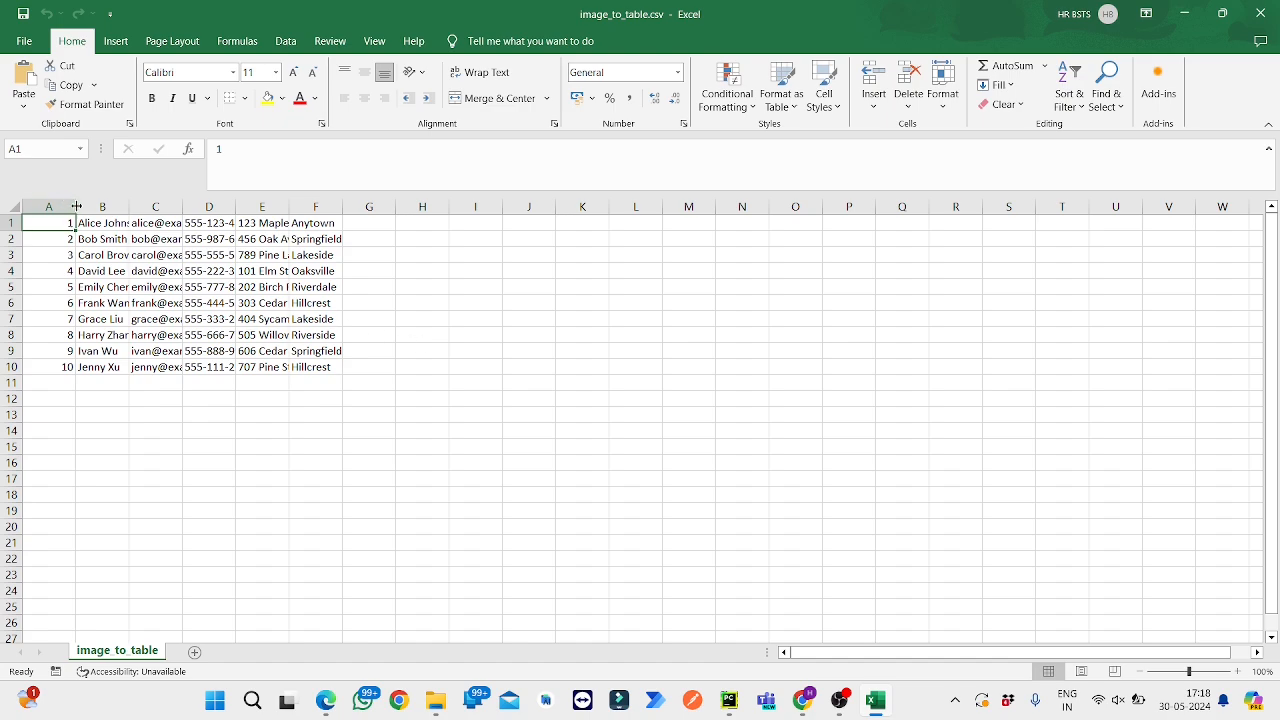
left_click_drag(76, 206, 118, 206)
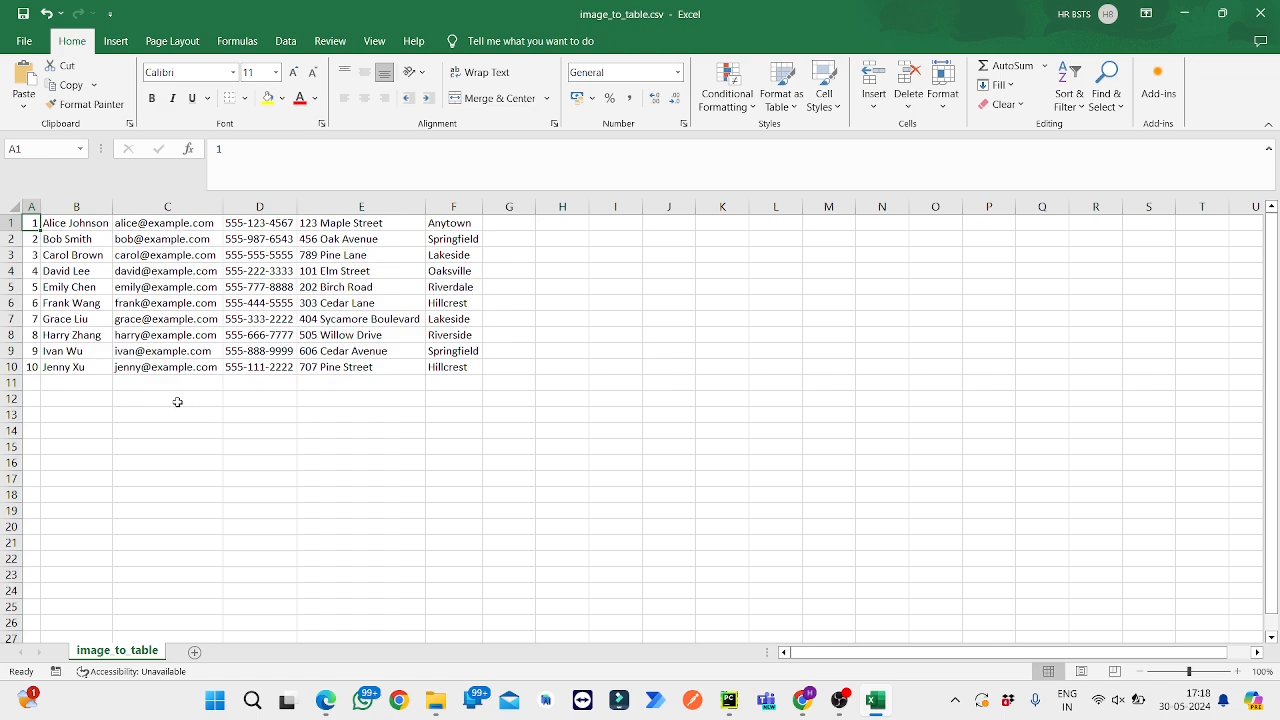
mouse_move(1132, 168)
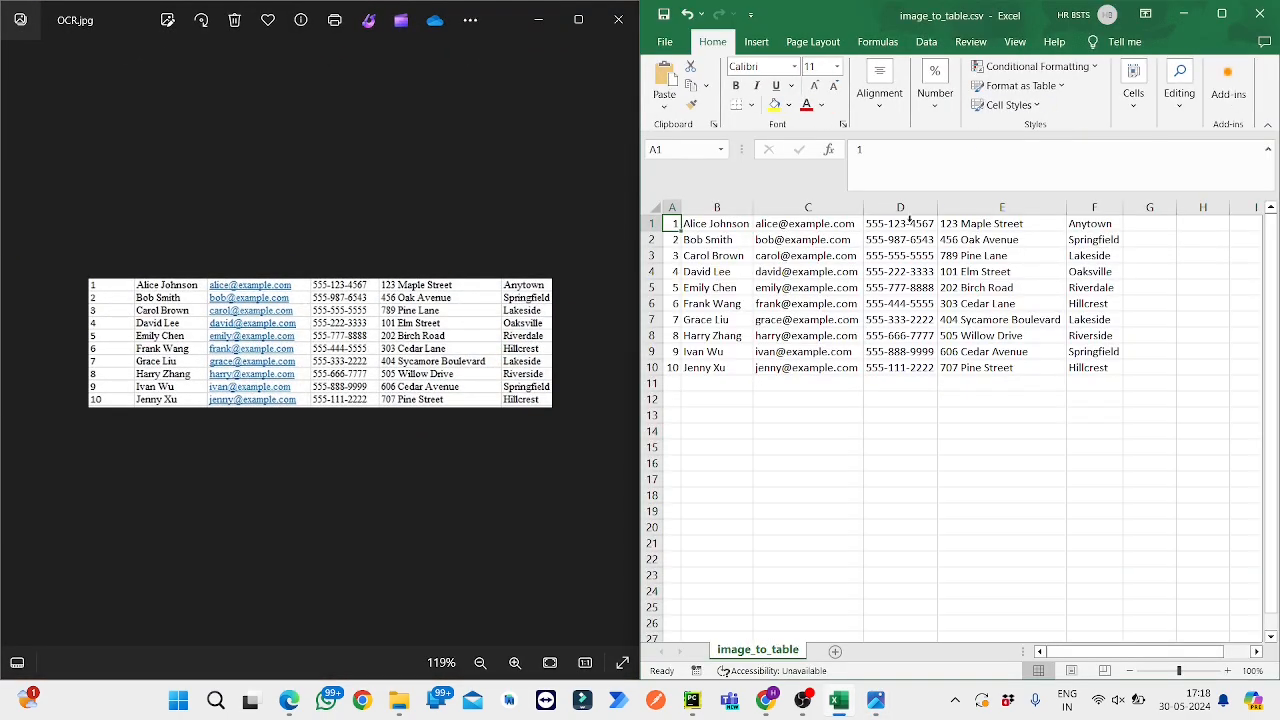
mouse_move(398, 288)
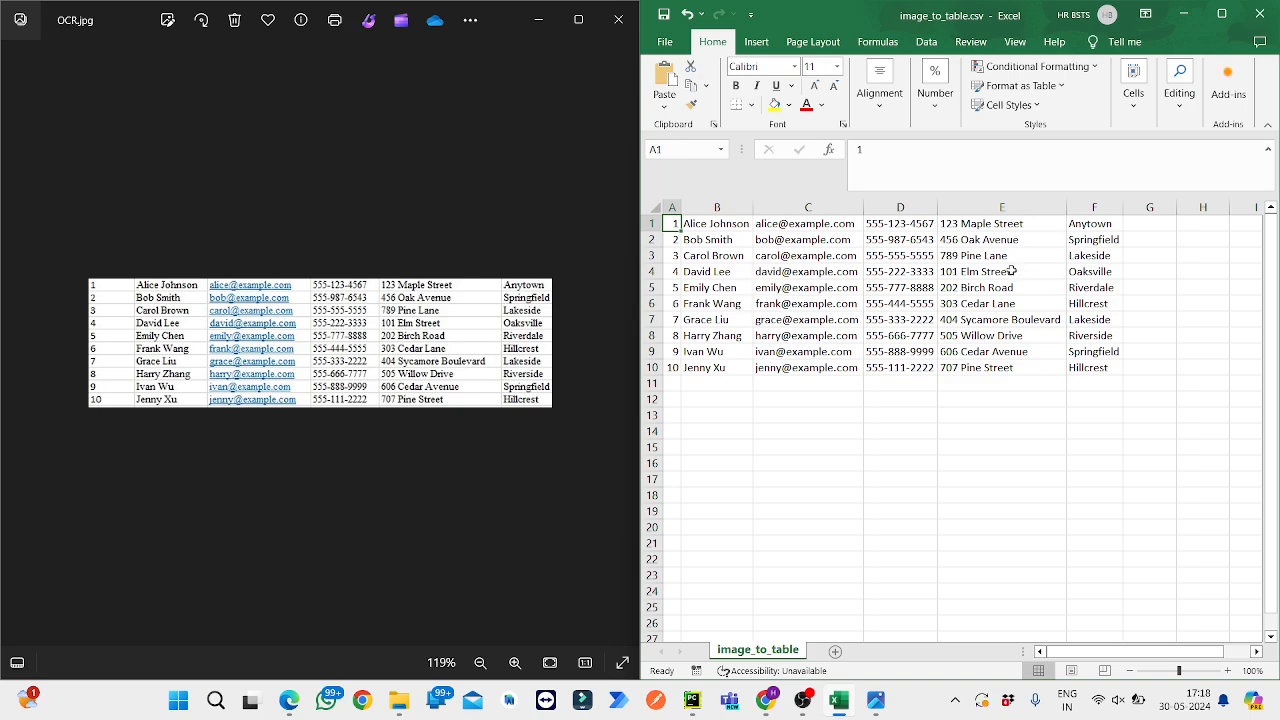
Step: Place OCR.jpg beside the Excel sheet to compare the ten contact rows
left_click(652, 412)
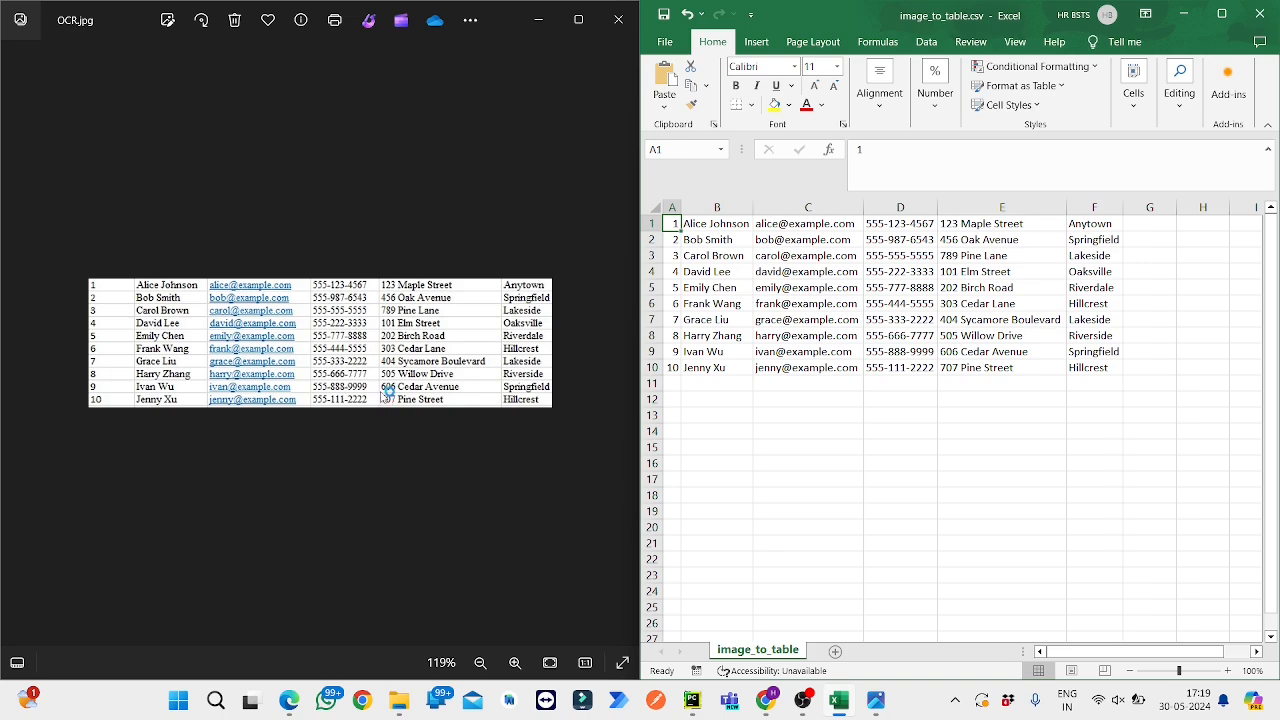
mouse_move(460, 268)
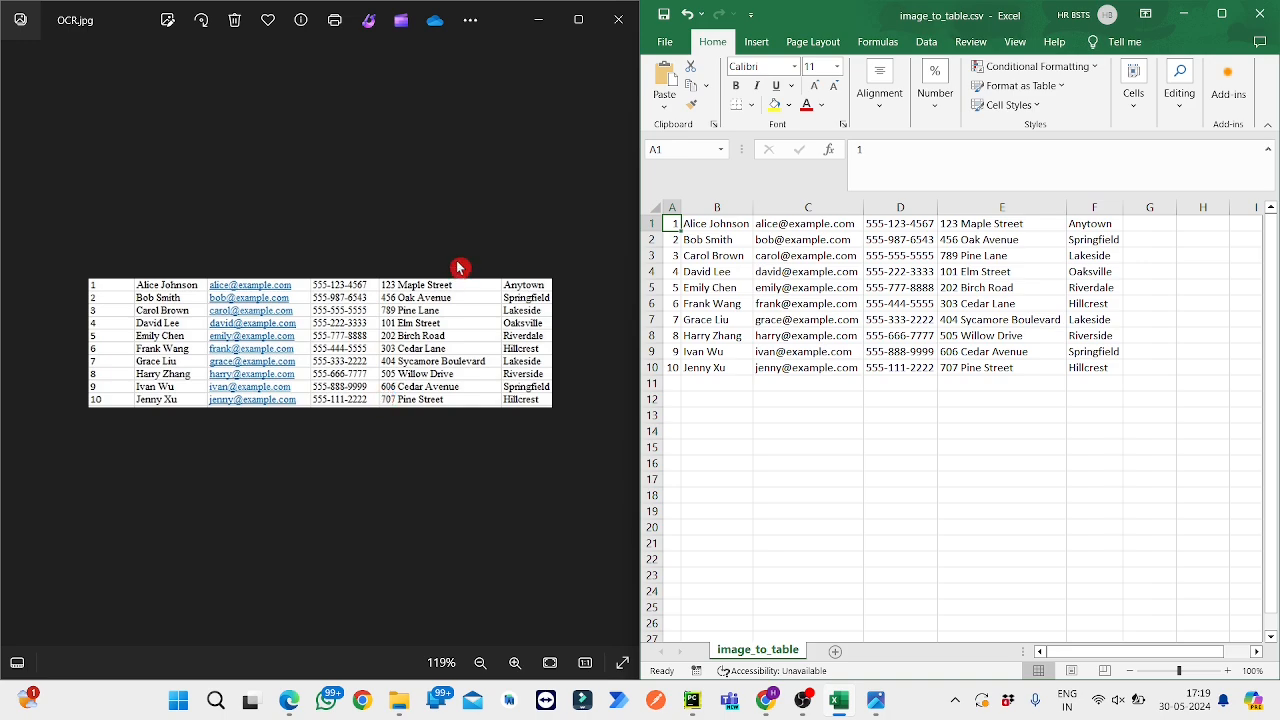